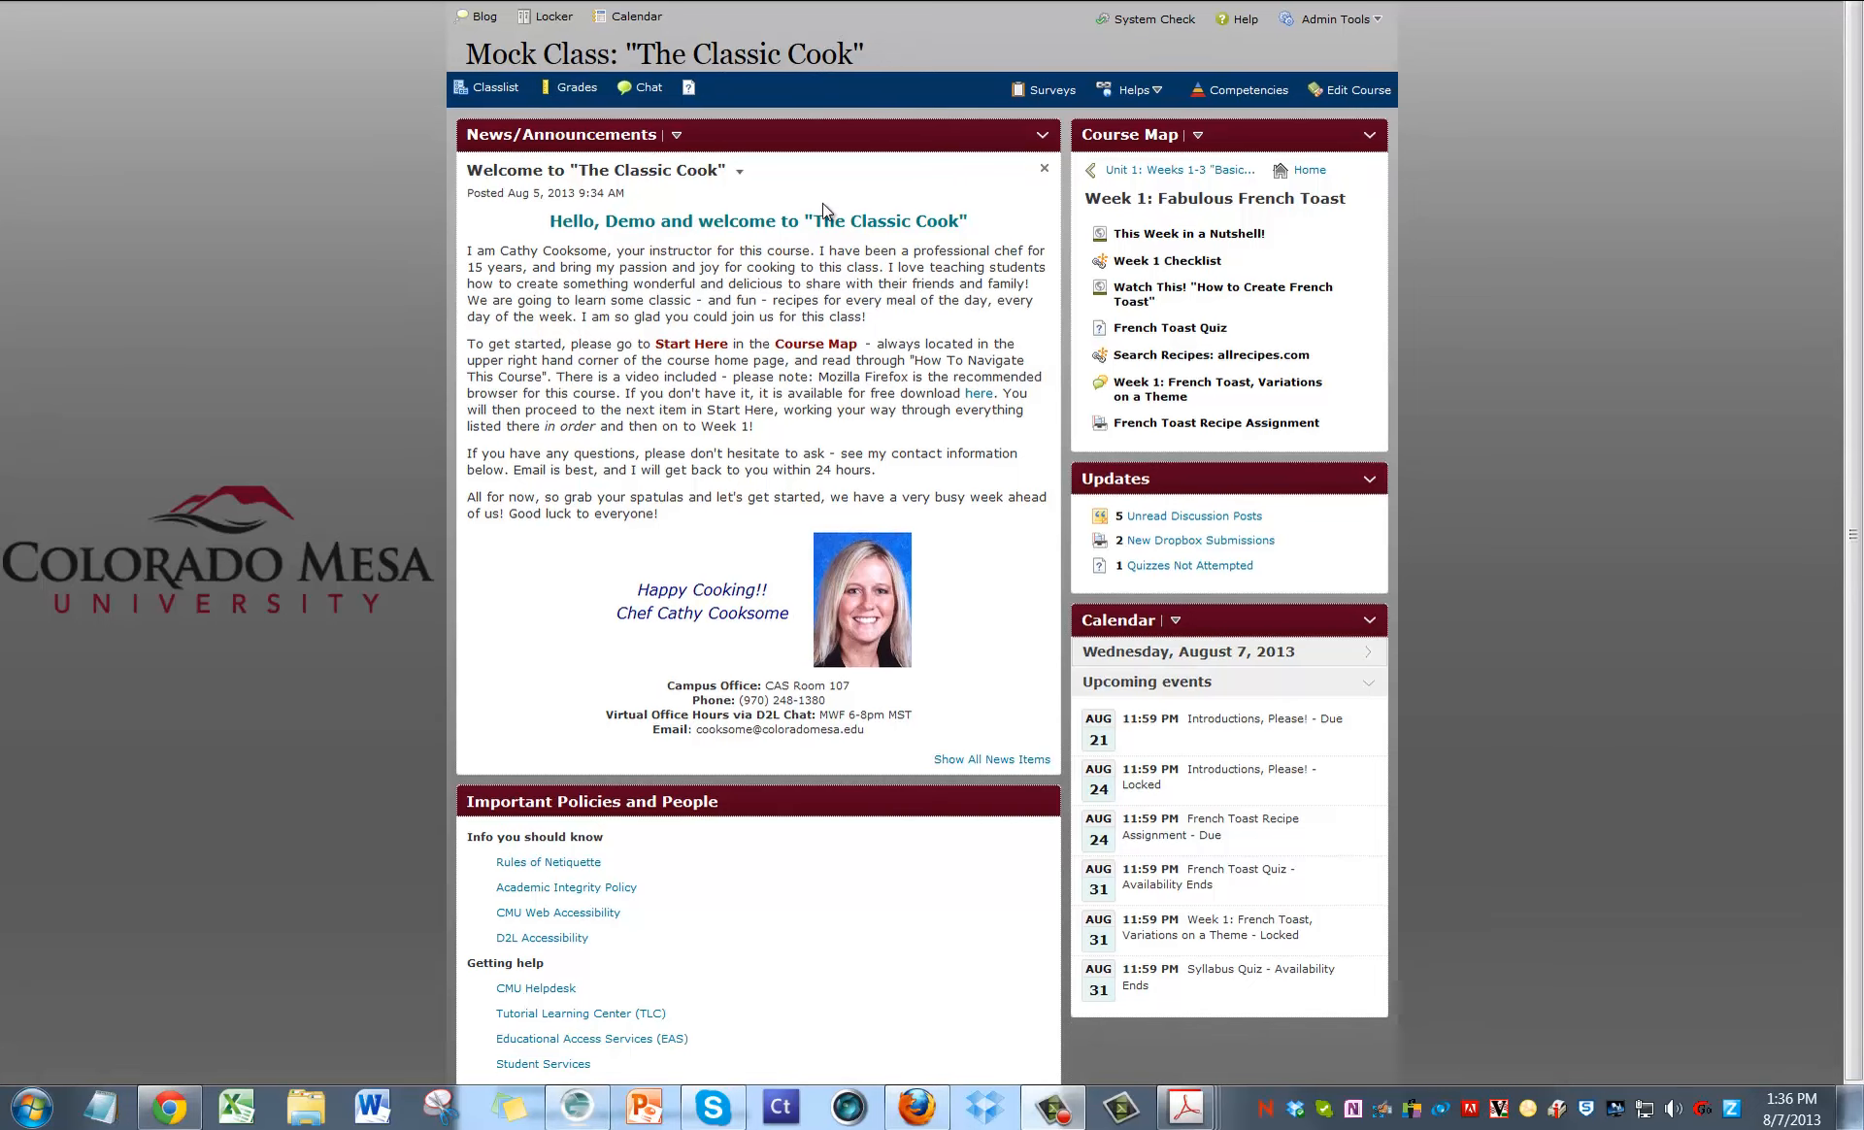
pyautogui.moveTo(1350, 97)
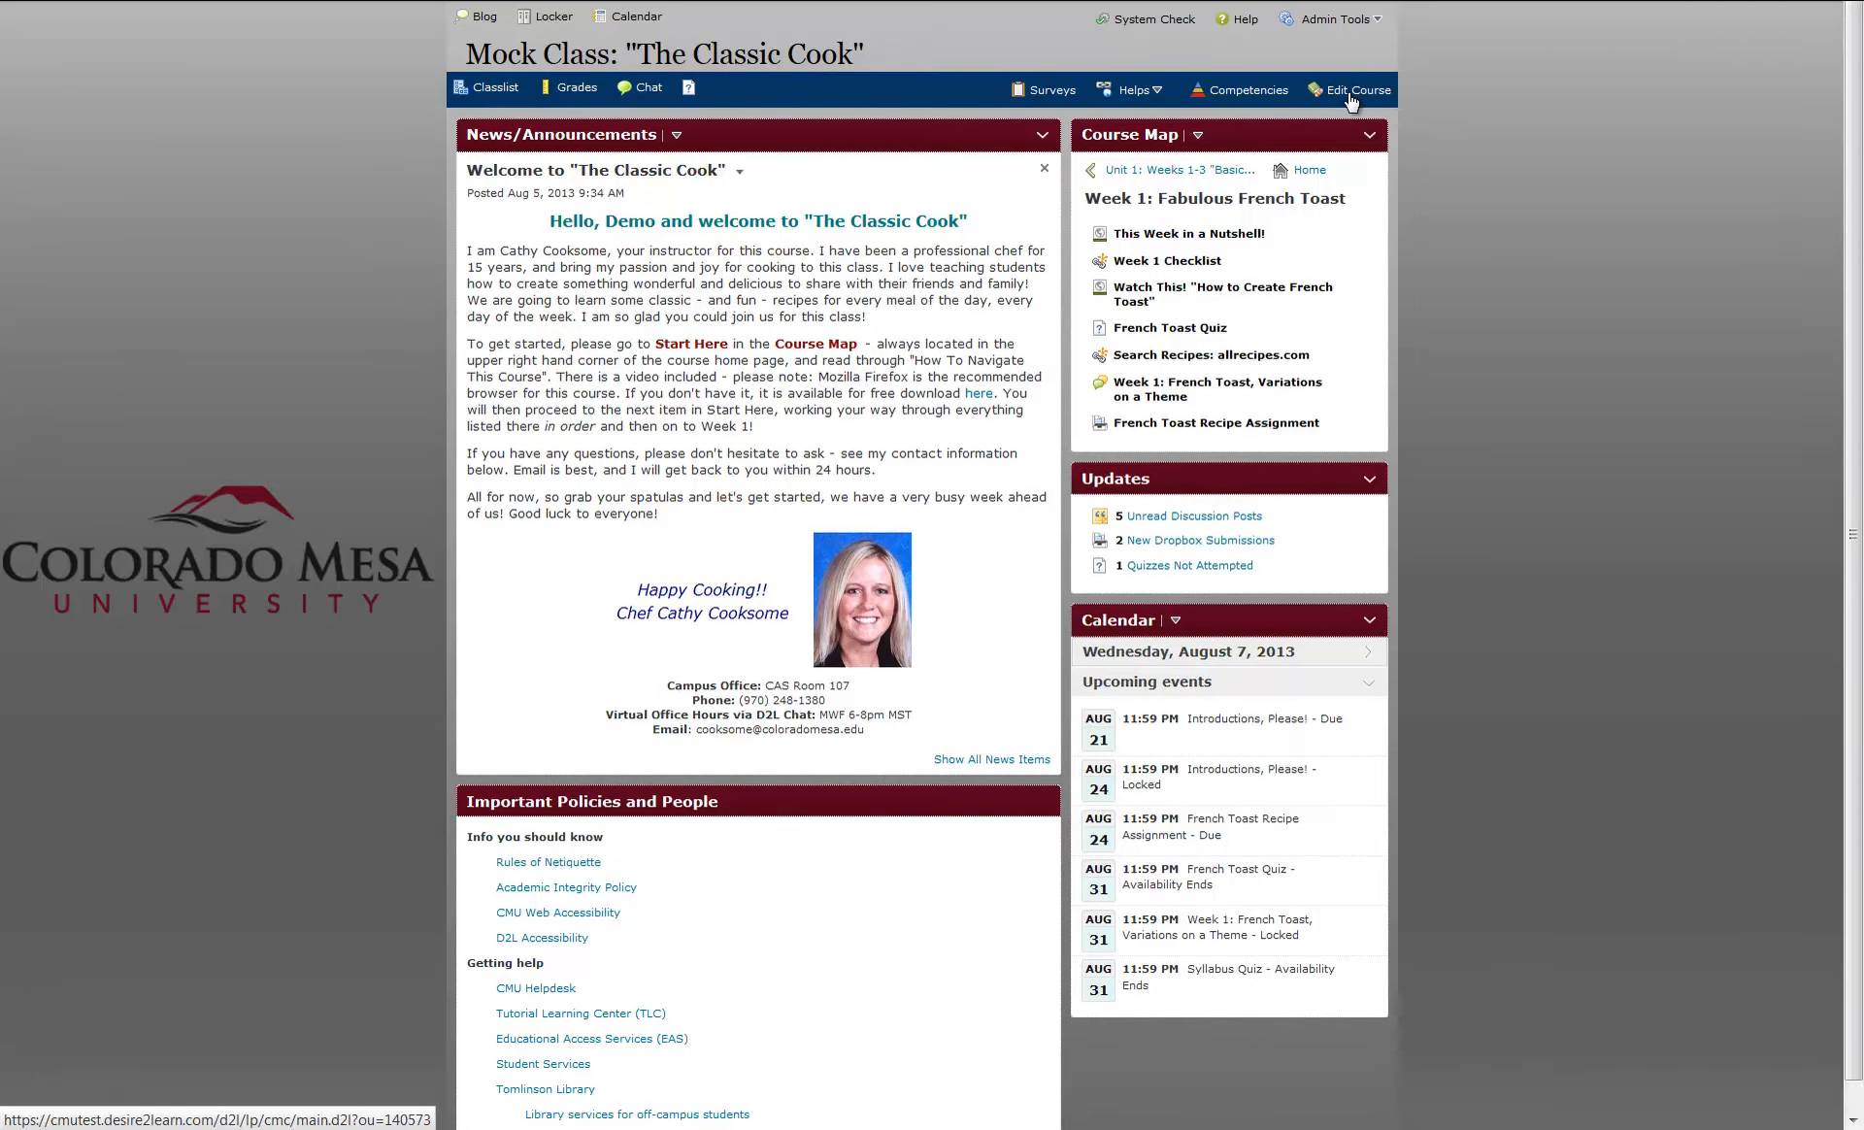
# - Go to Edit Course to reach the Course Administration tools for The Classic Cook
pyautogui.click(1358, 89)
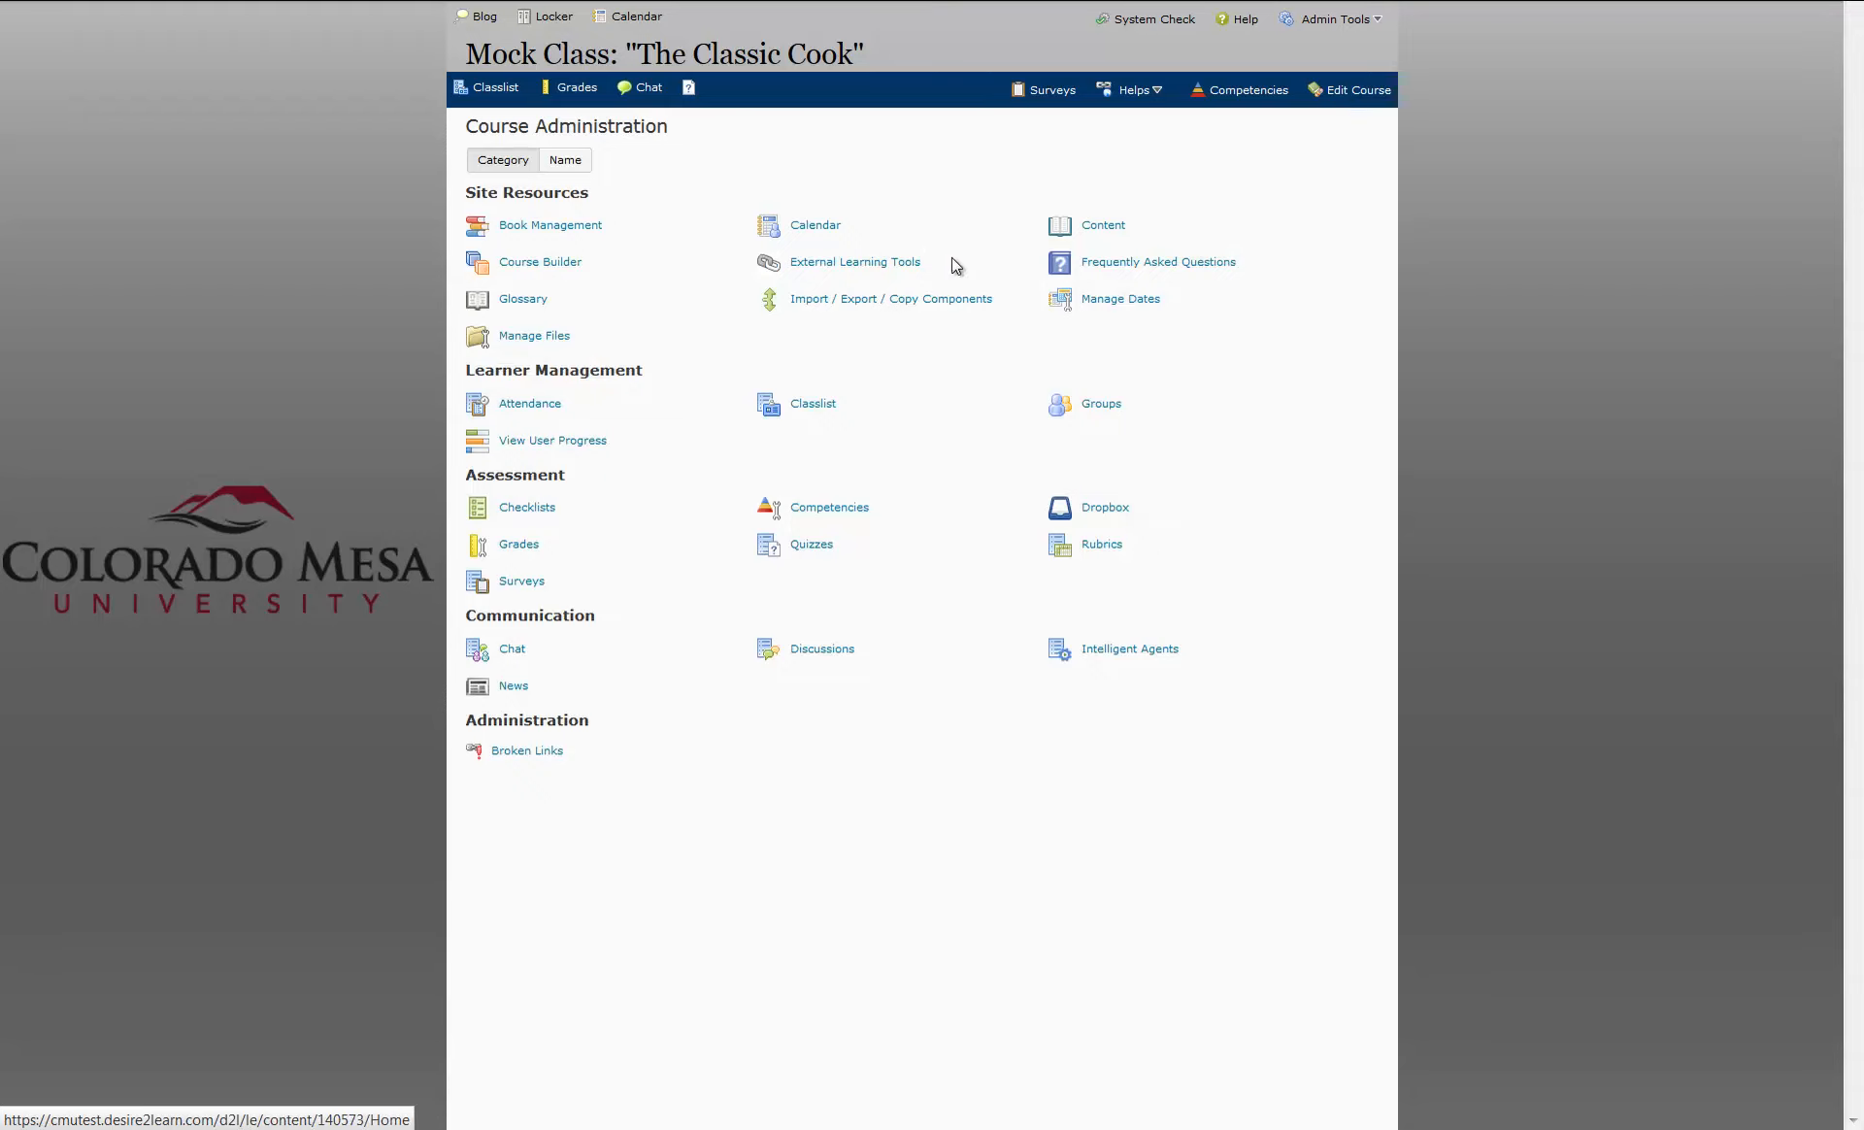
pyautogui.moveTo(891, 299)
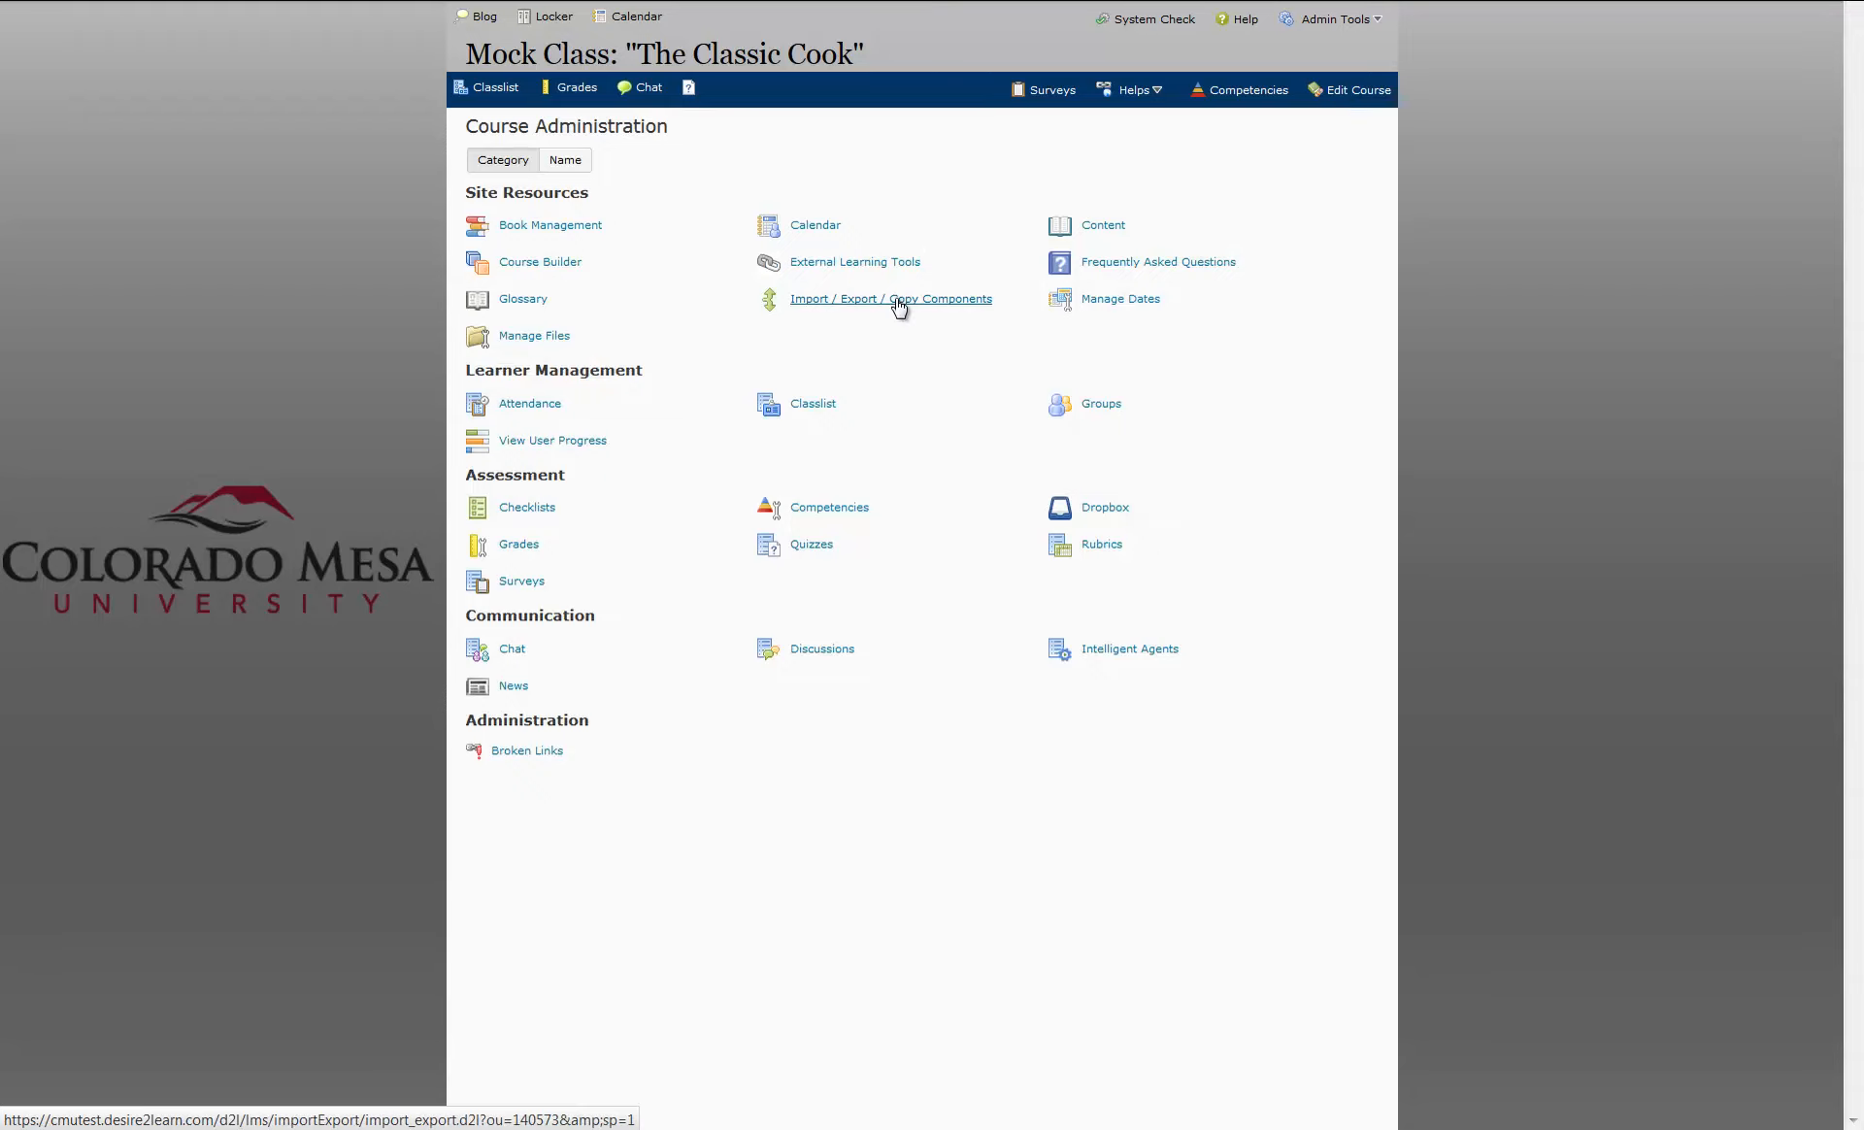
# - In Import/Export/Copy Components, choose Export Components with course files included and start
pyautogui.click(892, 300)
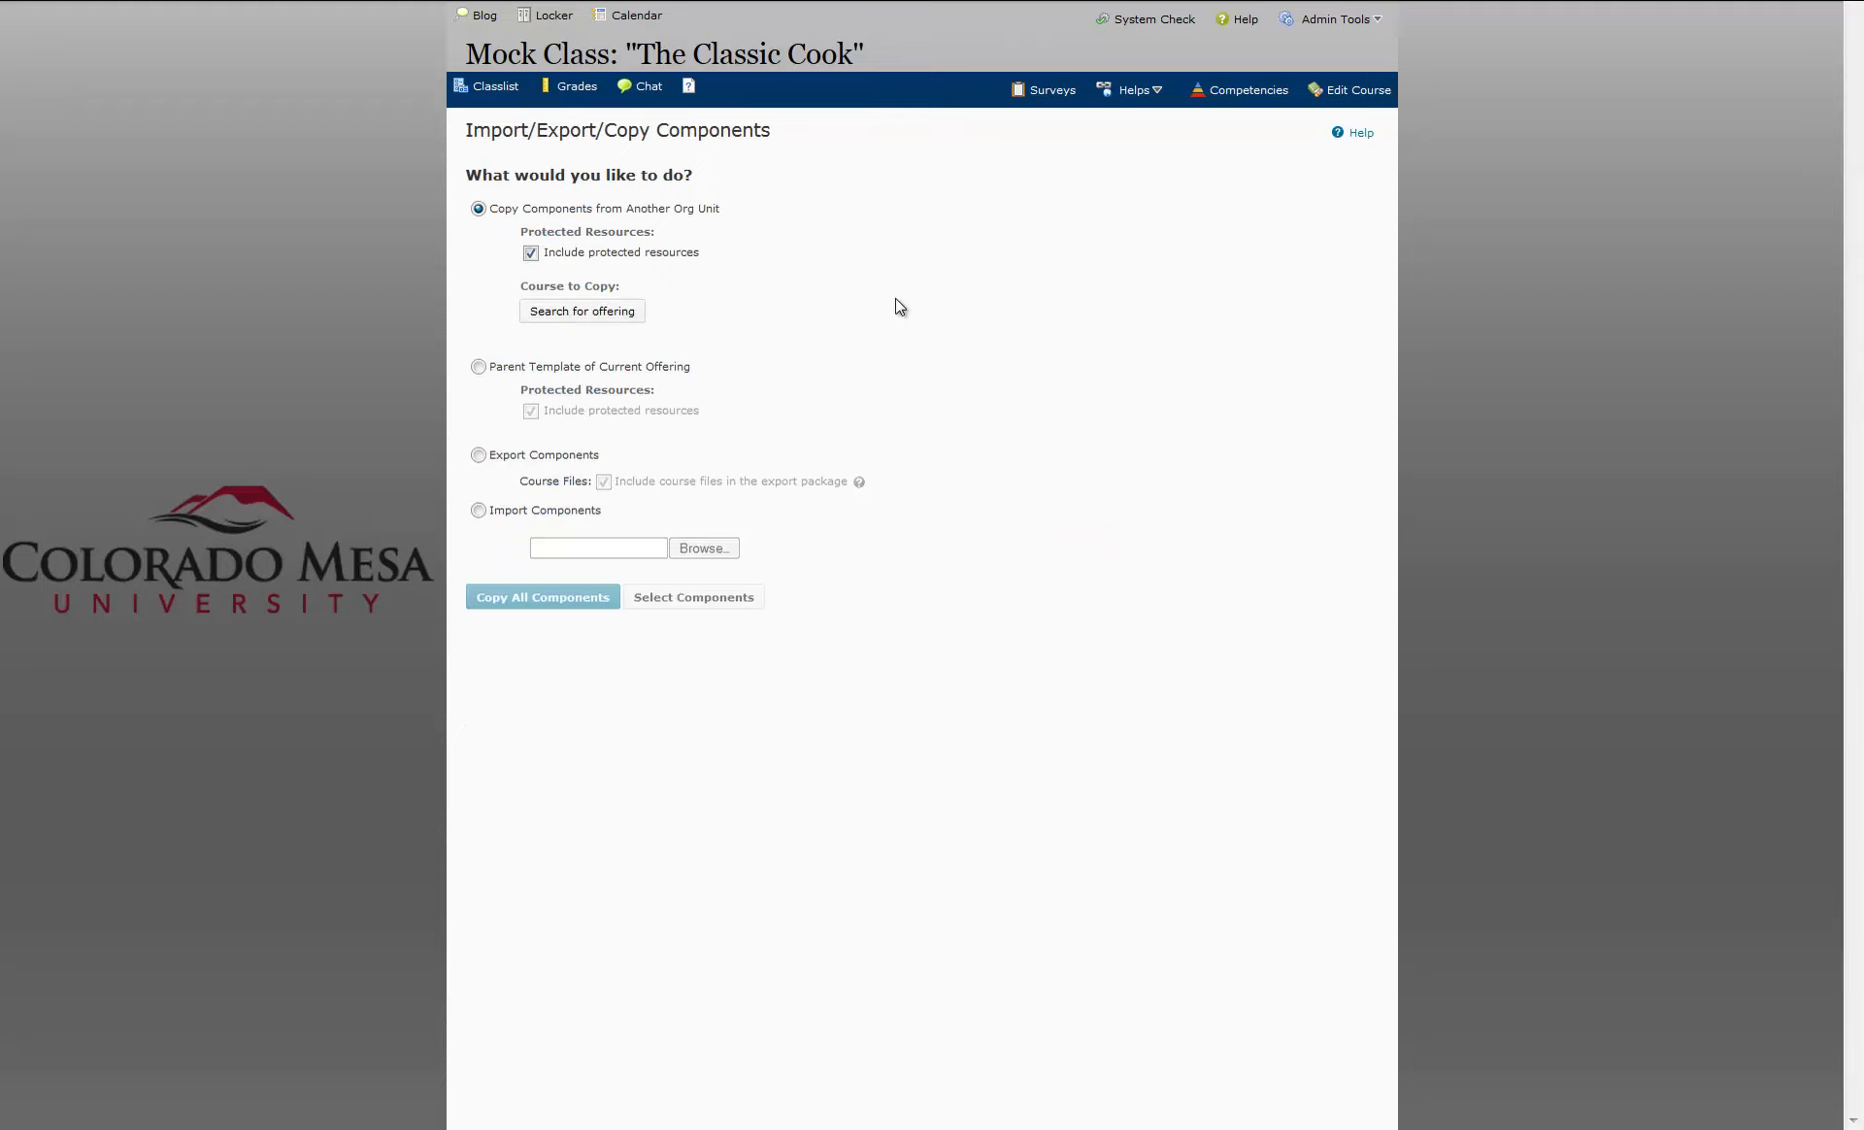
pyautogui.moveTo(886, 299)
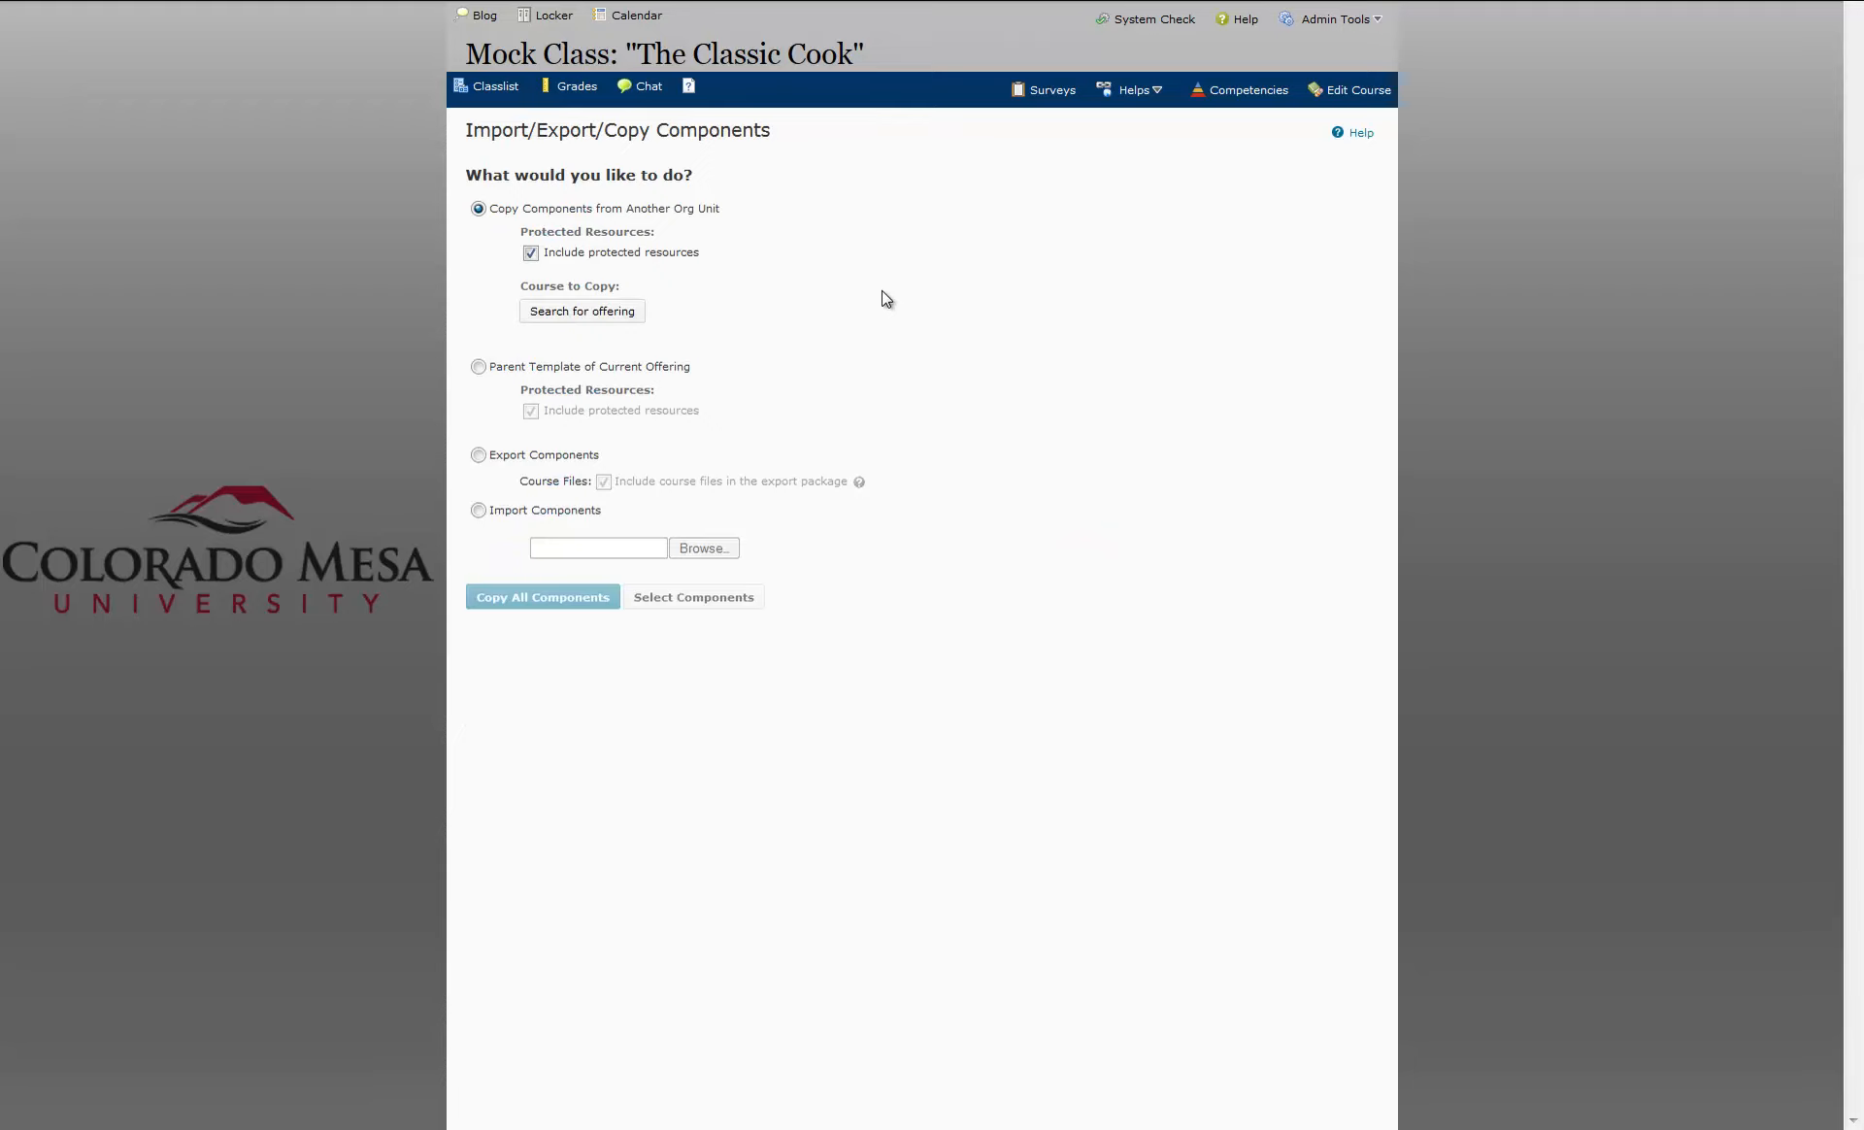
pyautogui.click(478, 454)
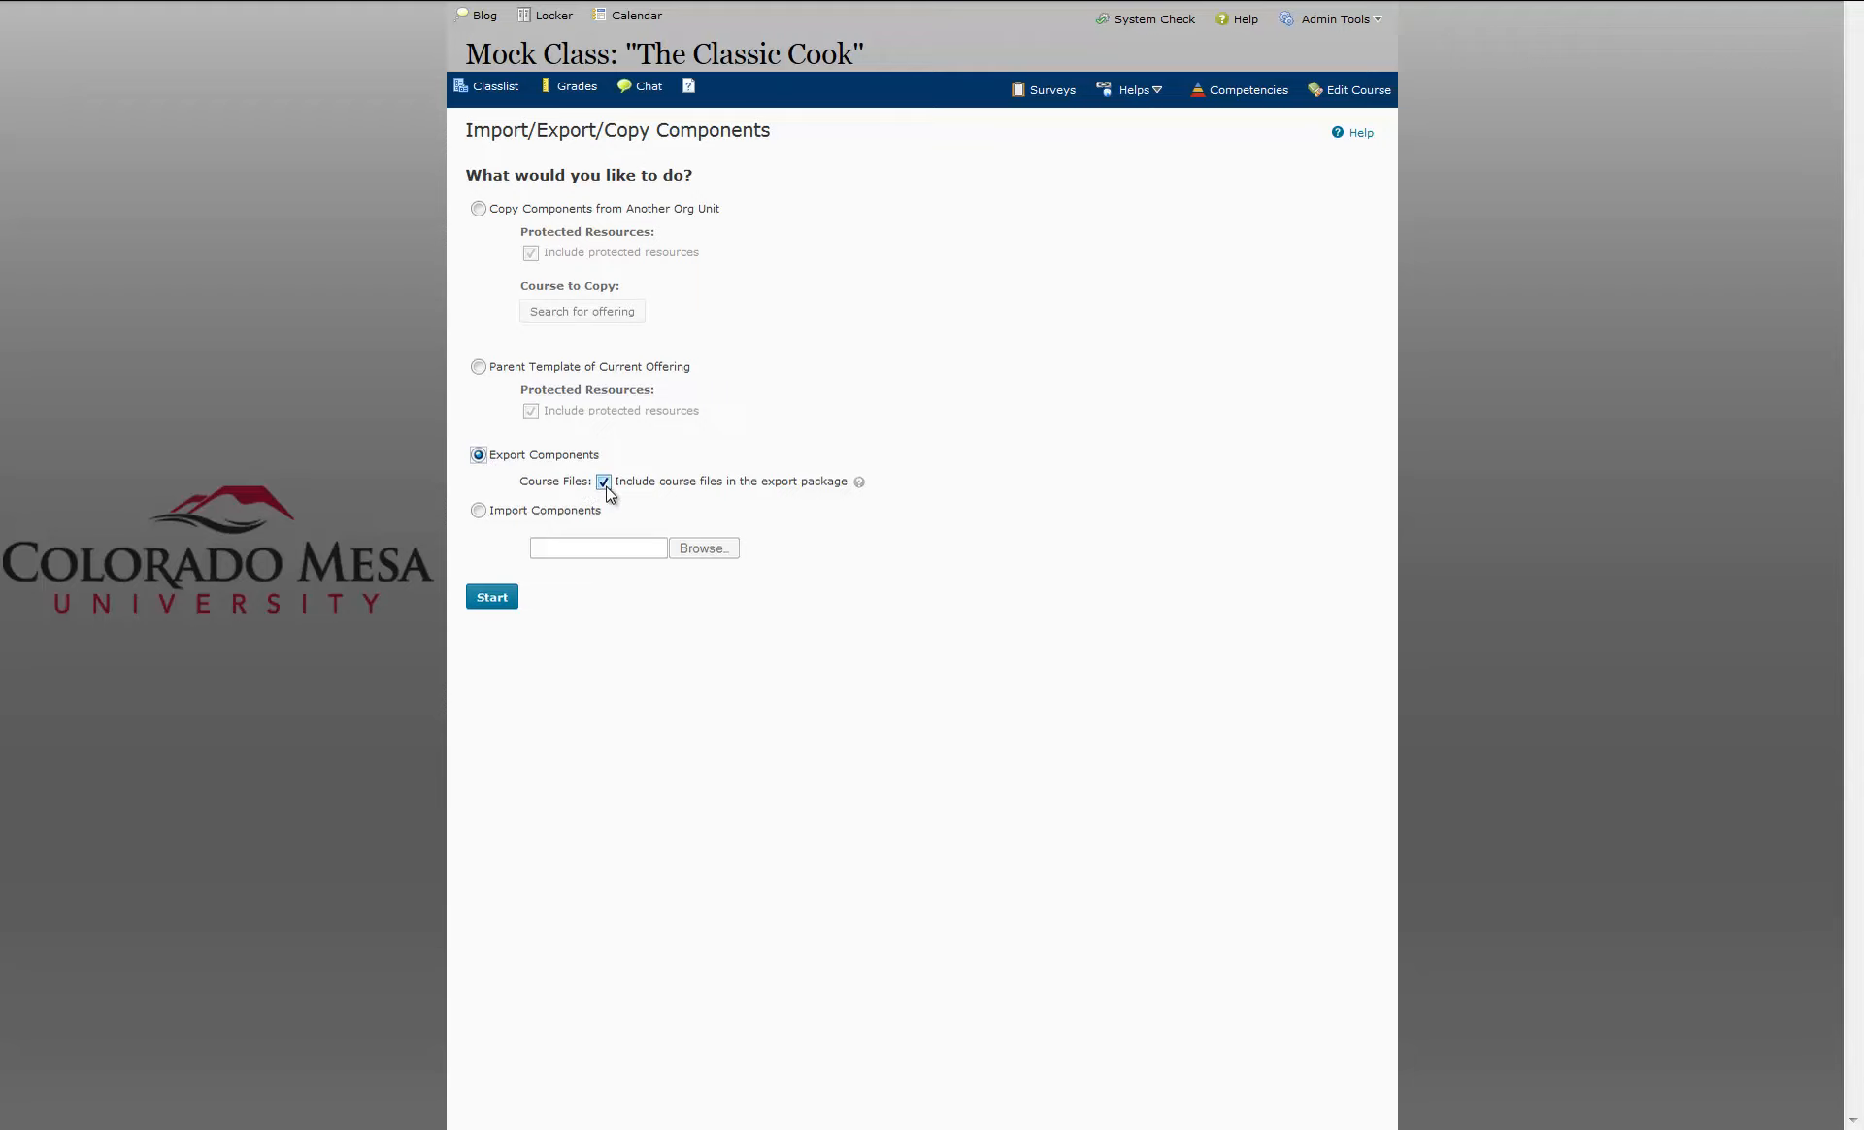
pyautogui.moveTo(761, 501)
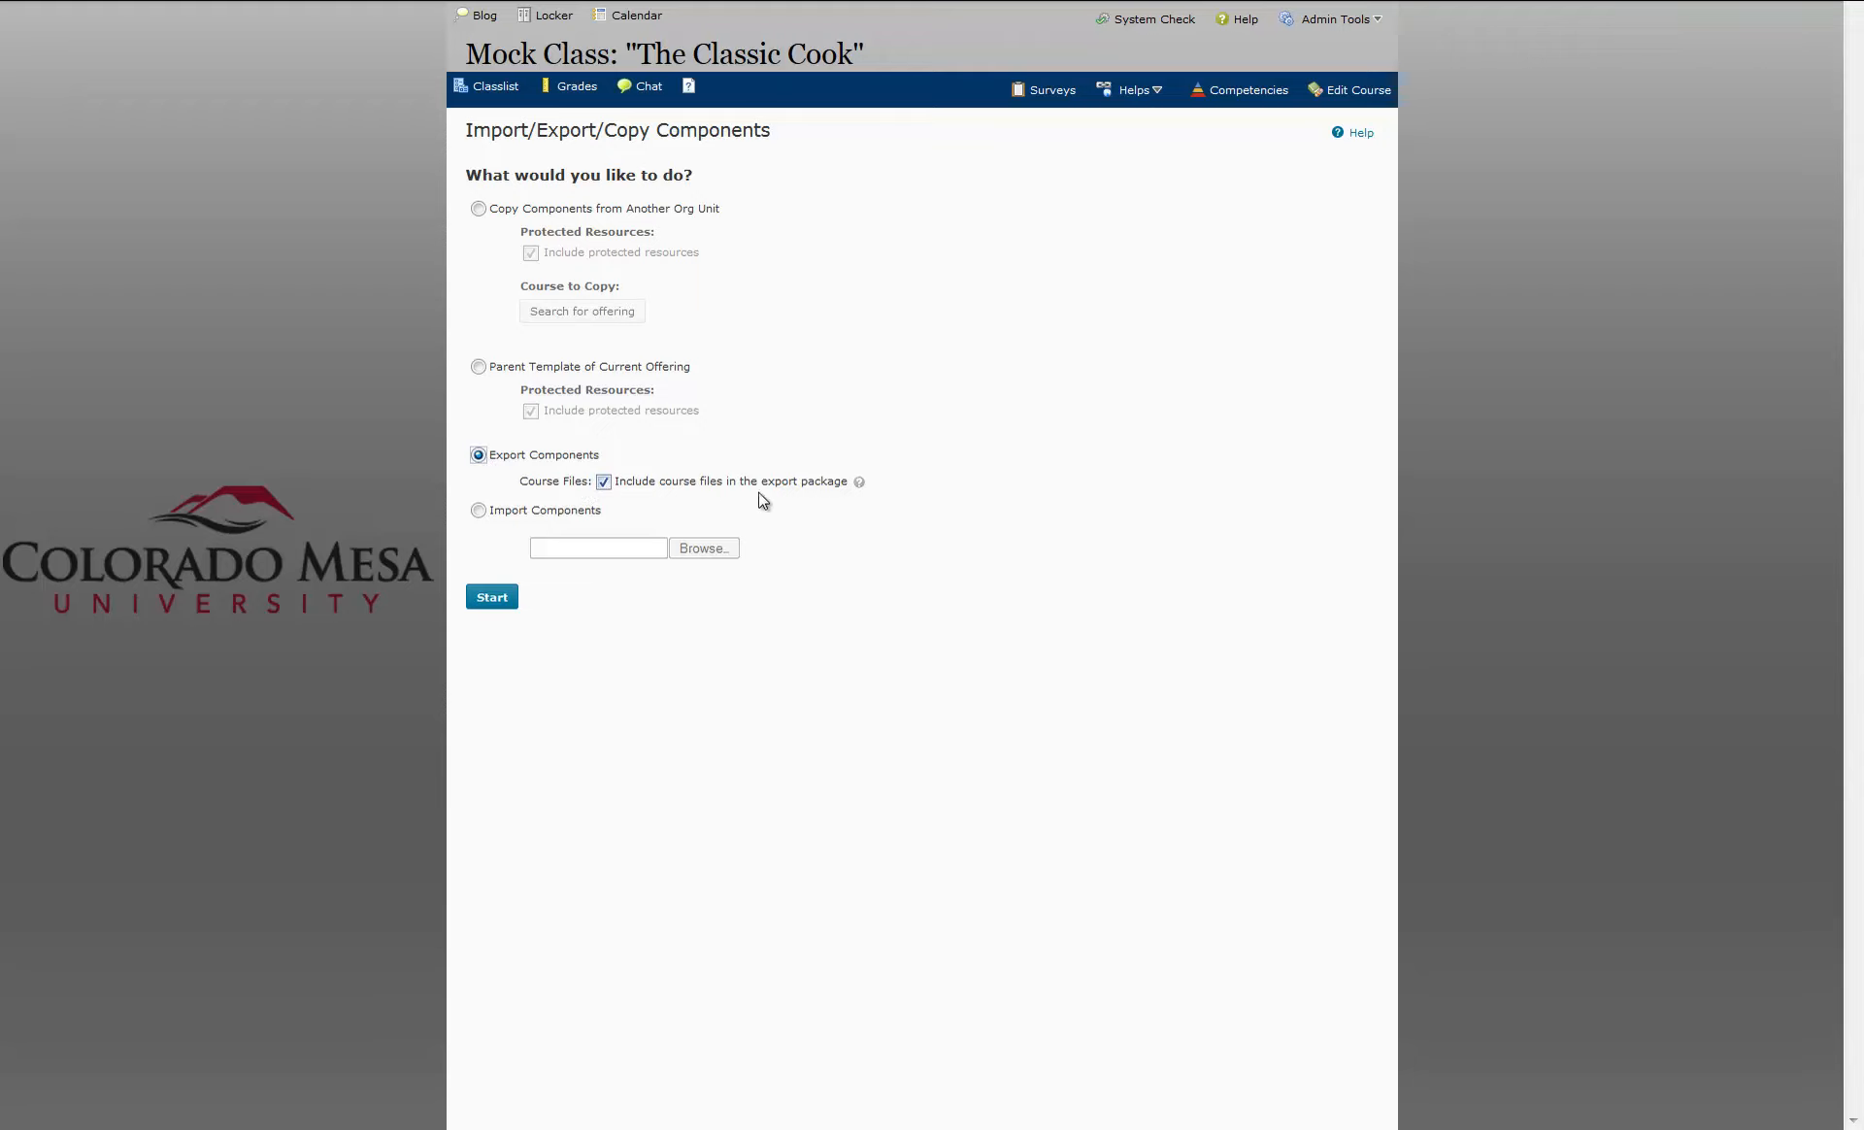
pyautogui.moveTo(841, 503)
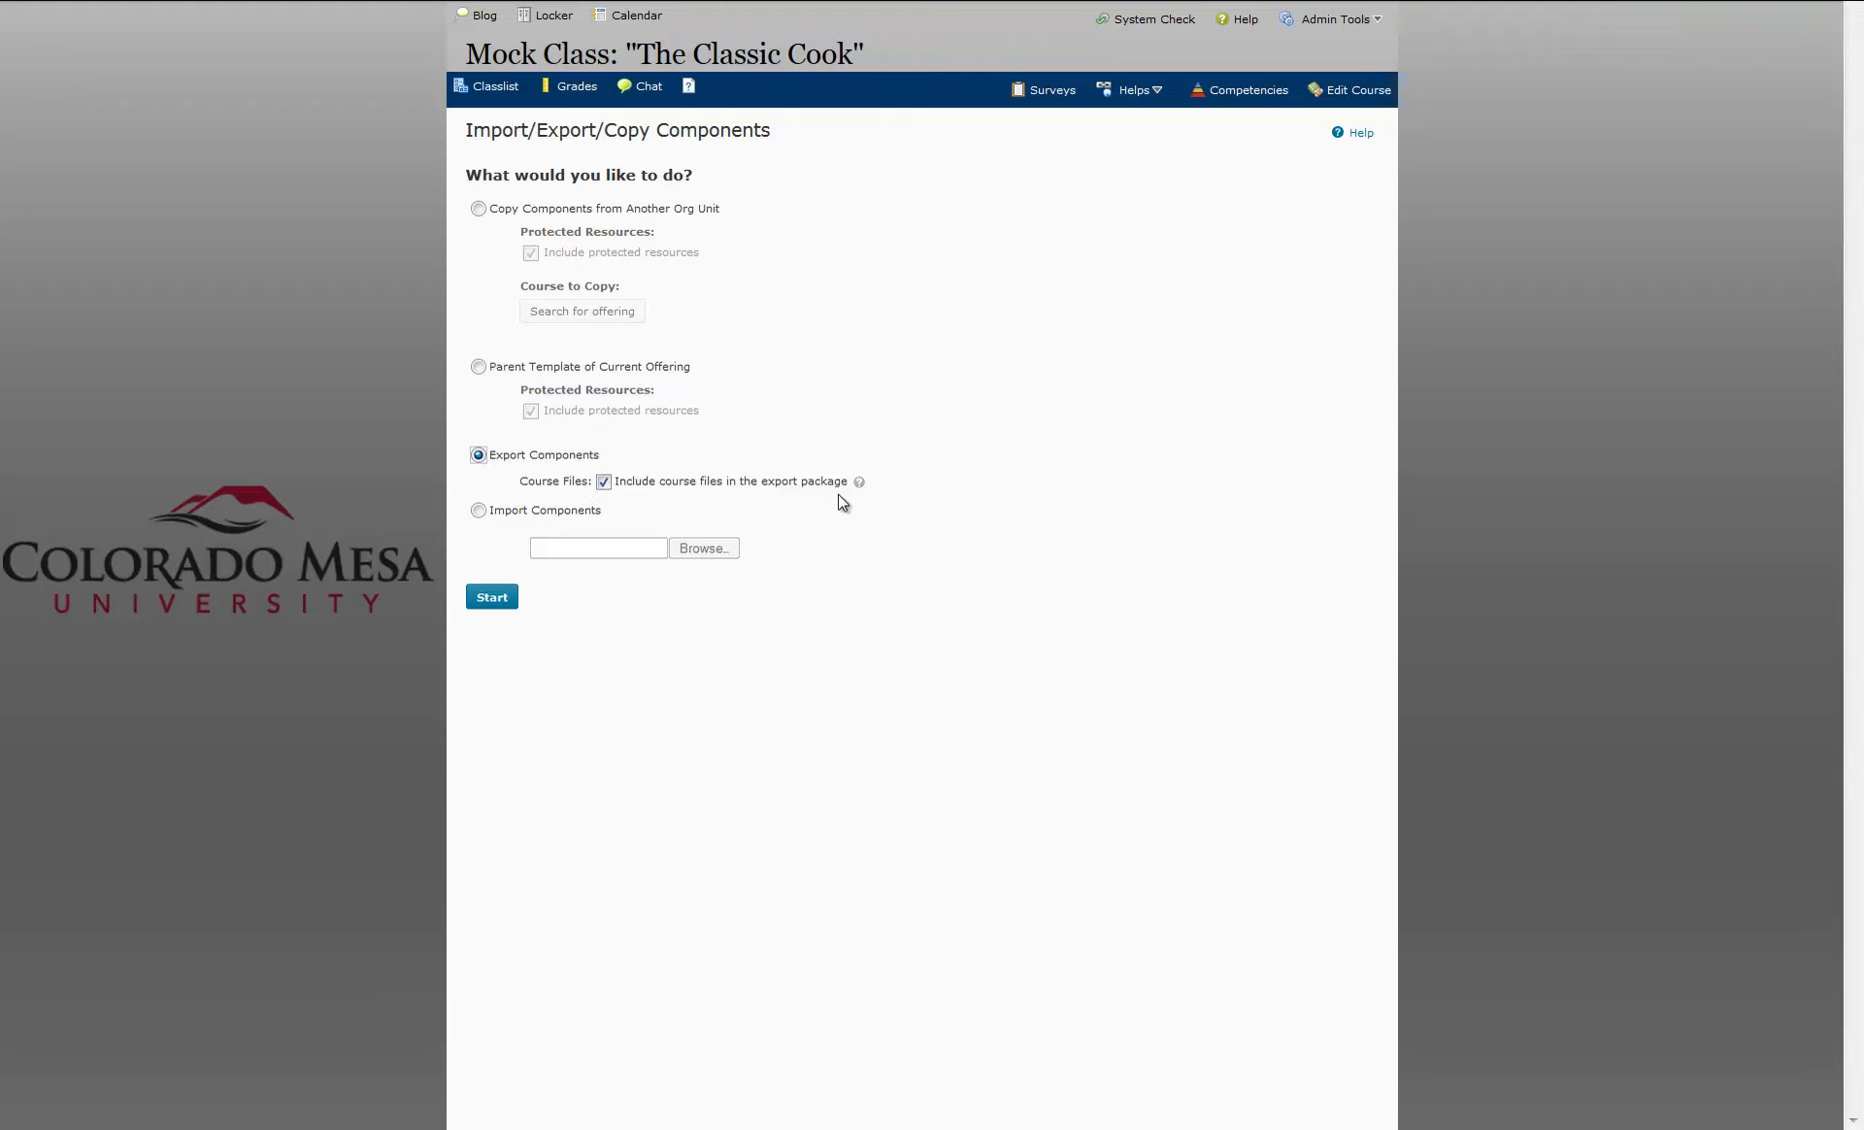
pyautogui.click(492, 597)
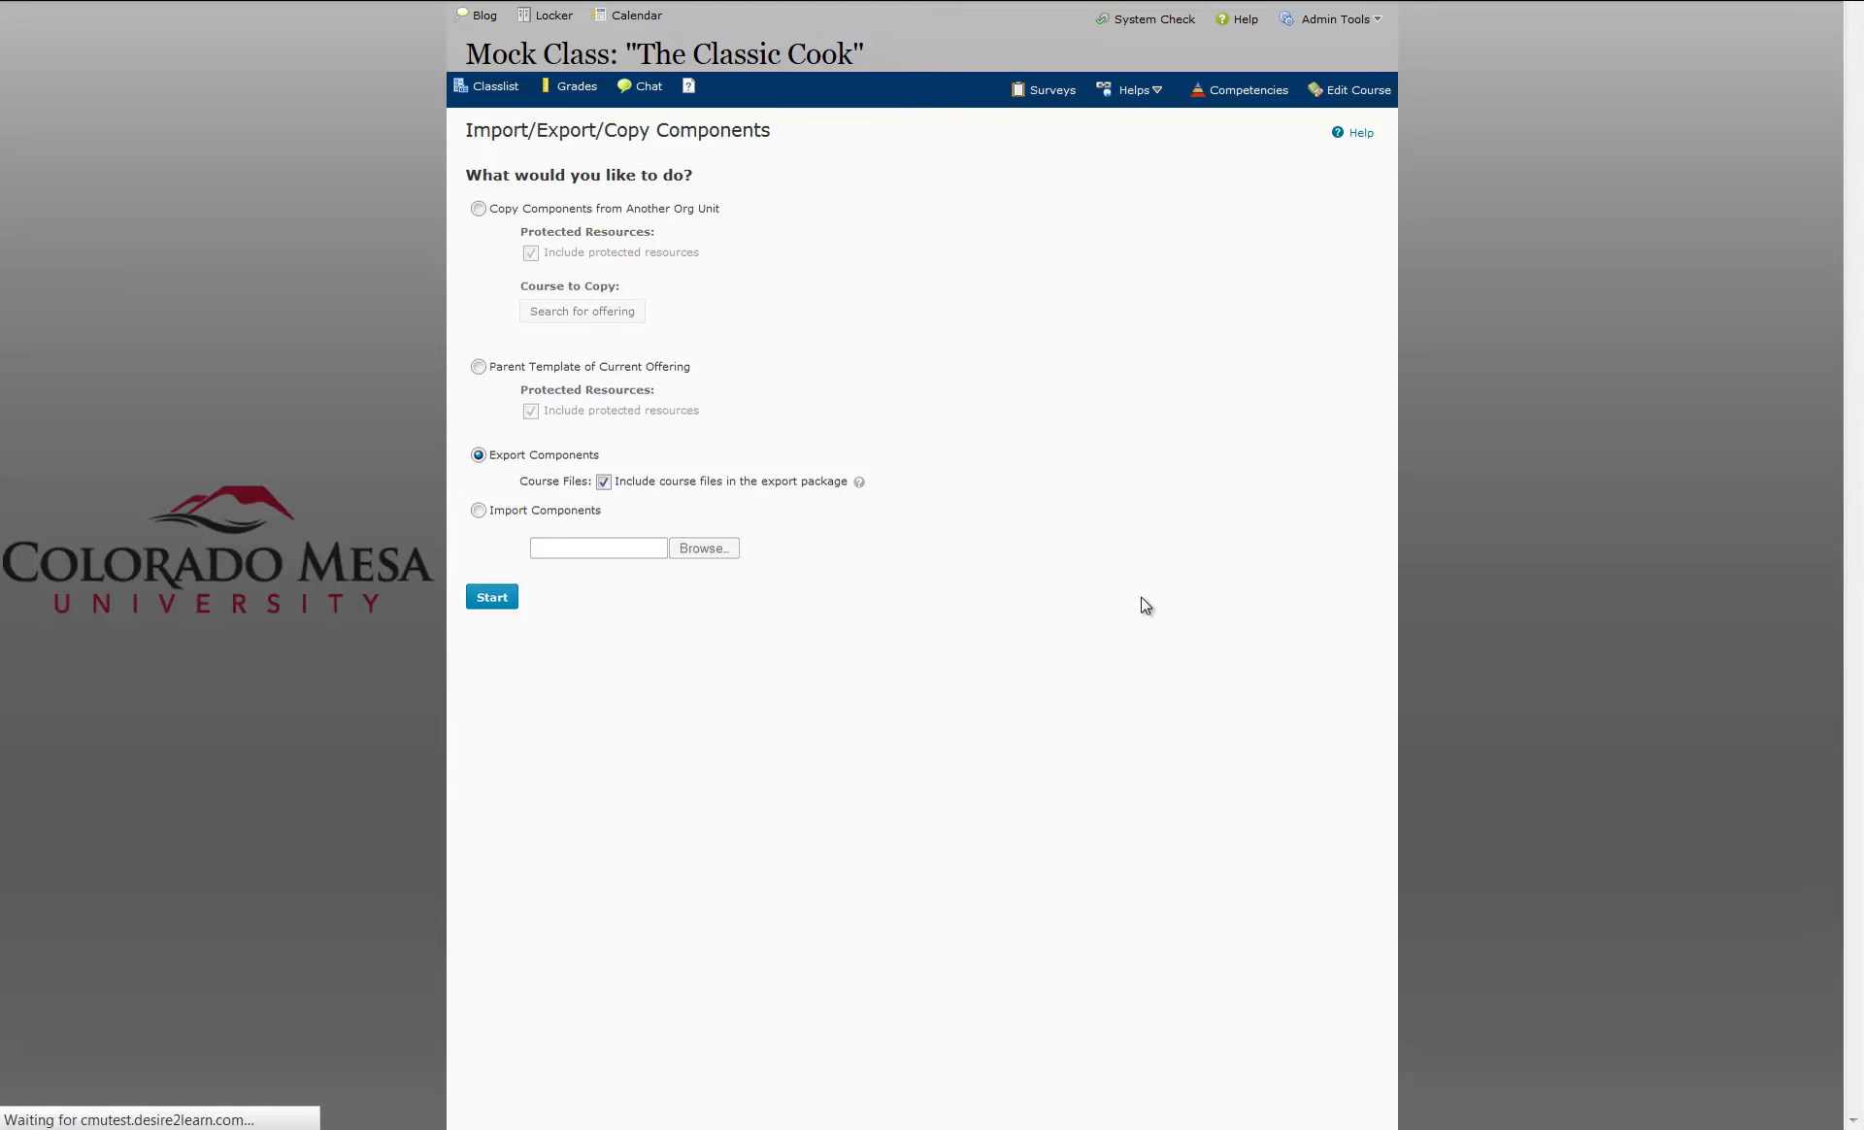
# - Select All Components, set Discussions to individually selected items, and continue
pyautogui.click(491, 596)
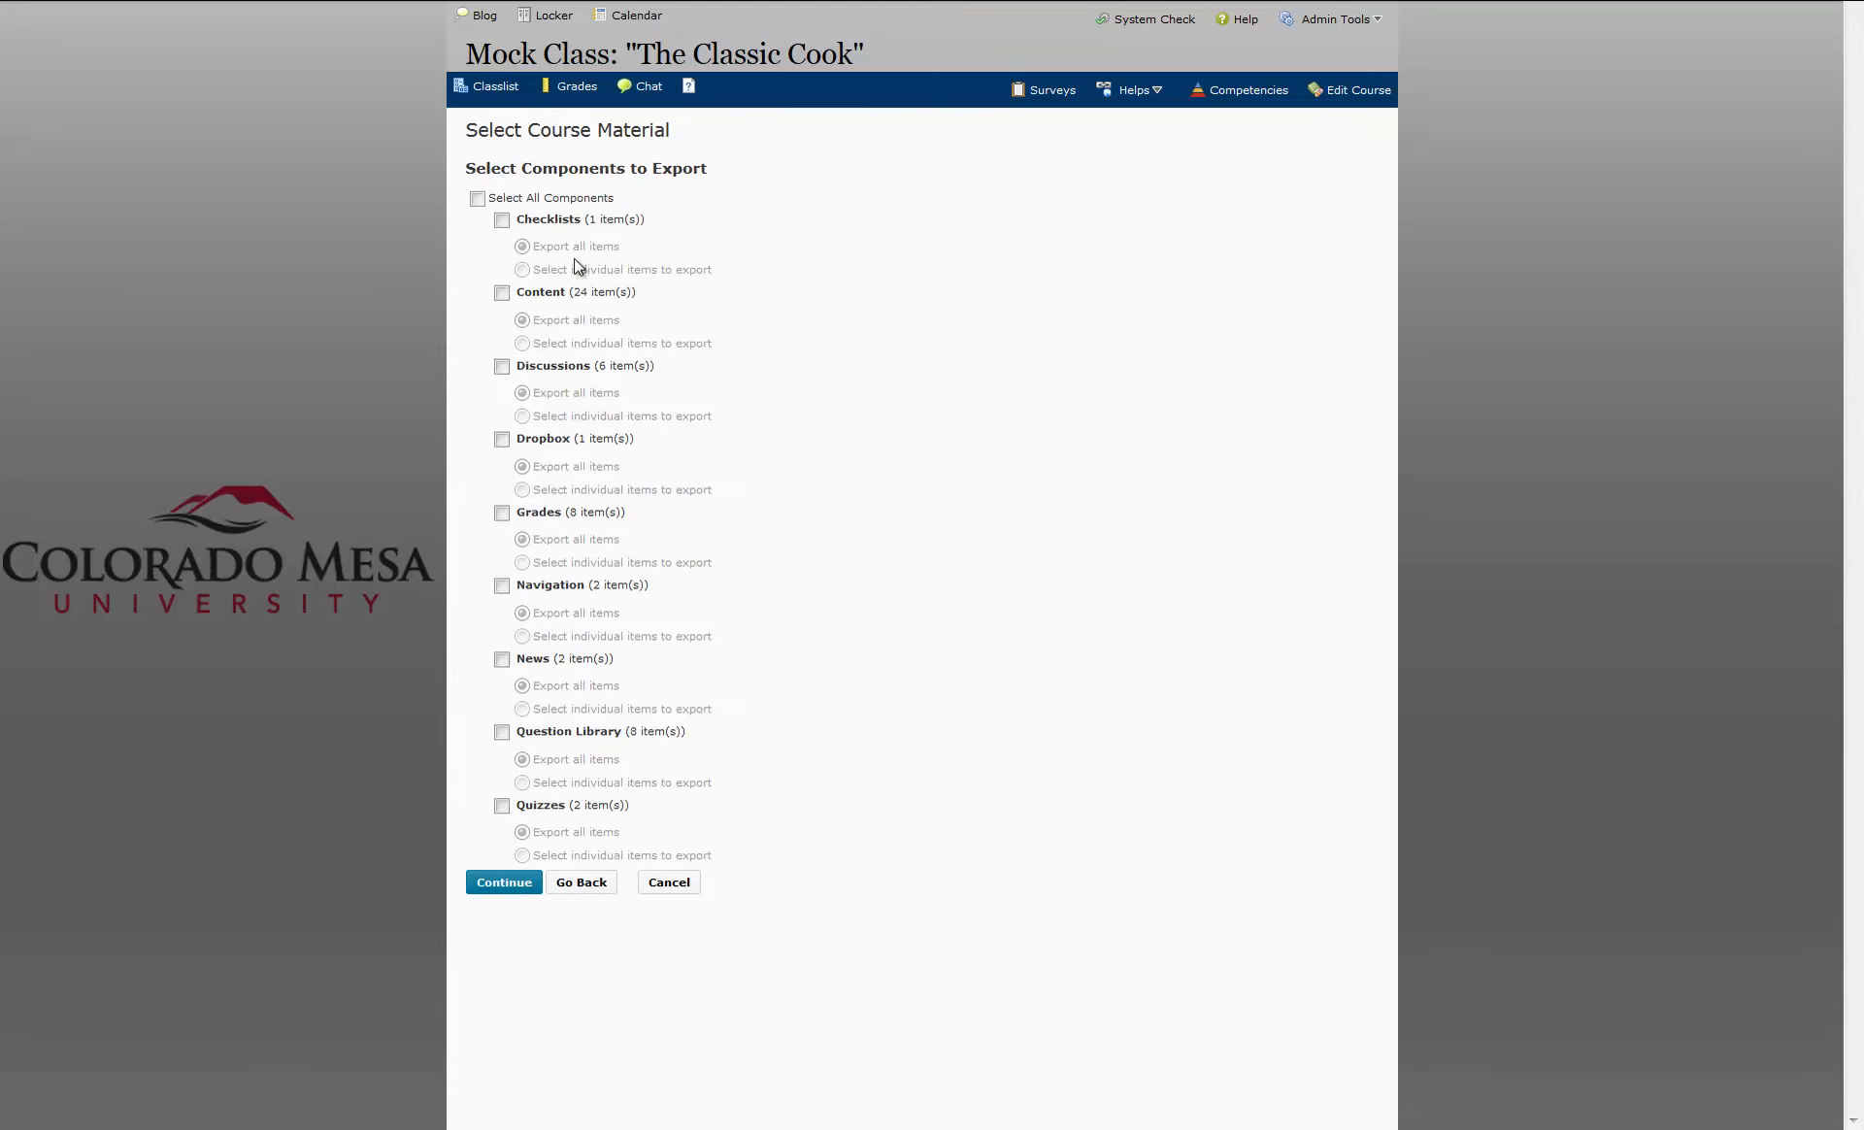
pyautogui.click(477, 198)
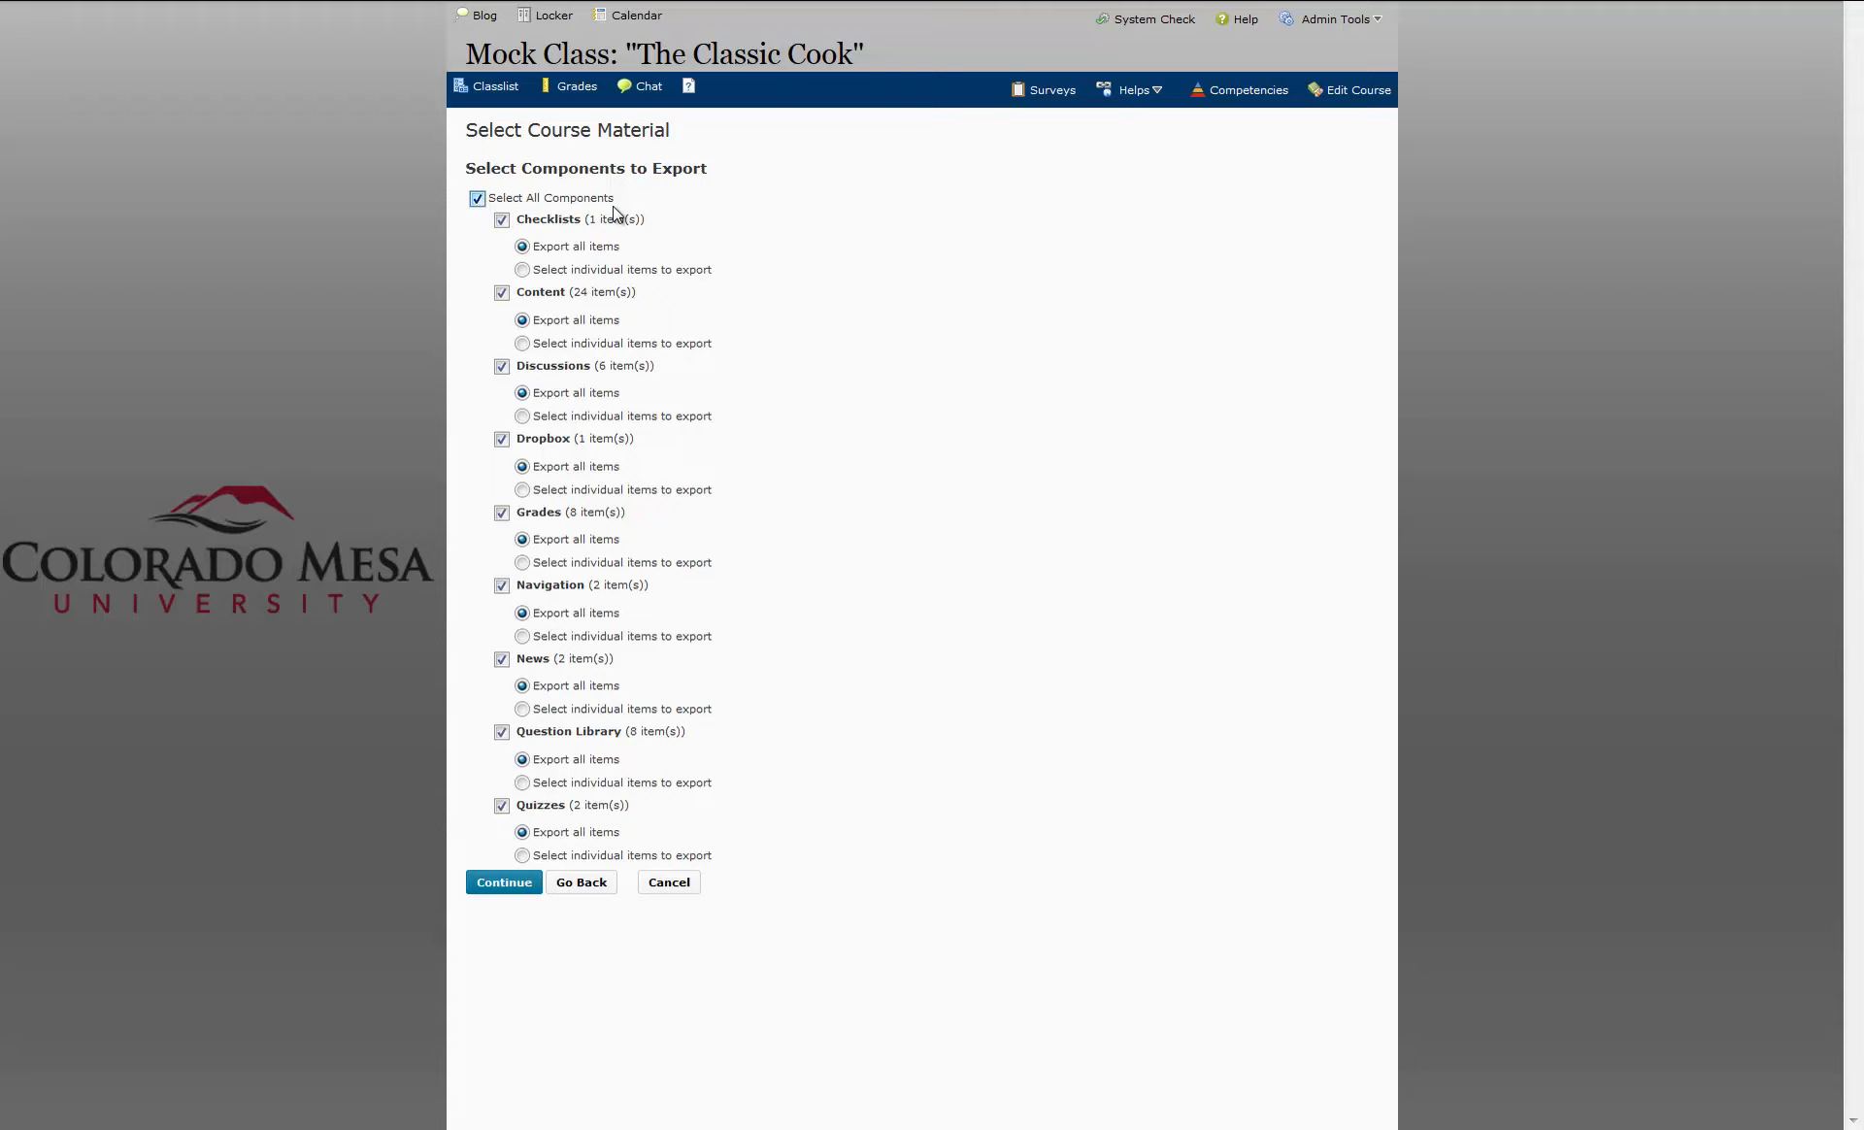
pyautogui.moveTo(664, 294)
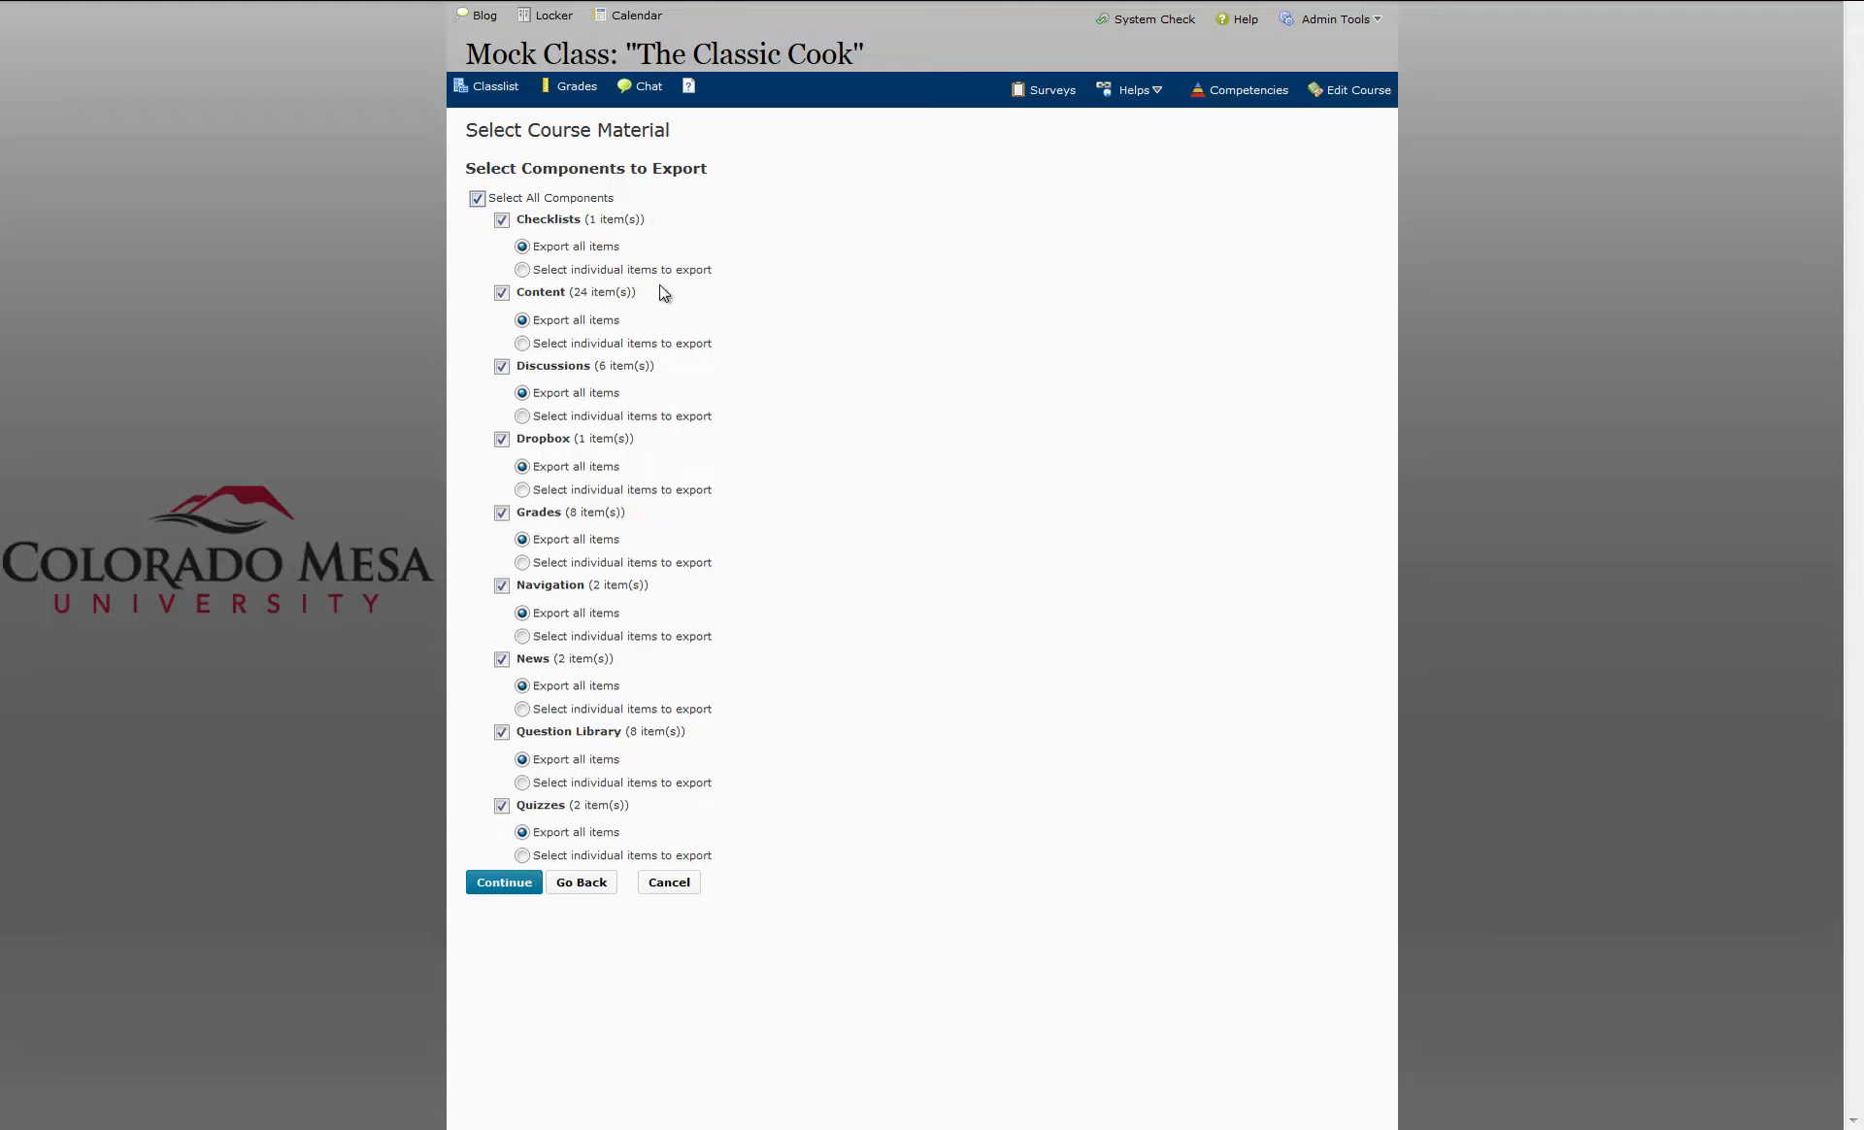
pyautogui.moveTo(545, 394)
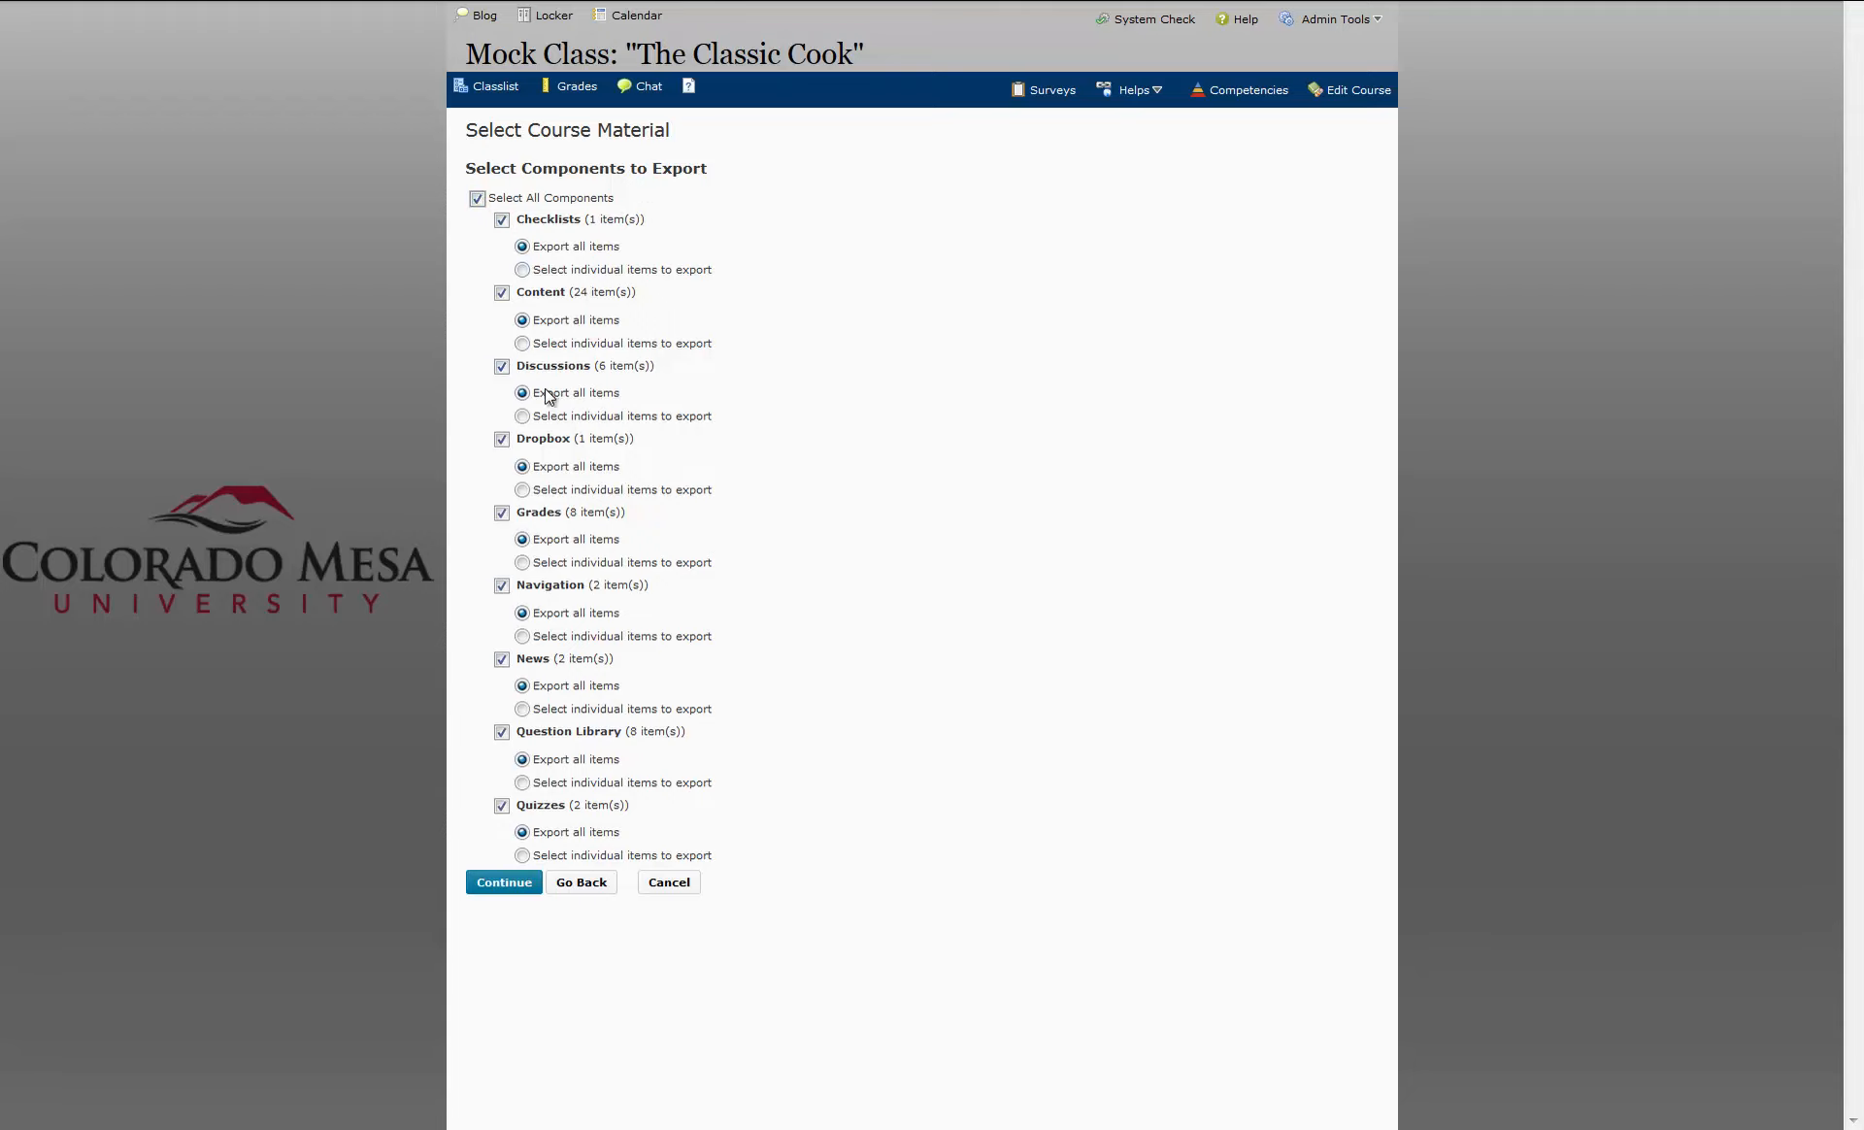
pyautogui.click(522, 415)
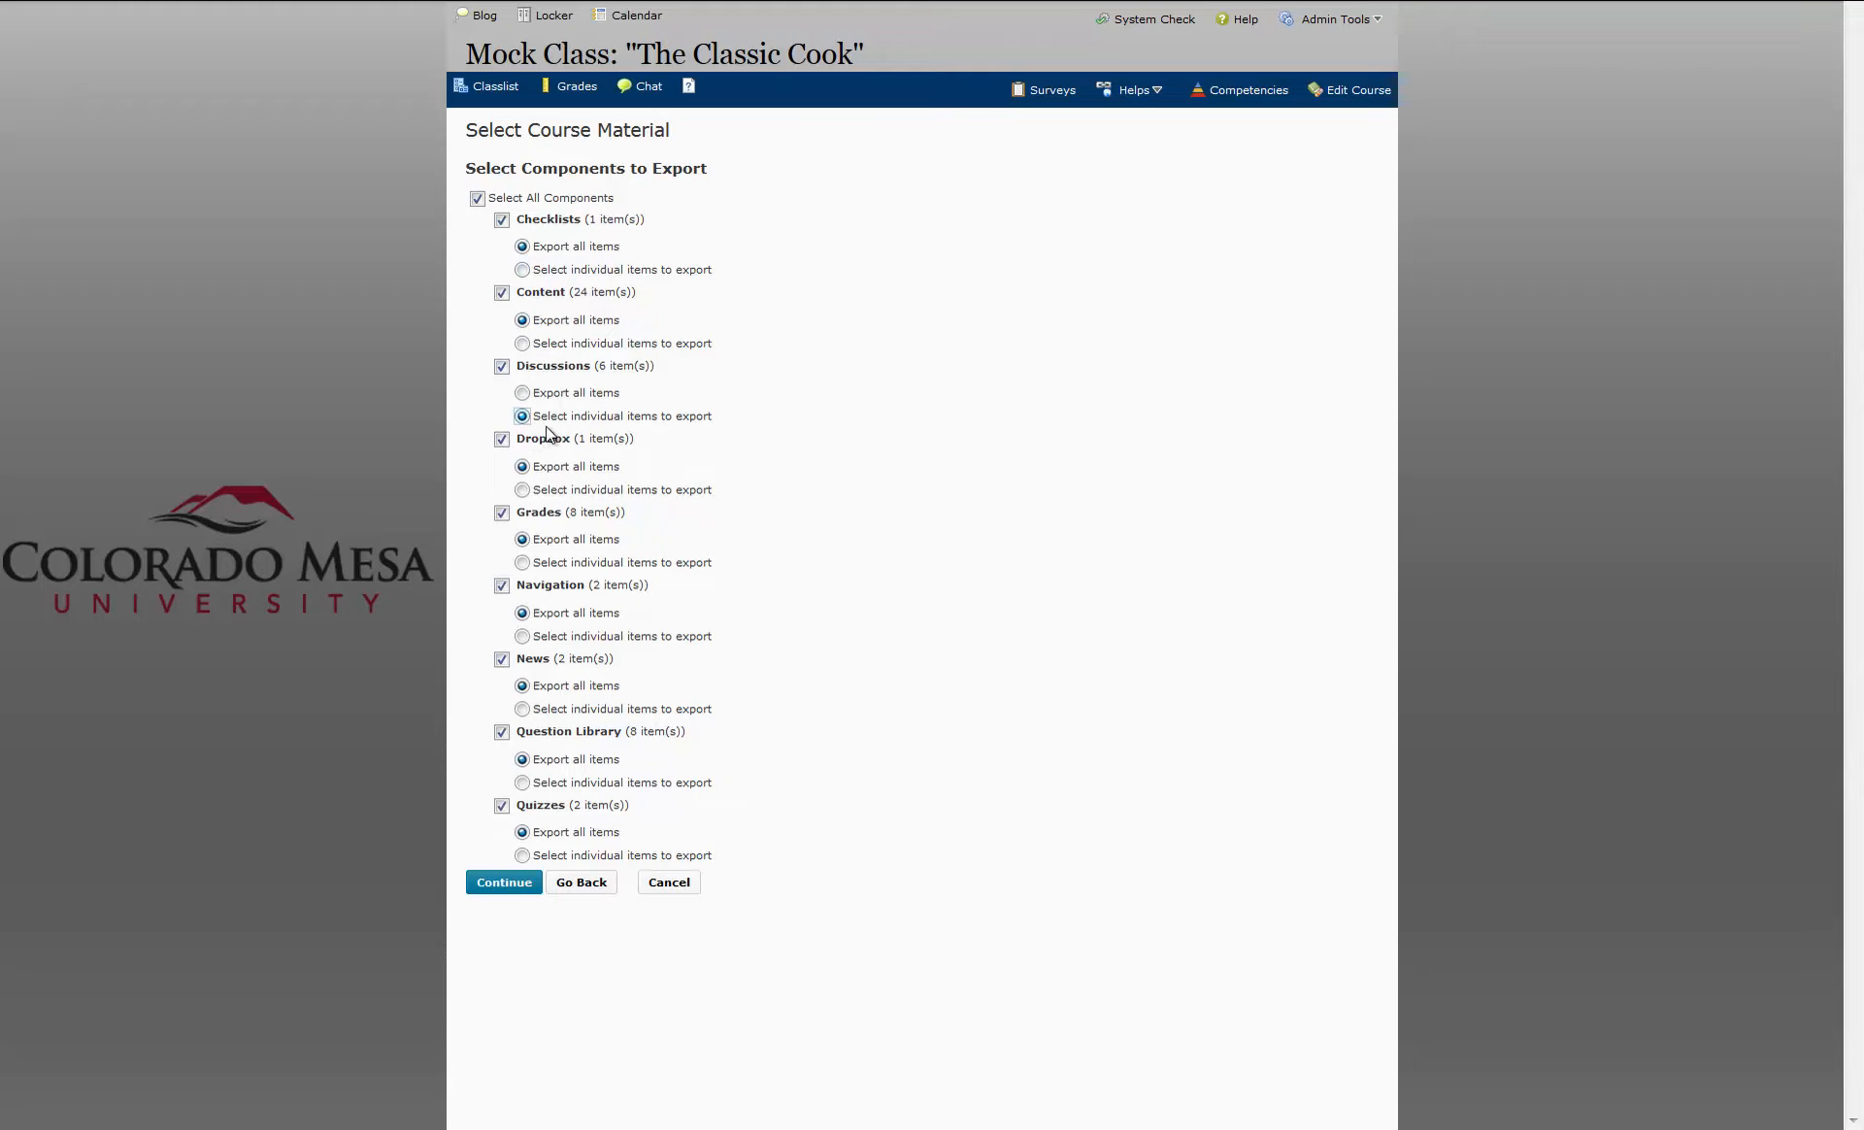
pyautogui.moveTo(698, 886)
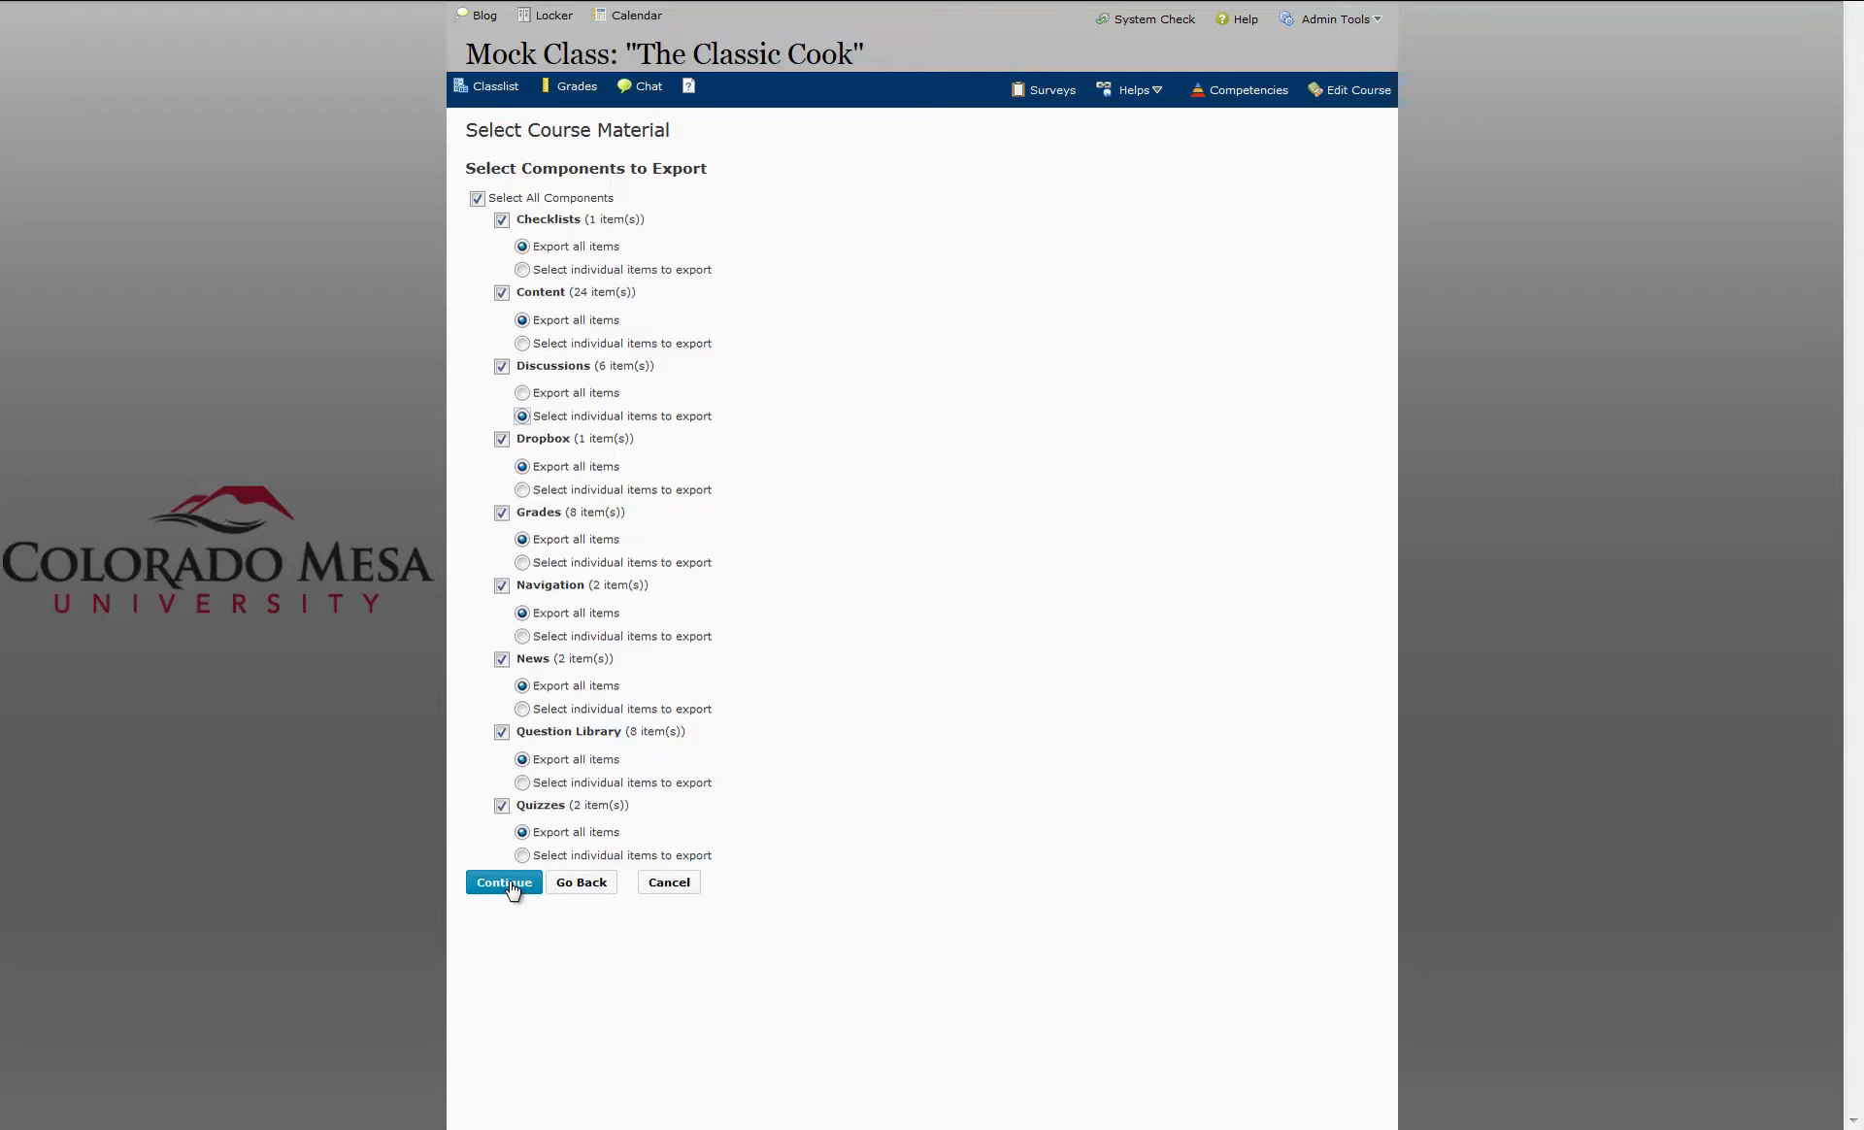
pyautogui.click(503, 881)
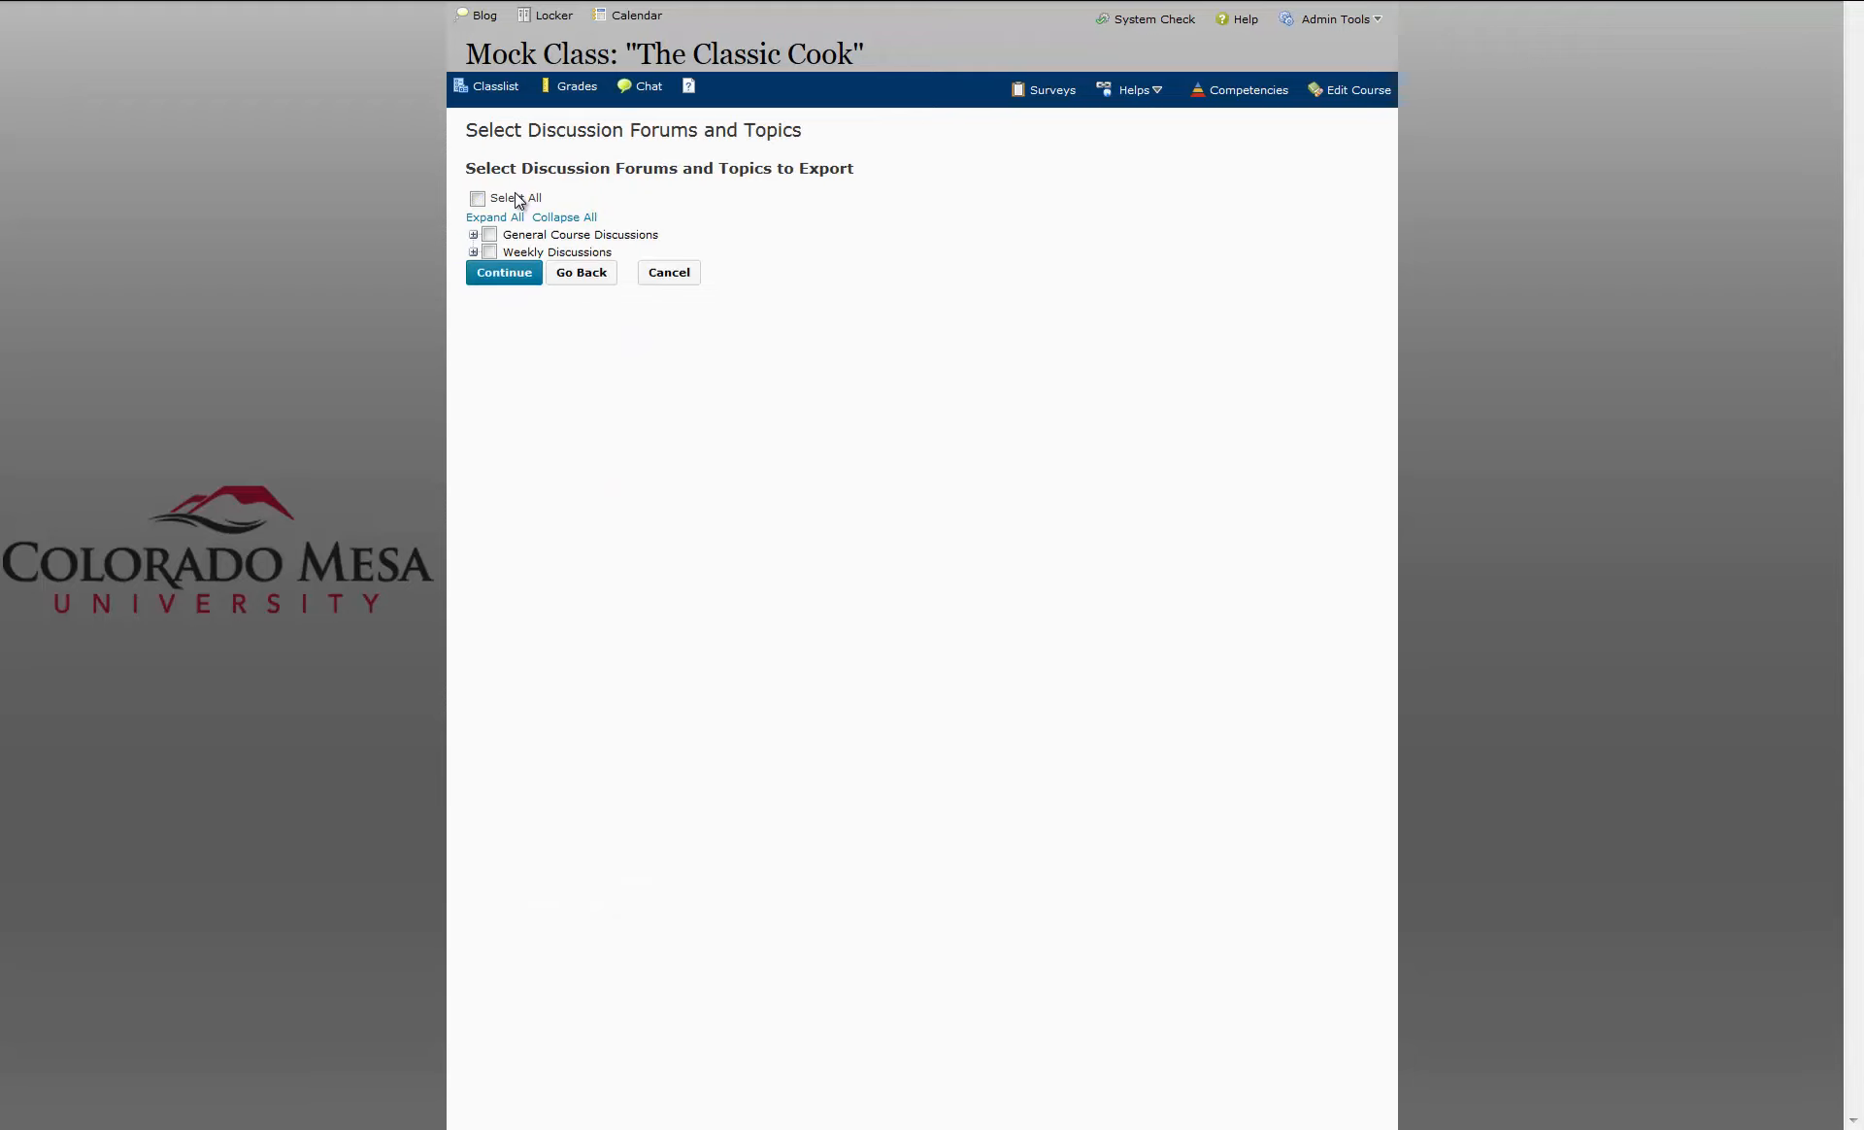
pyautogui.moveTo(579, 198)
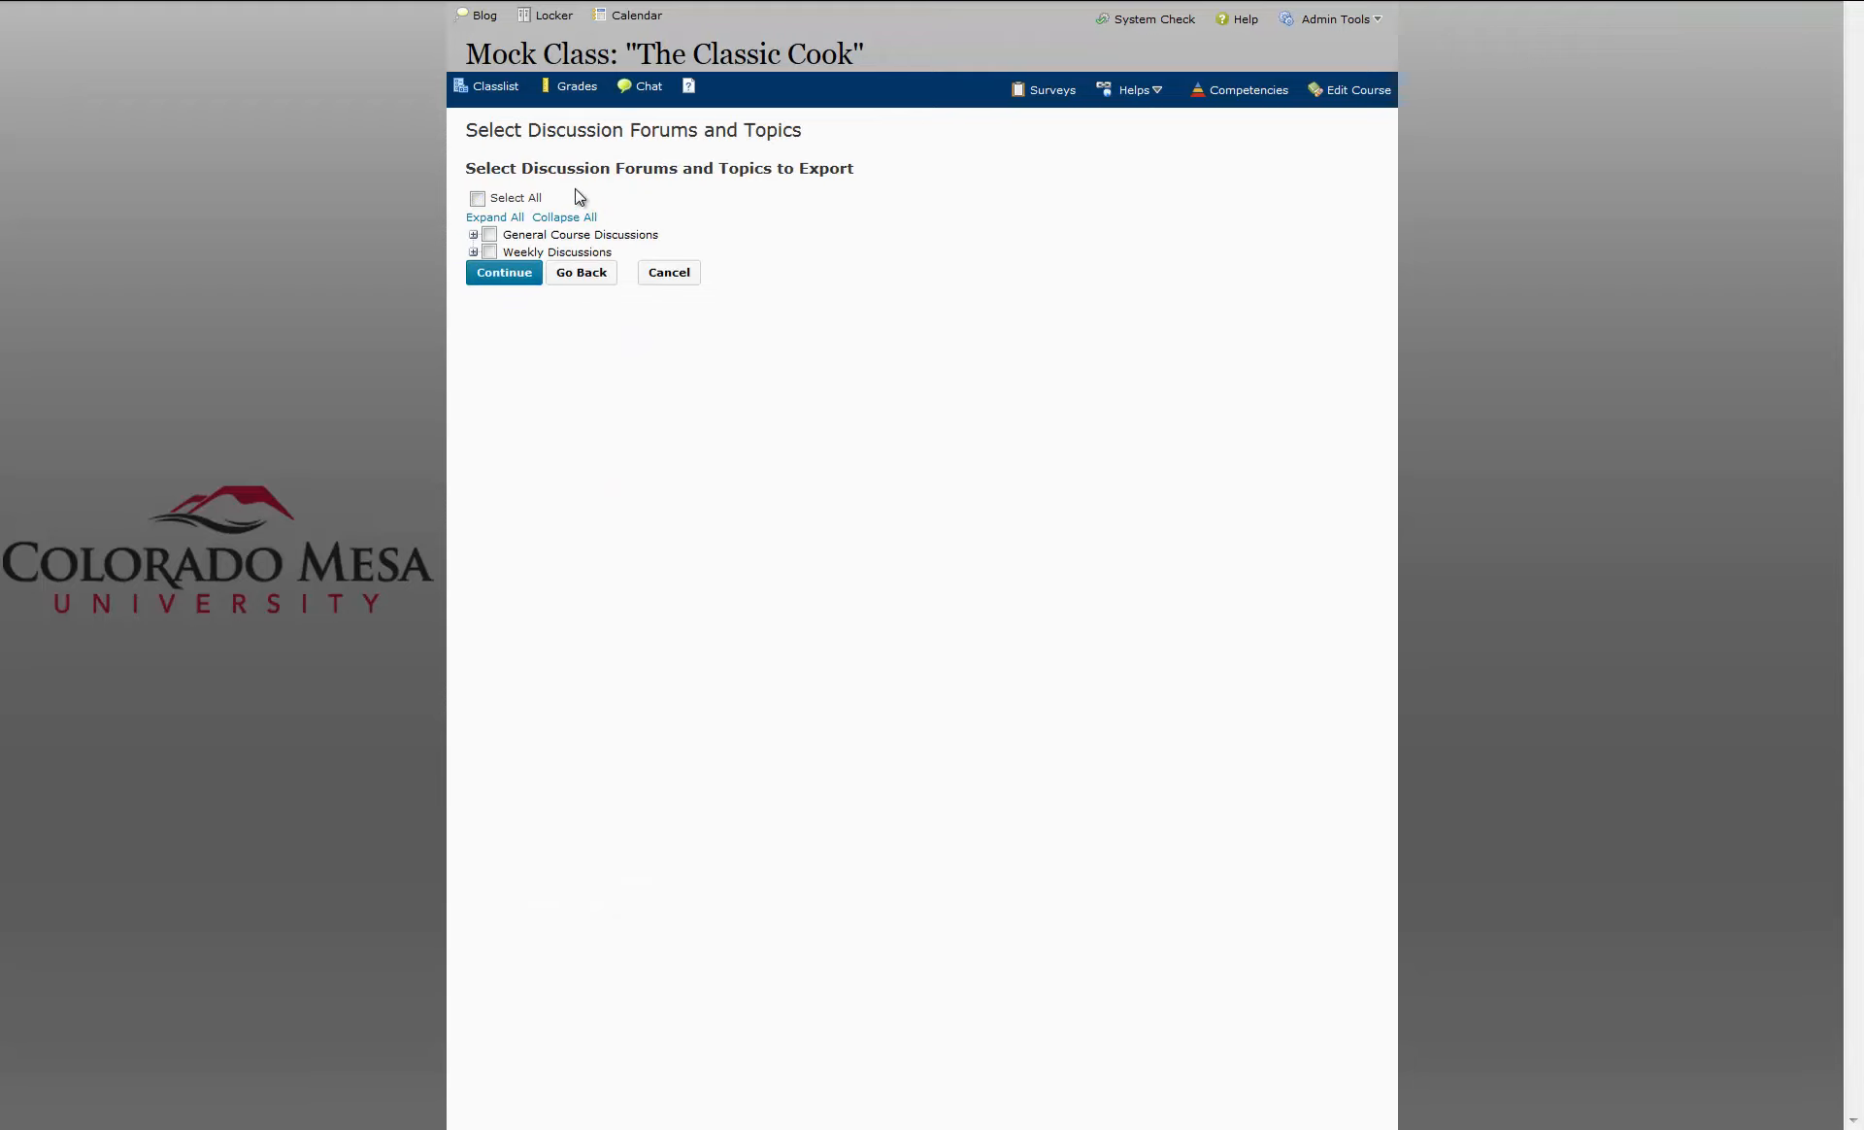
# - Expand both forums, include 'Introductions, Please!' and 'Week 1: French Toast', and continue
pyautogui.click(473, 235)
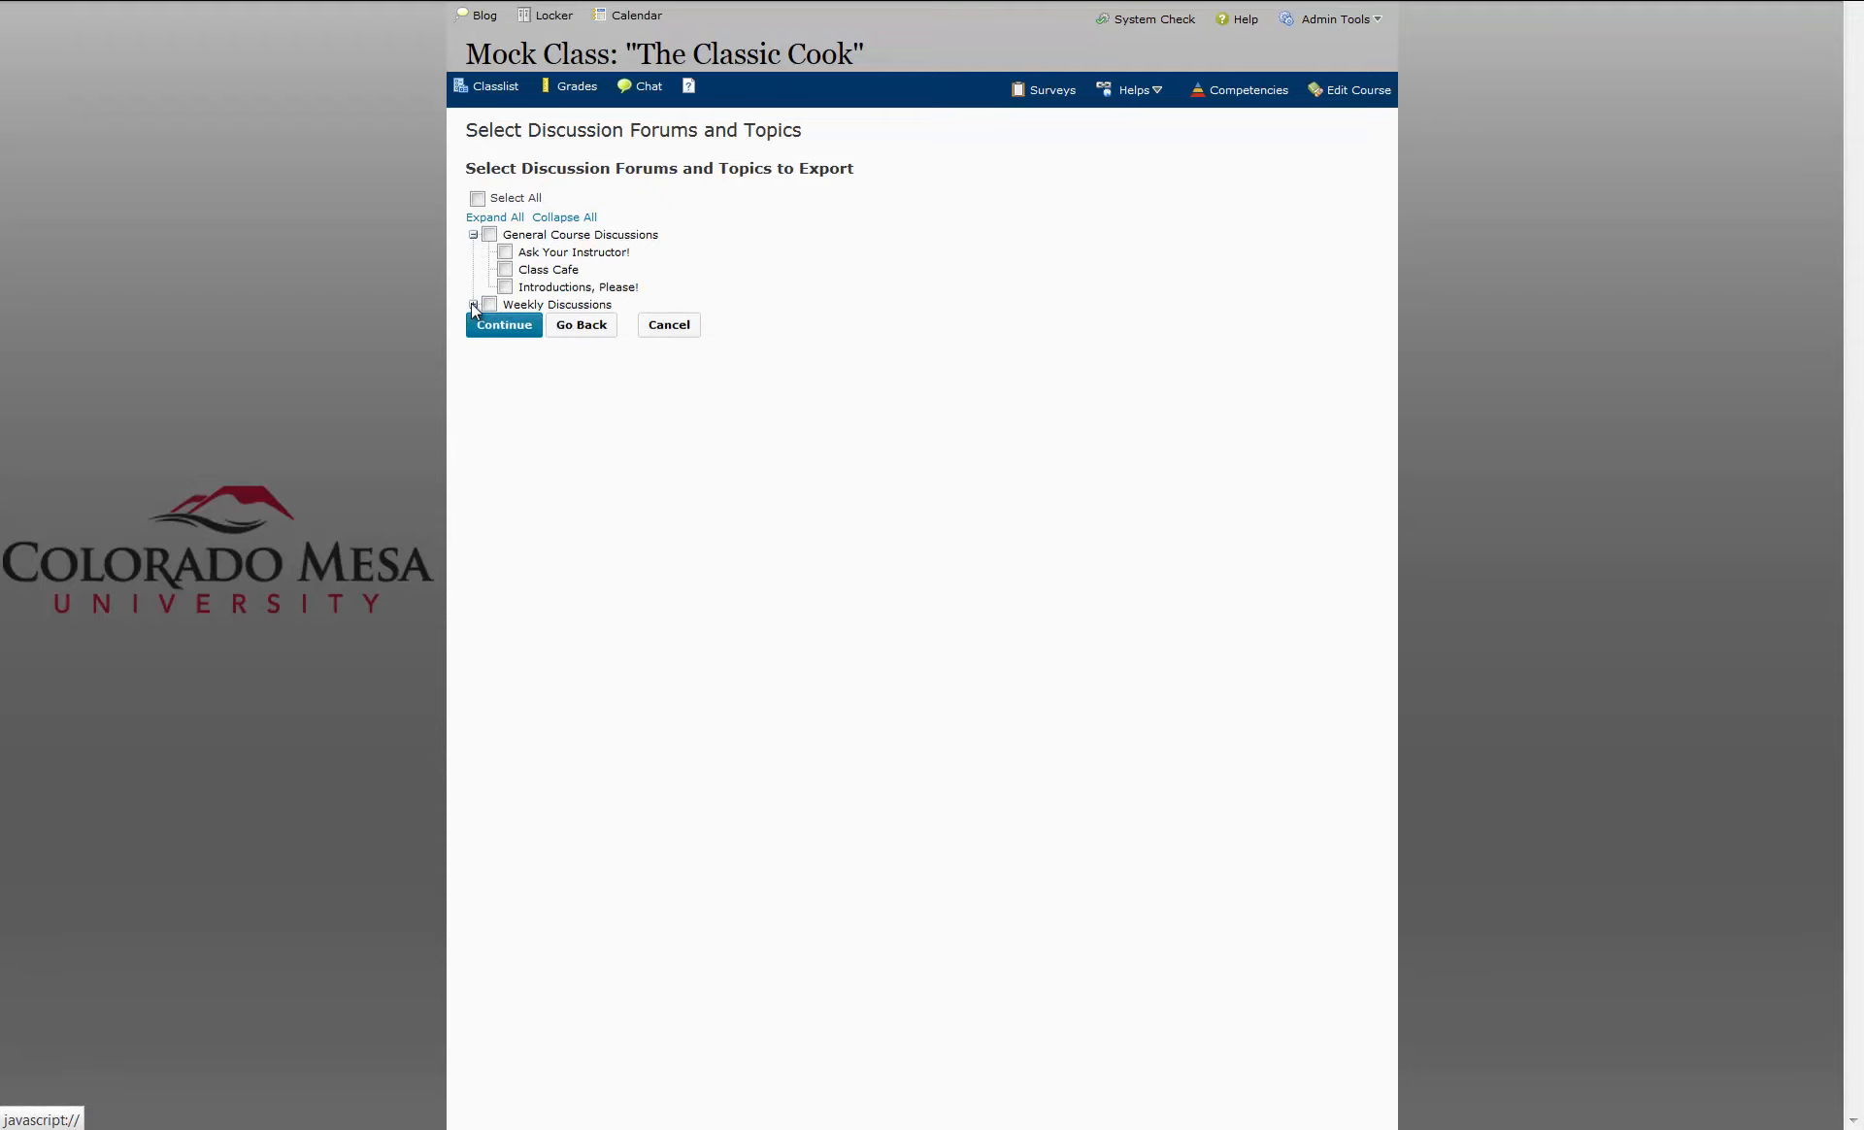
pyautogui.click(474, 304)
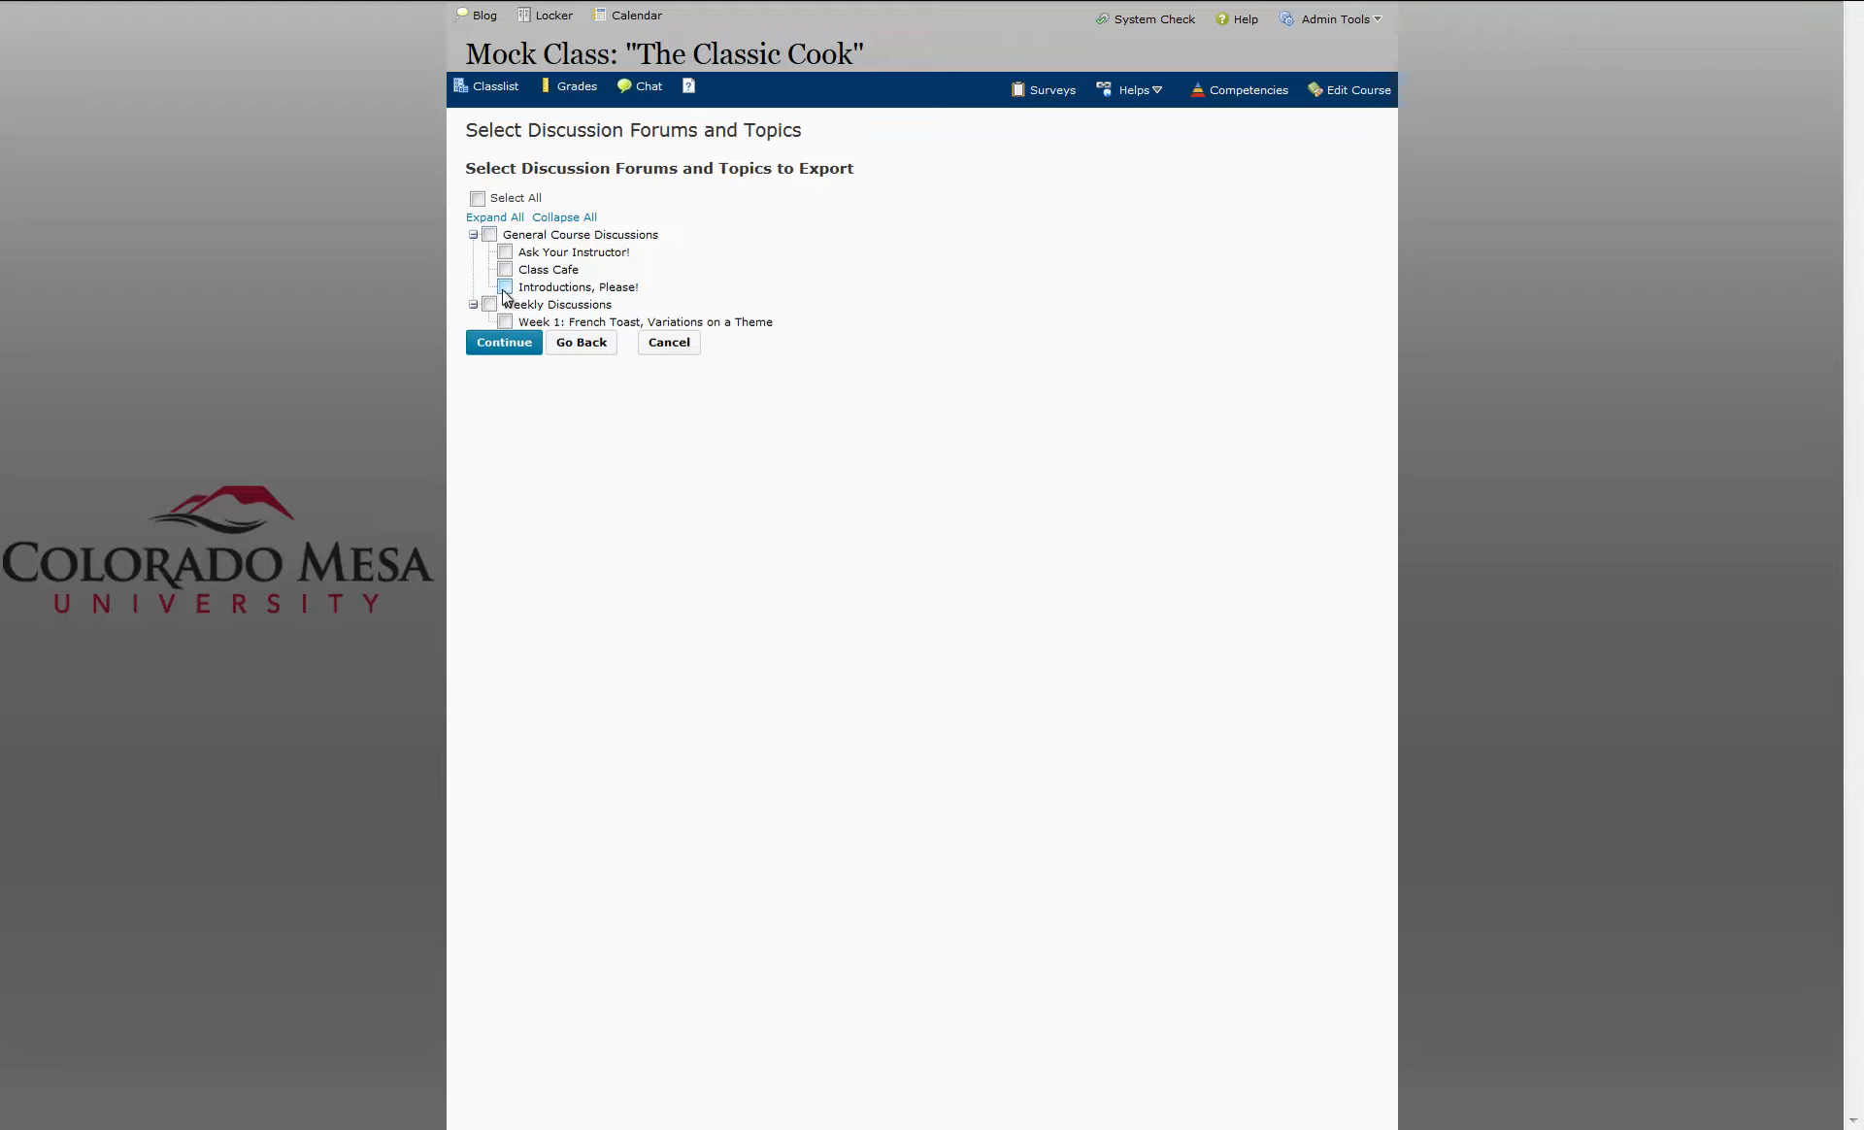
pyautogui.click(505, 286)
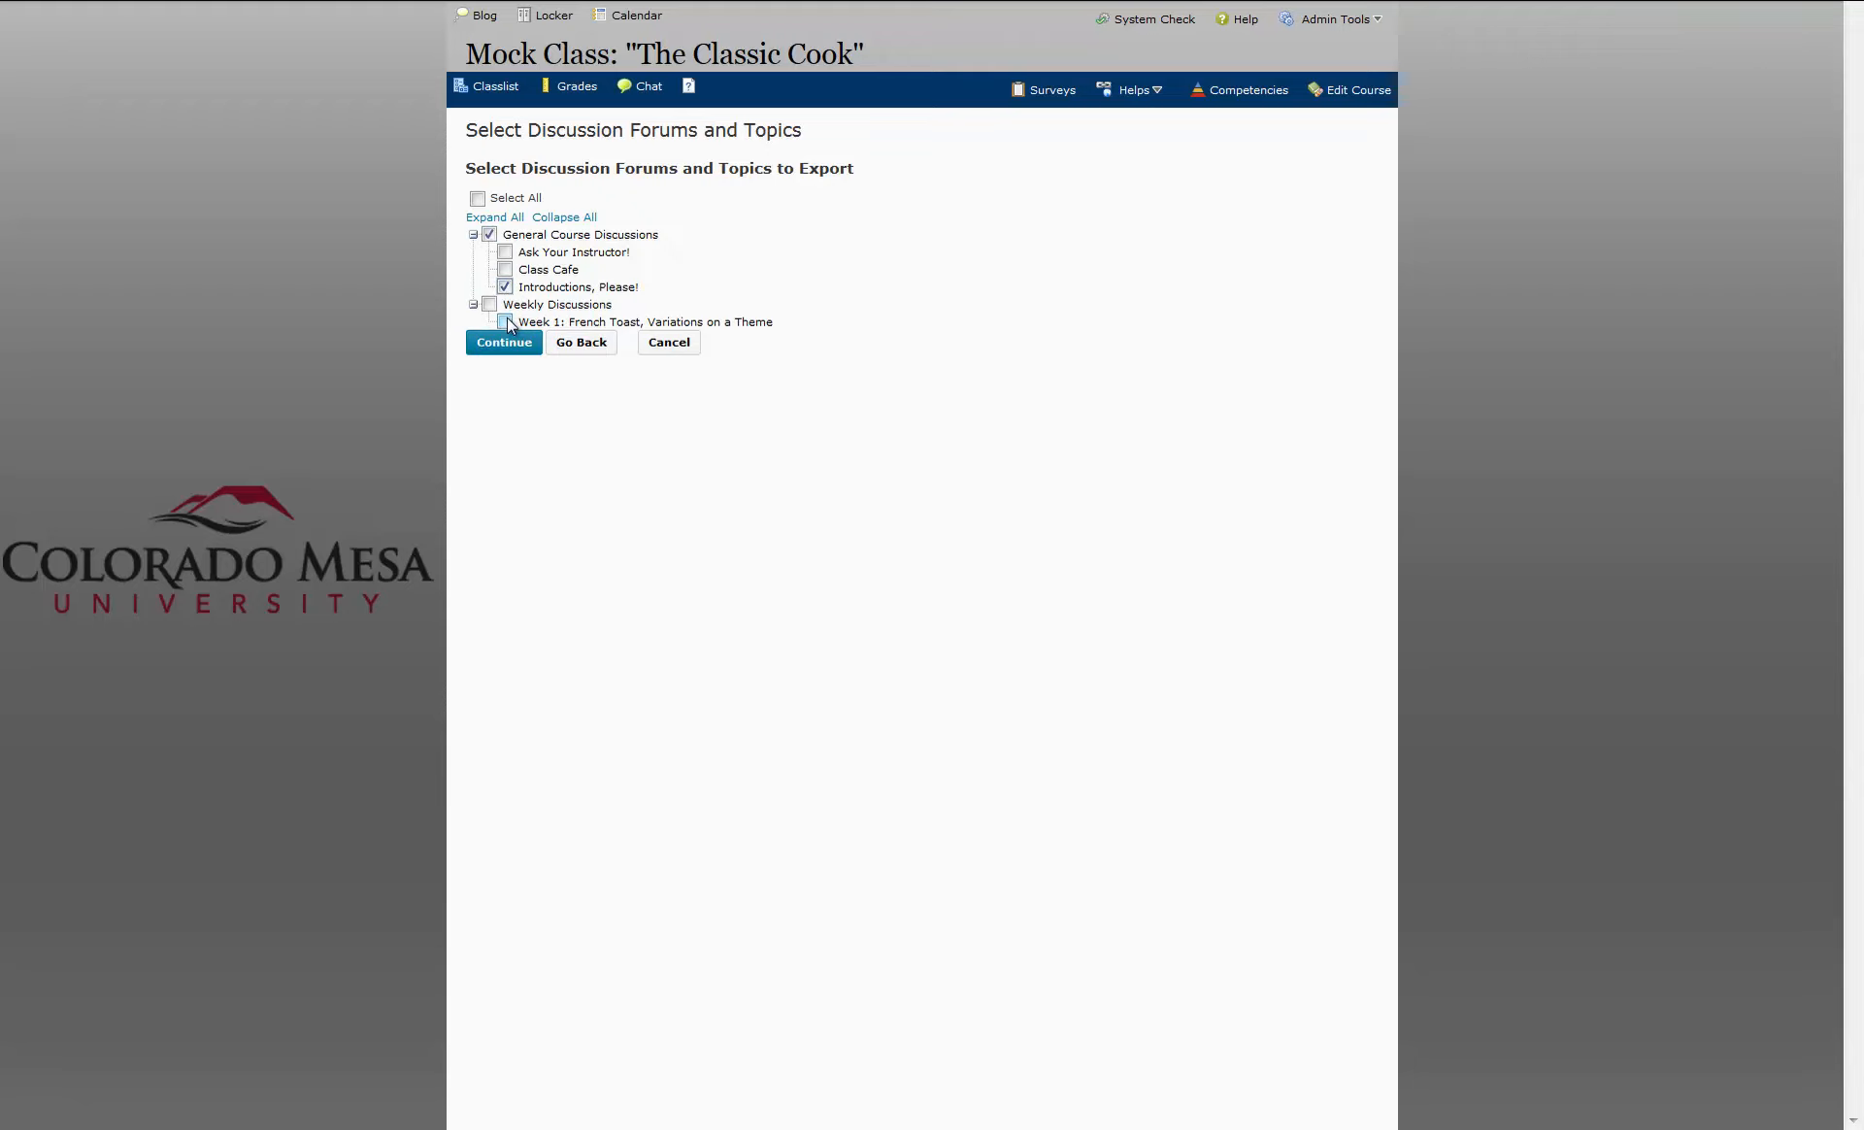
pyautogui.click(504, 323)
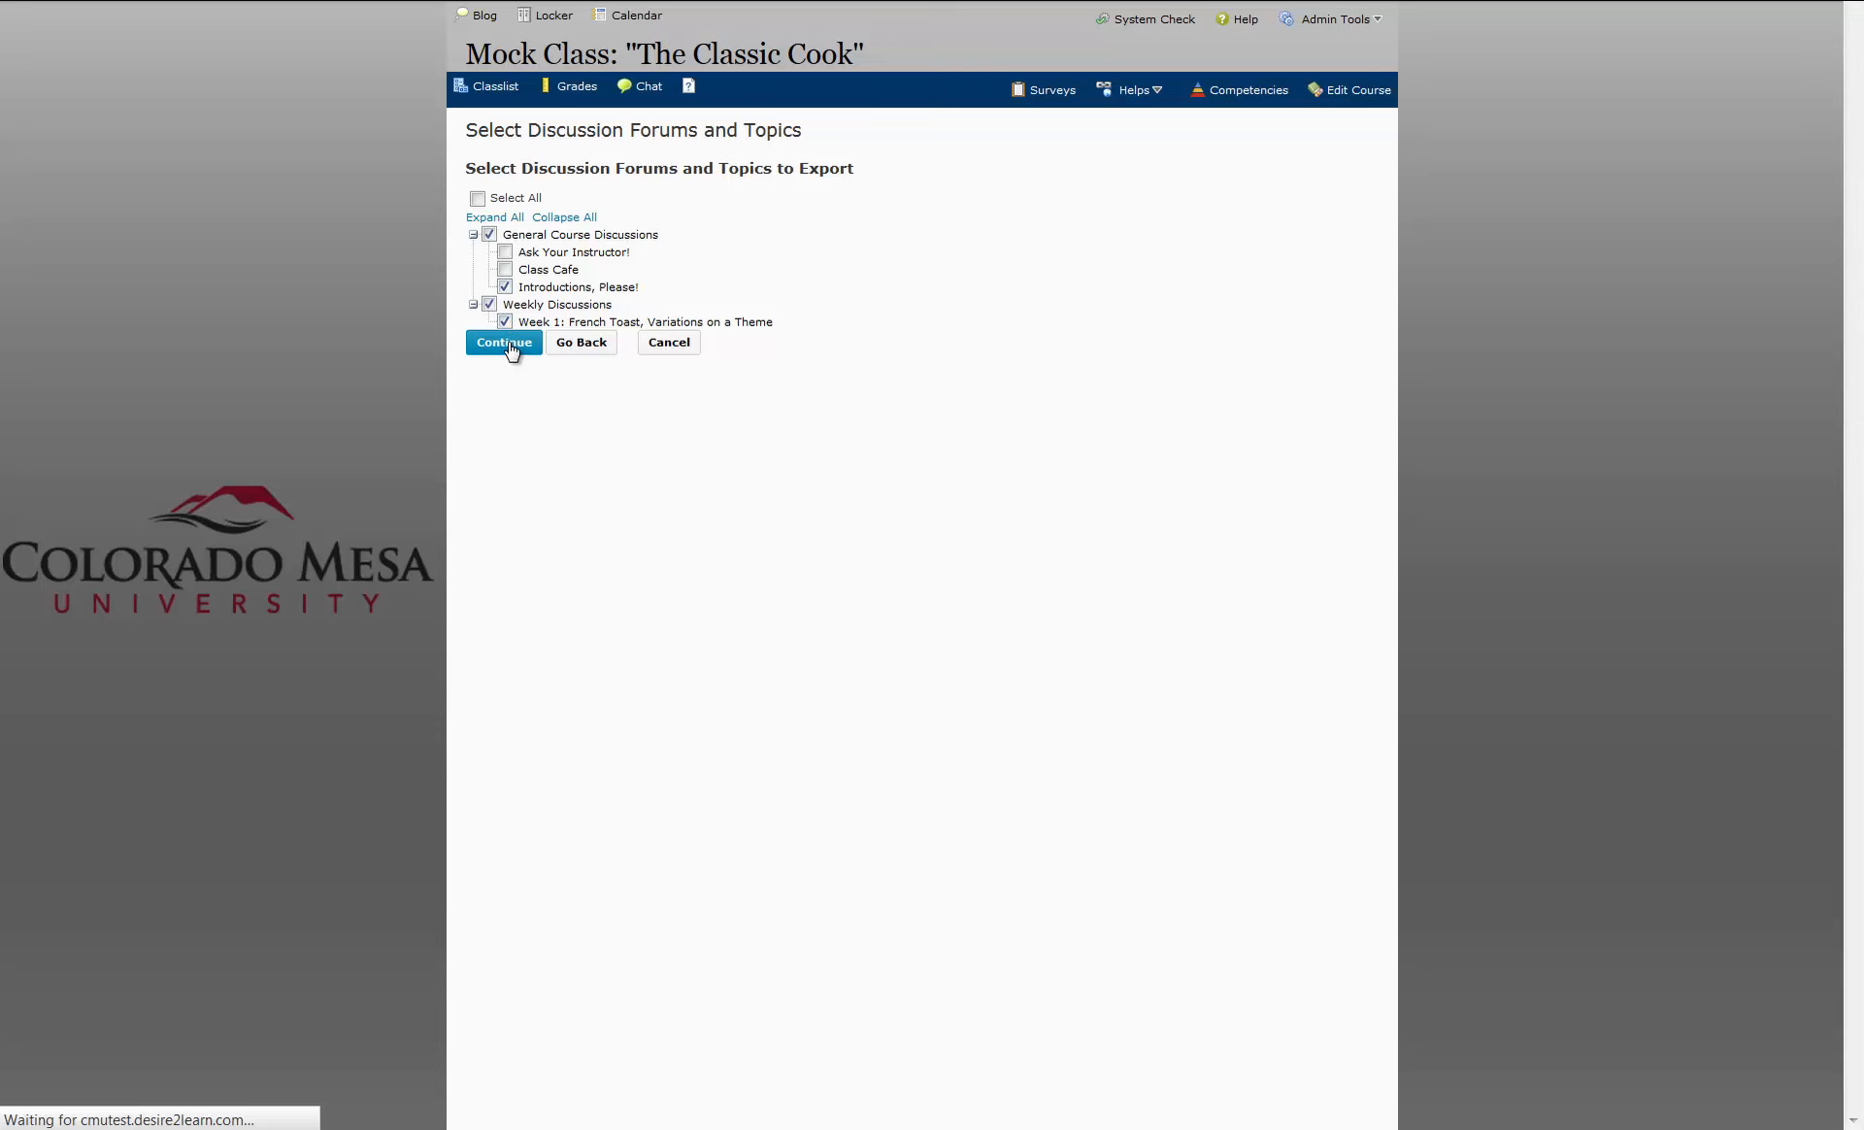
pyautogui.click(503, 342)
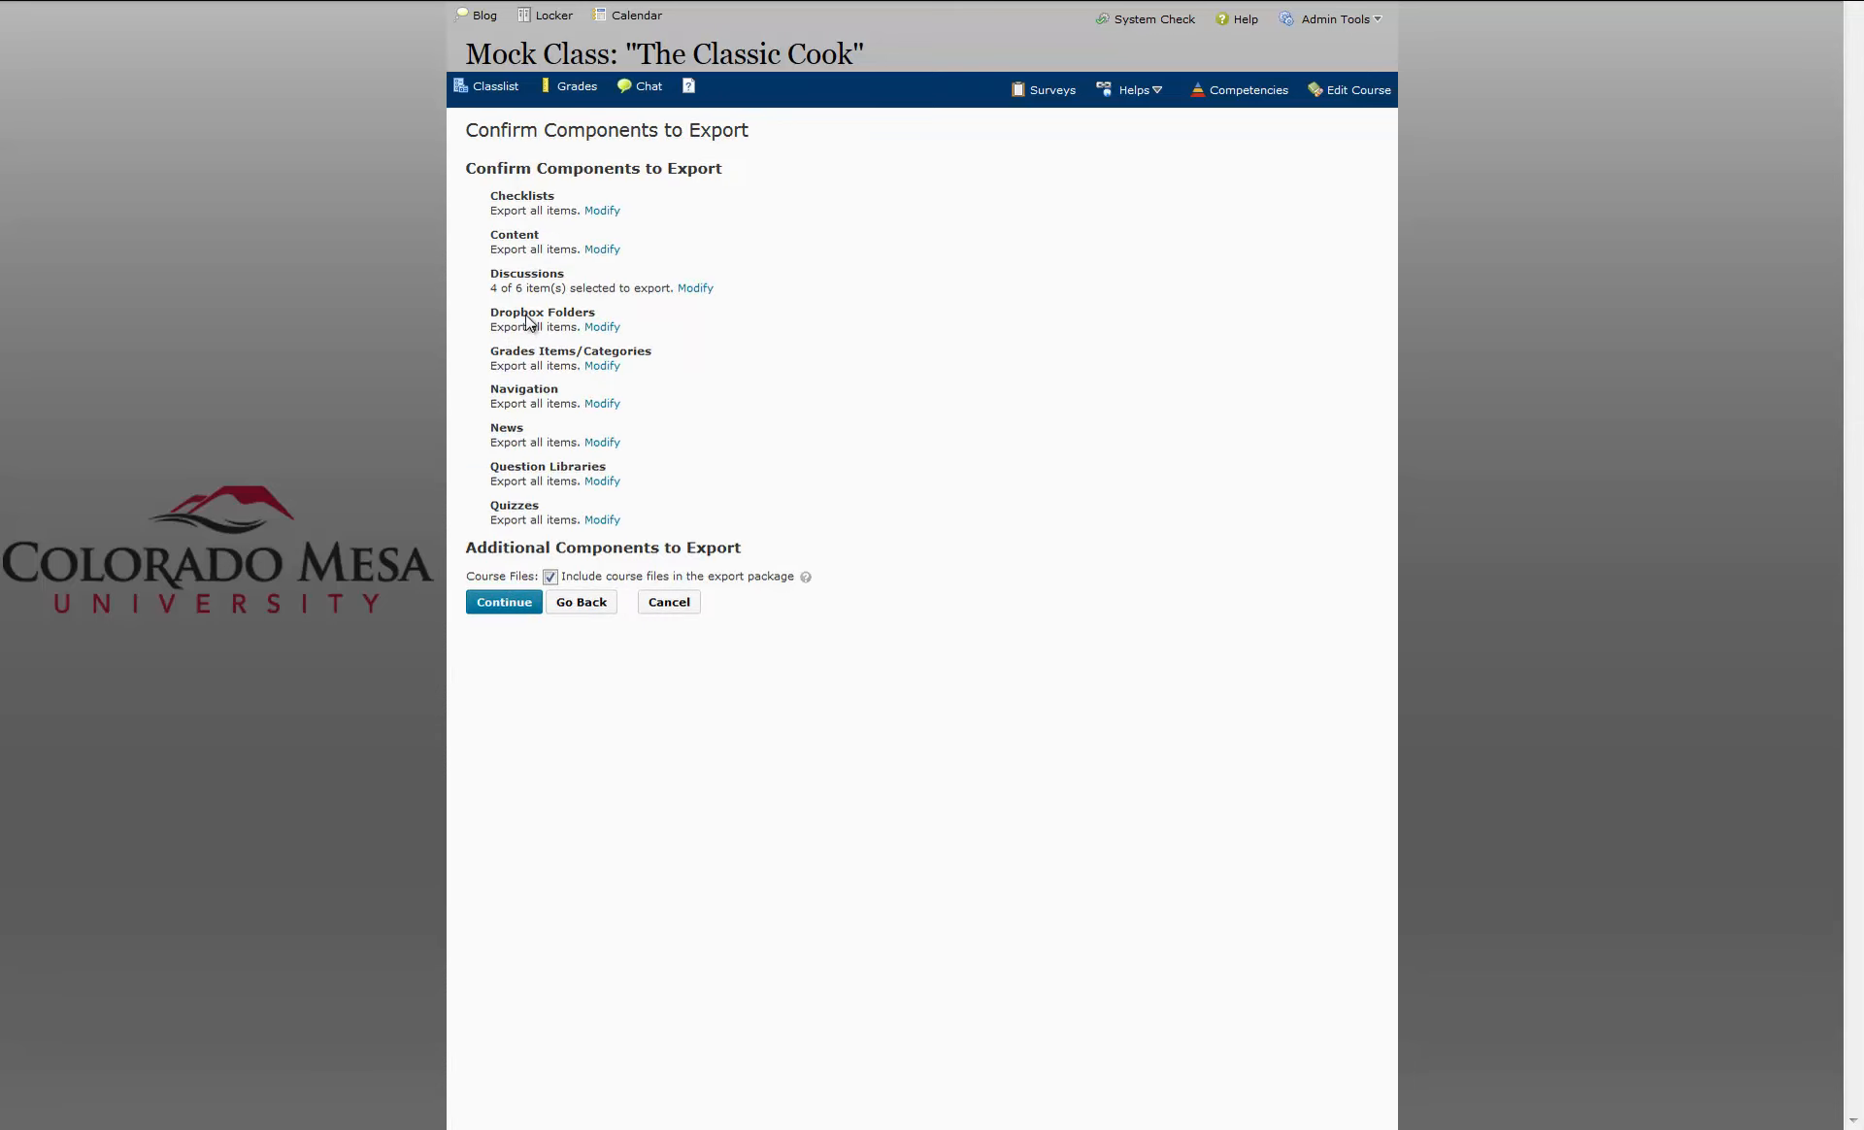
pyautogui.moveTo(711, 181)
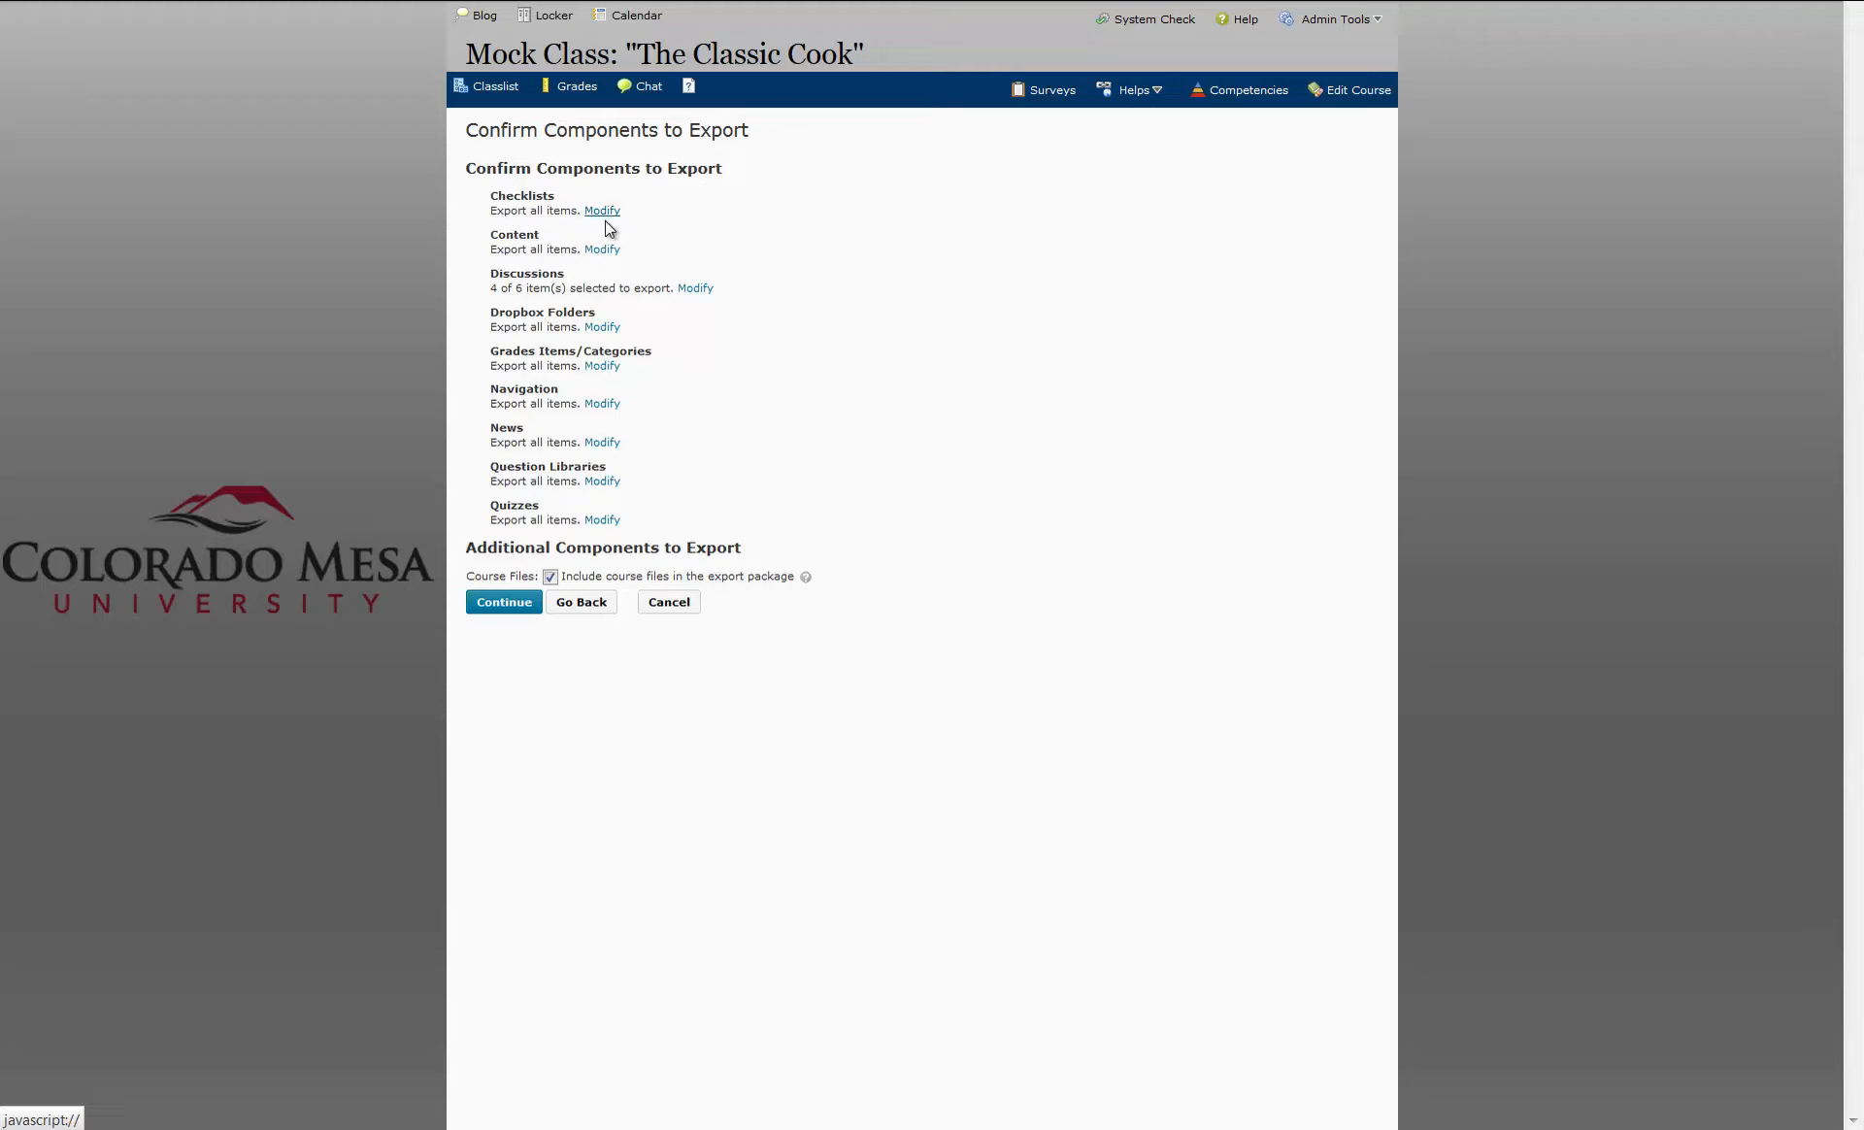
pyautogui.moveTo(603, 326)
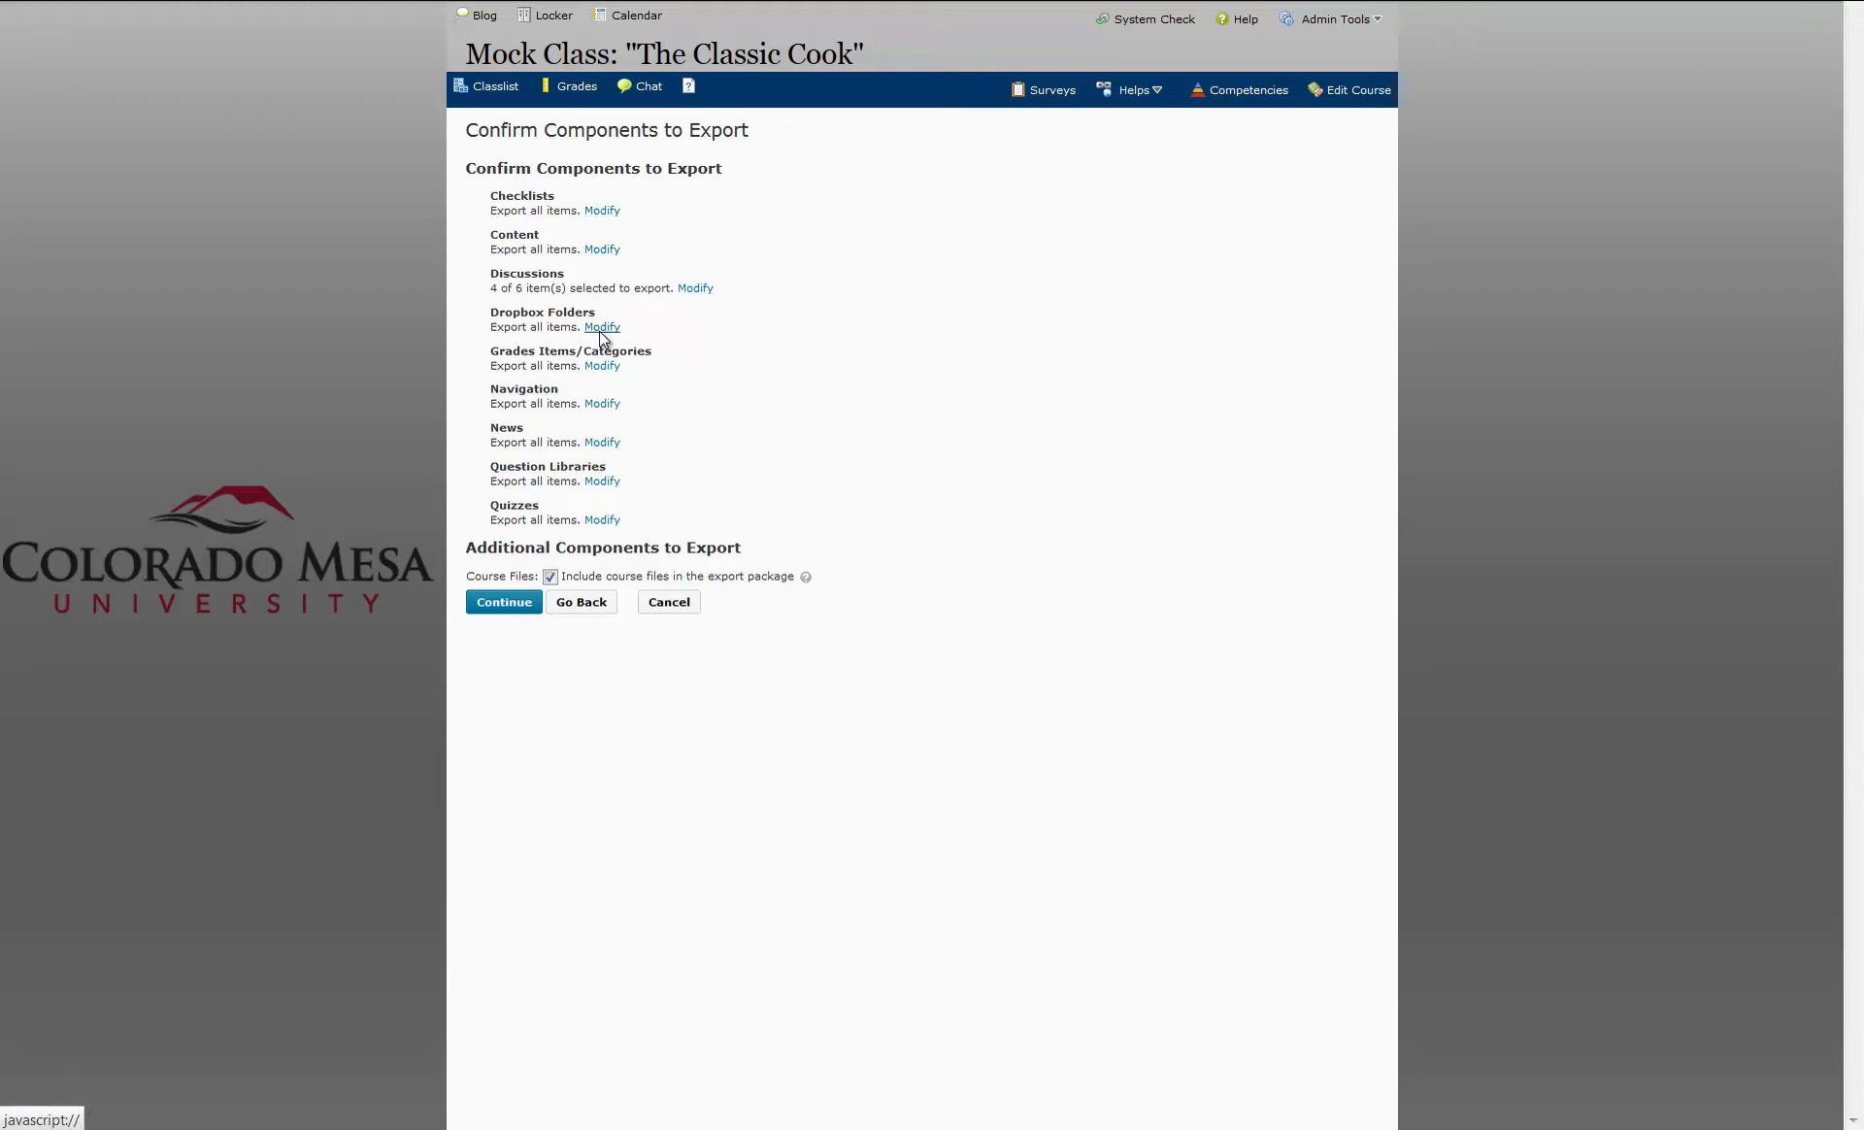
pyautogui.moveTo(581, 516)
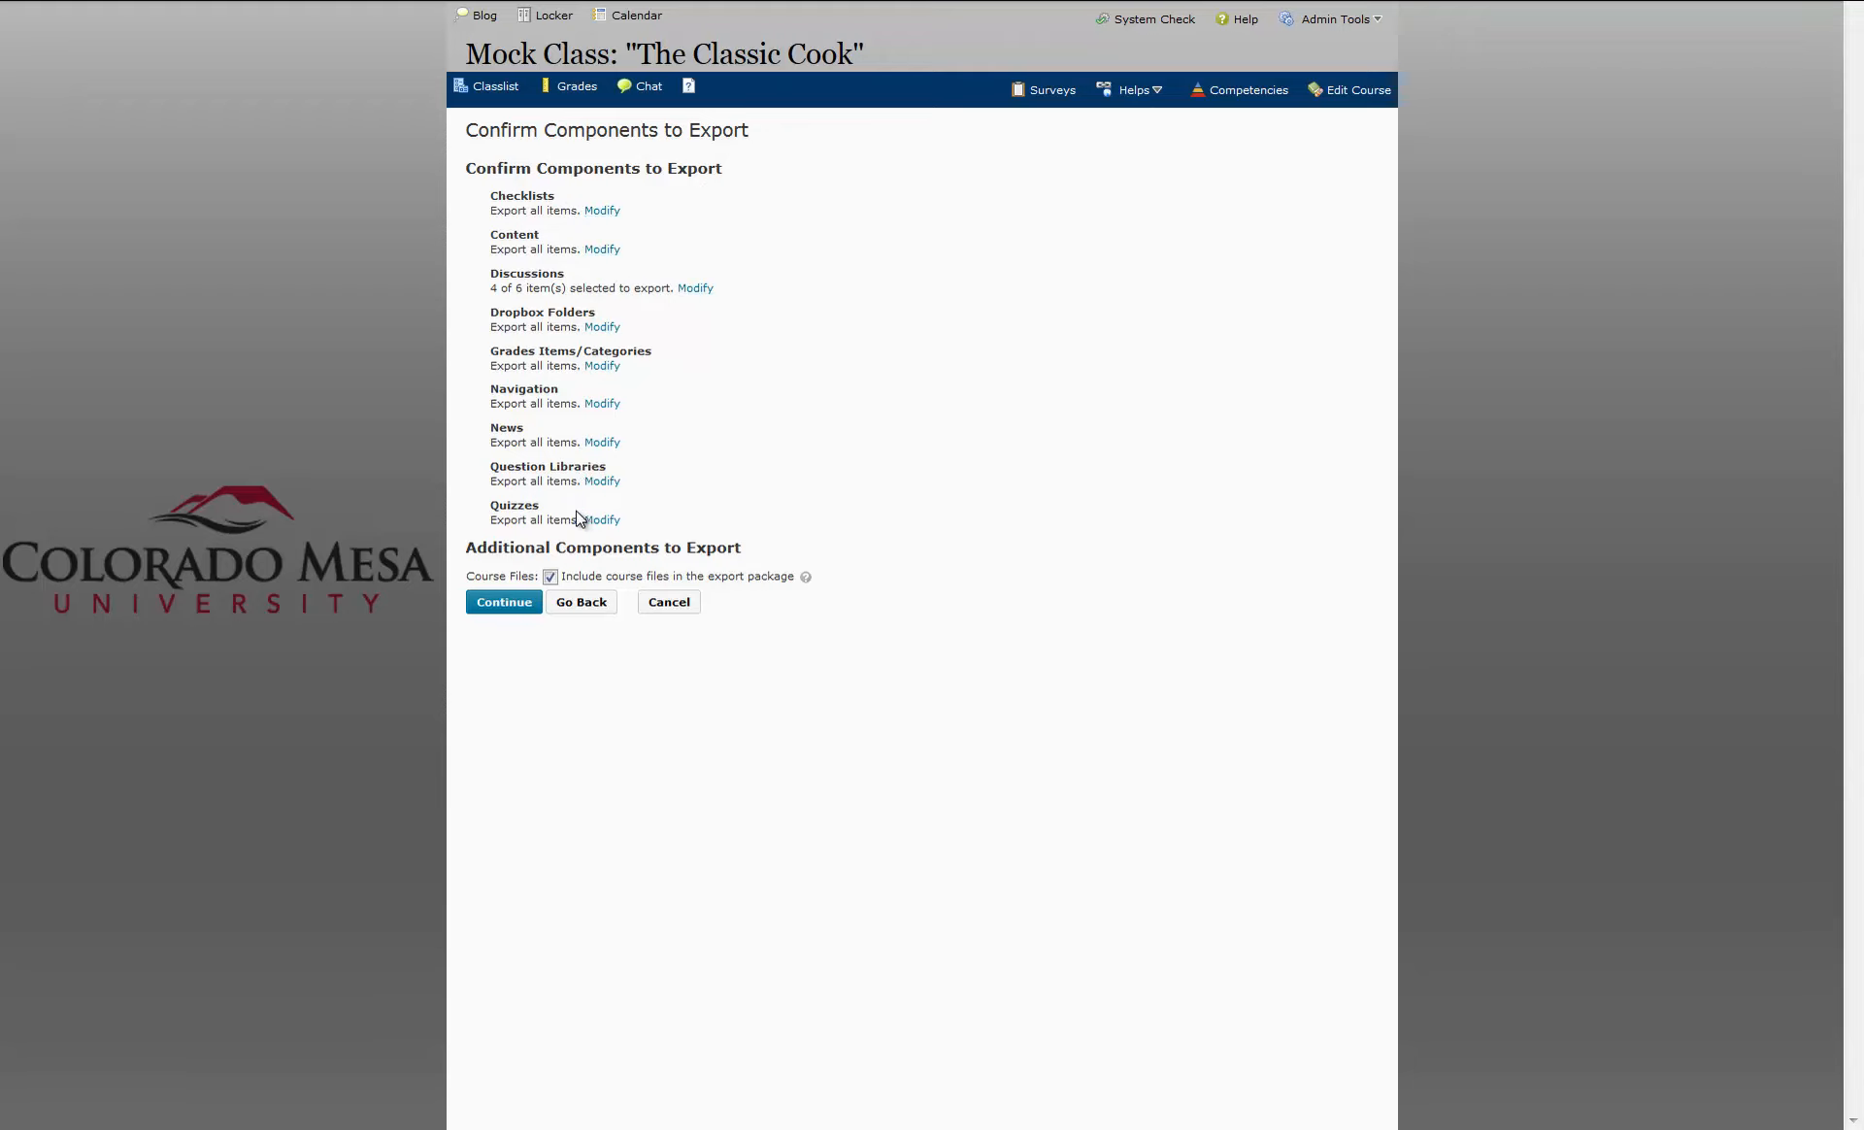
# - Confirm the component list and run the export until all components report success
pyautogui.click(503, 602)
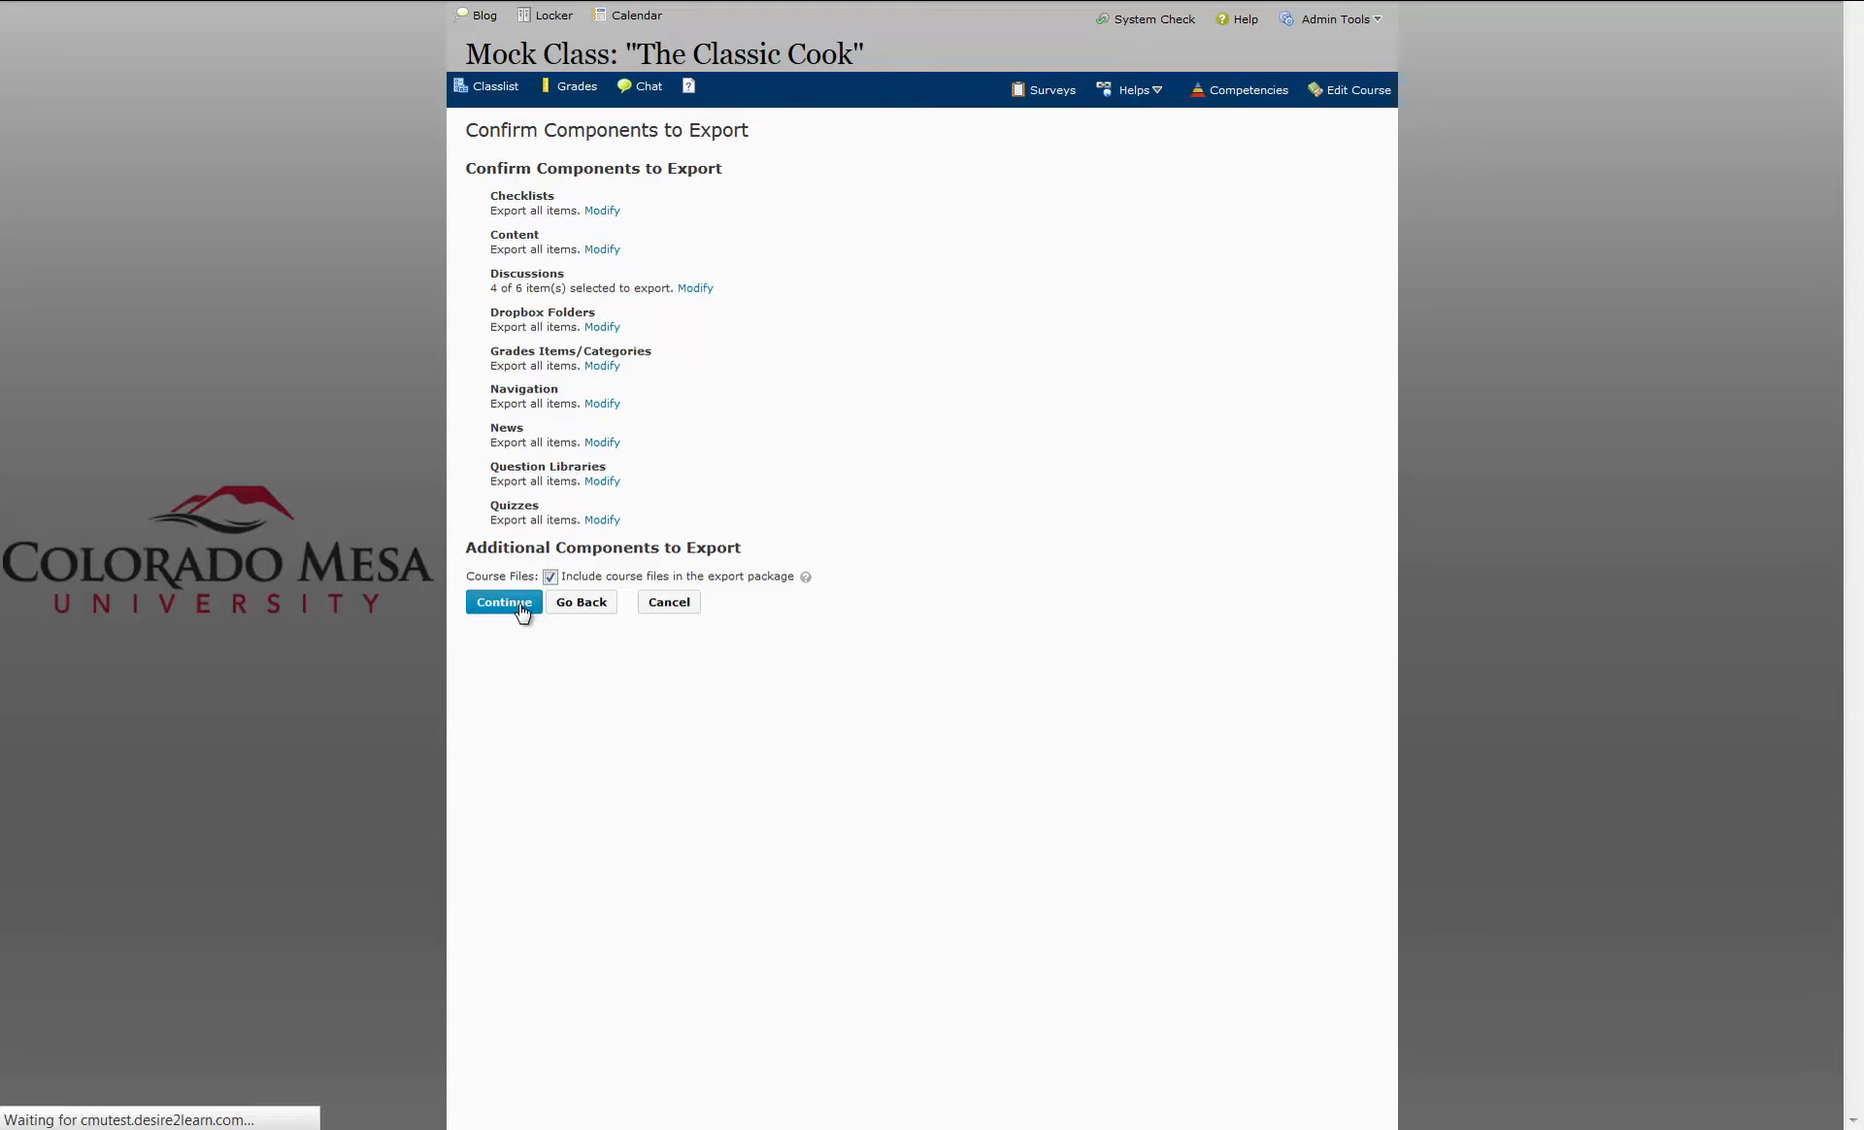
pyautogui.click(503, 602)
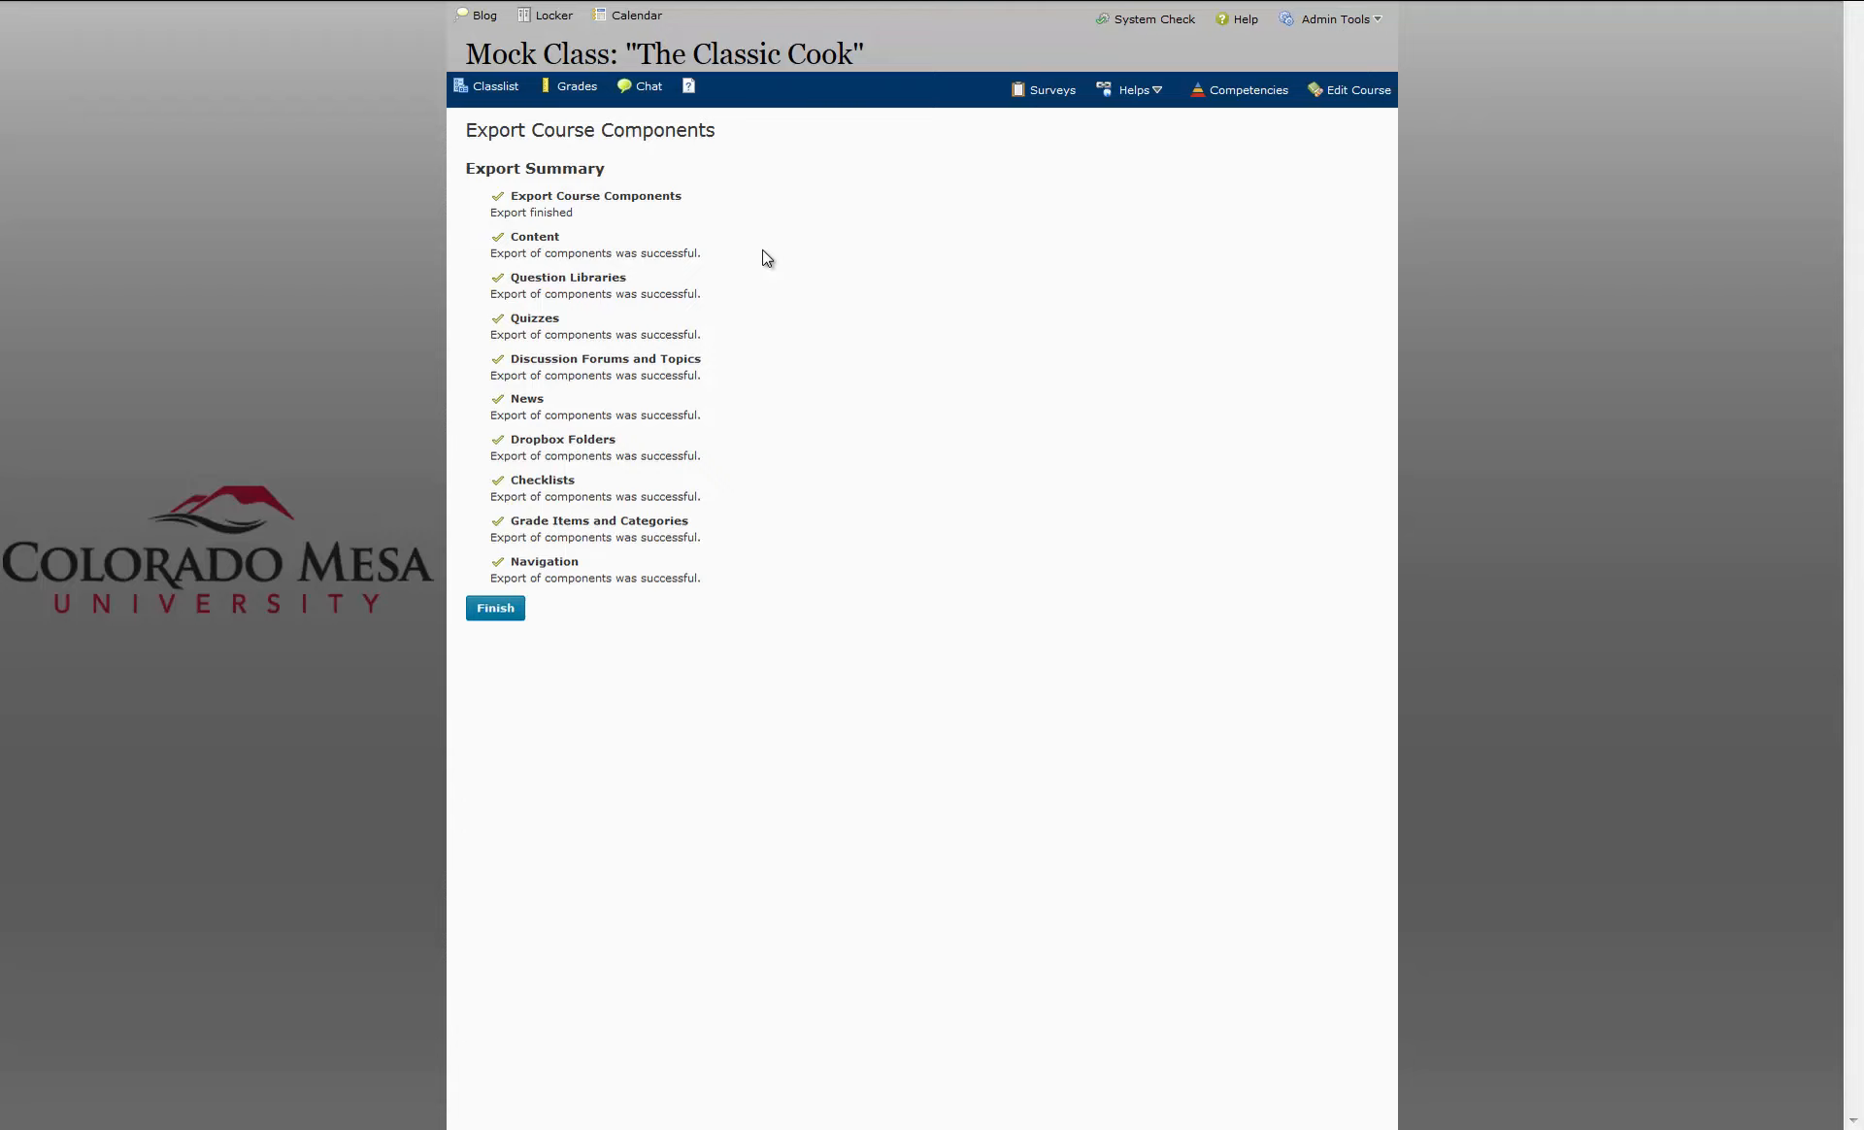
pyautogui.moveTo(501, 315)
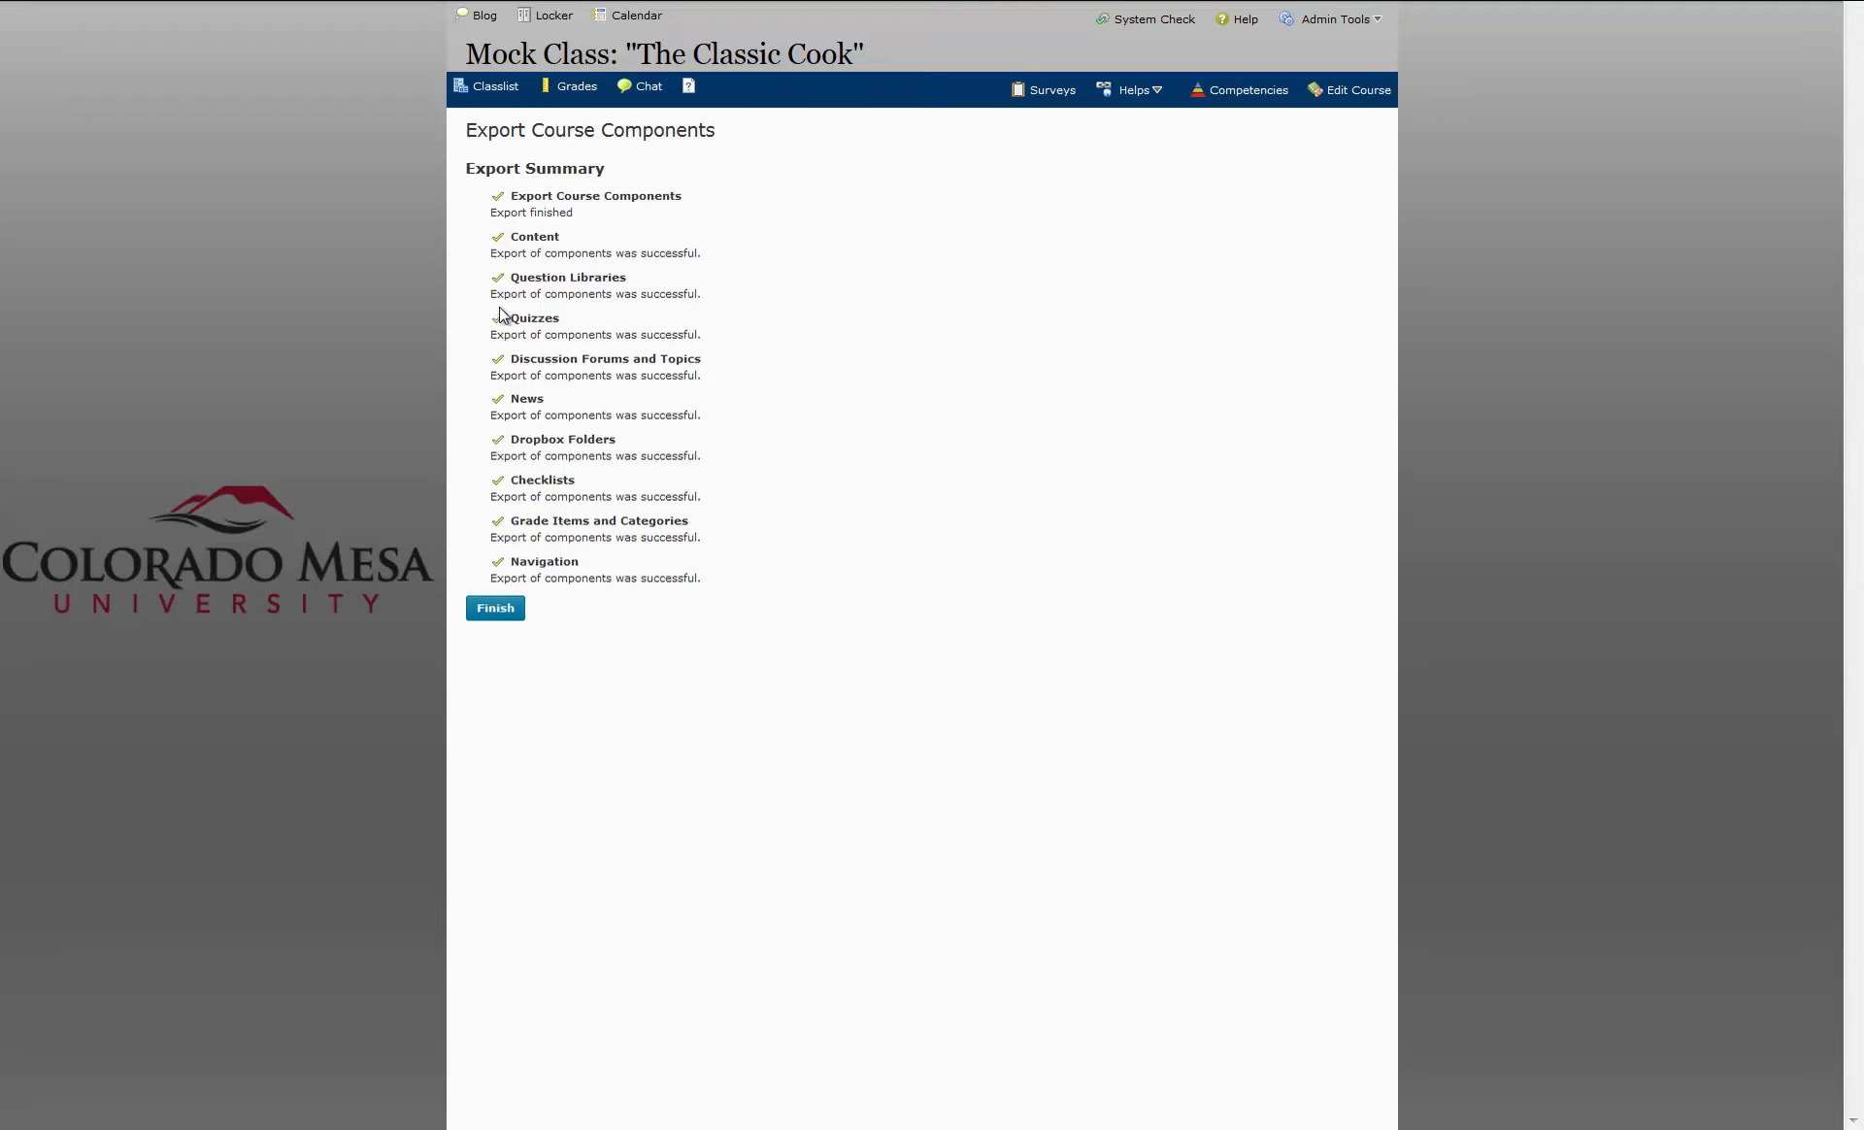
pyautogui.moveTo(505, 513)
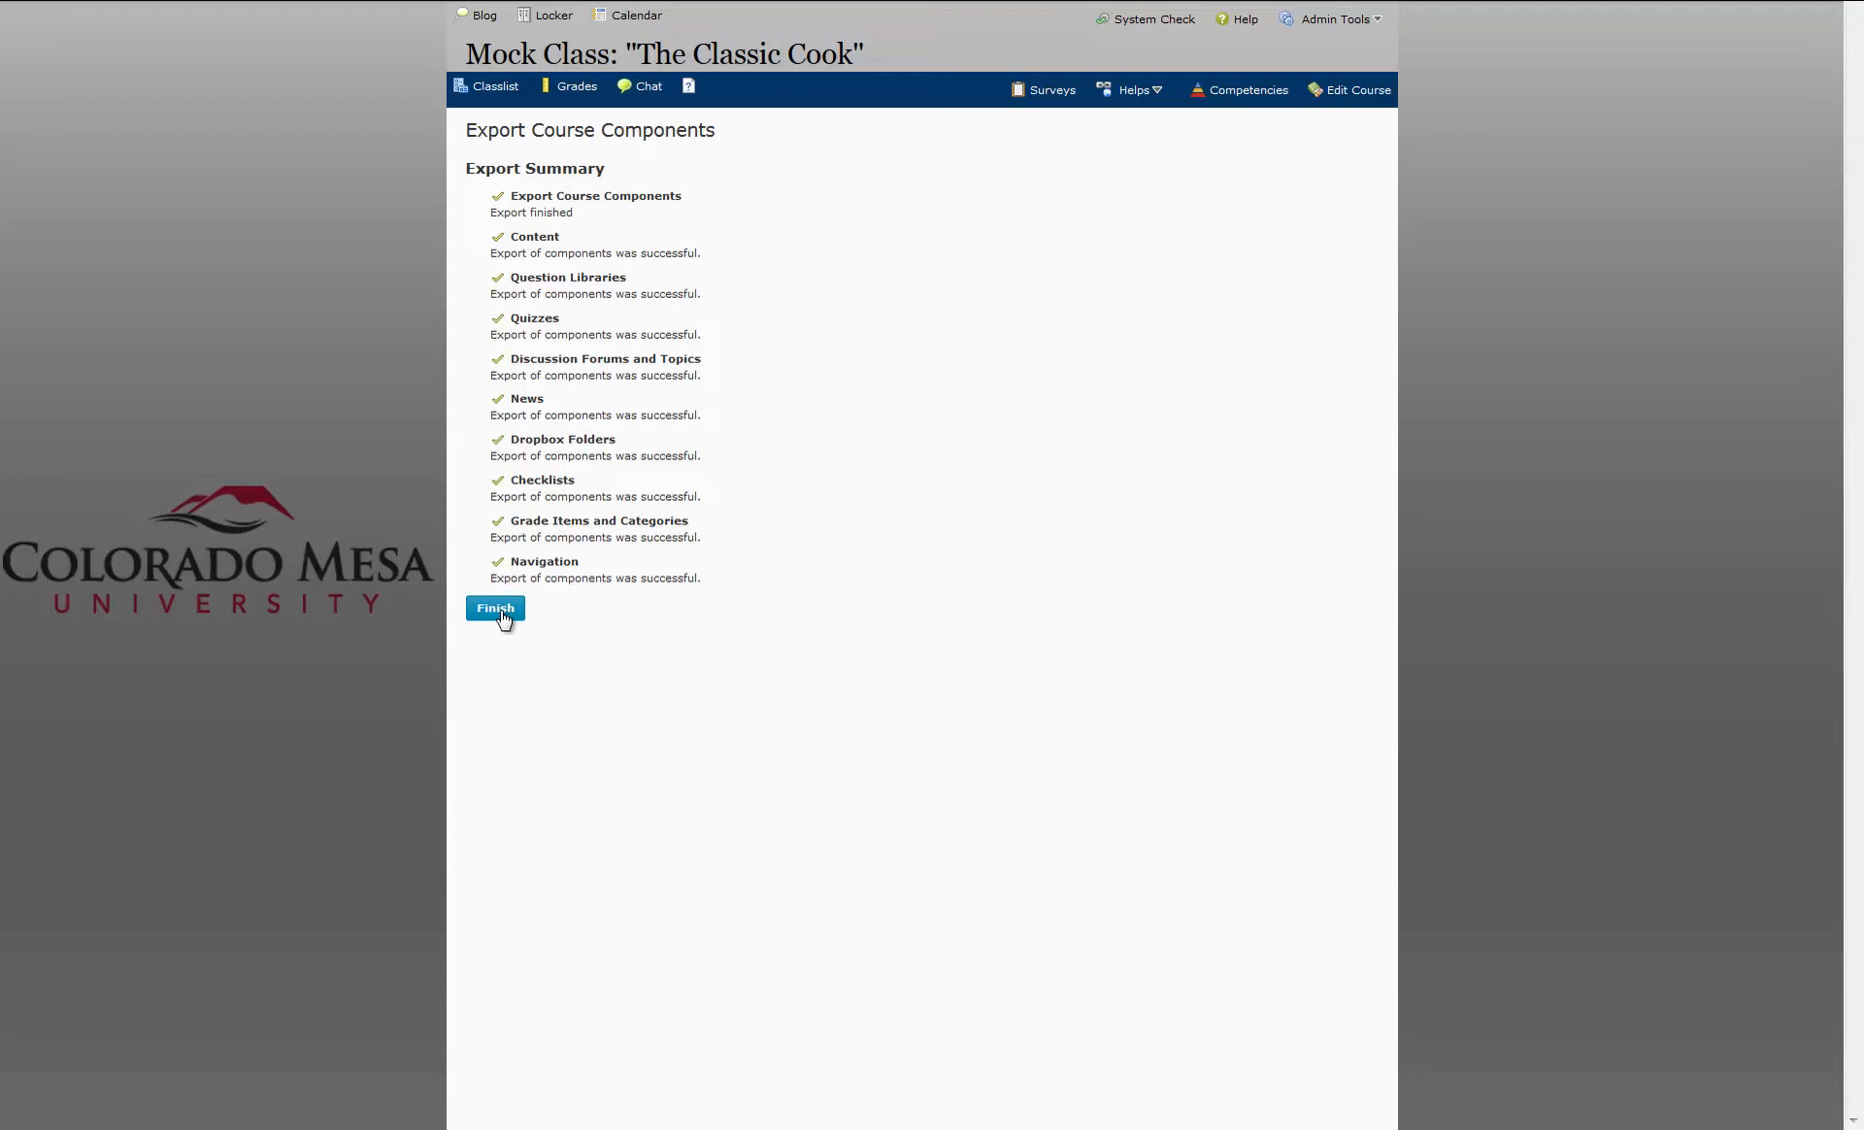
# - Finish the export summary to reach the page offering the zip package download
pyautogui.click(495, 608)
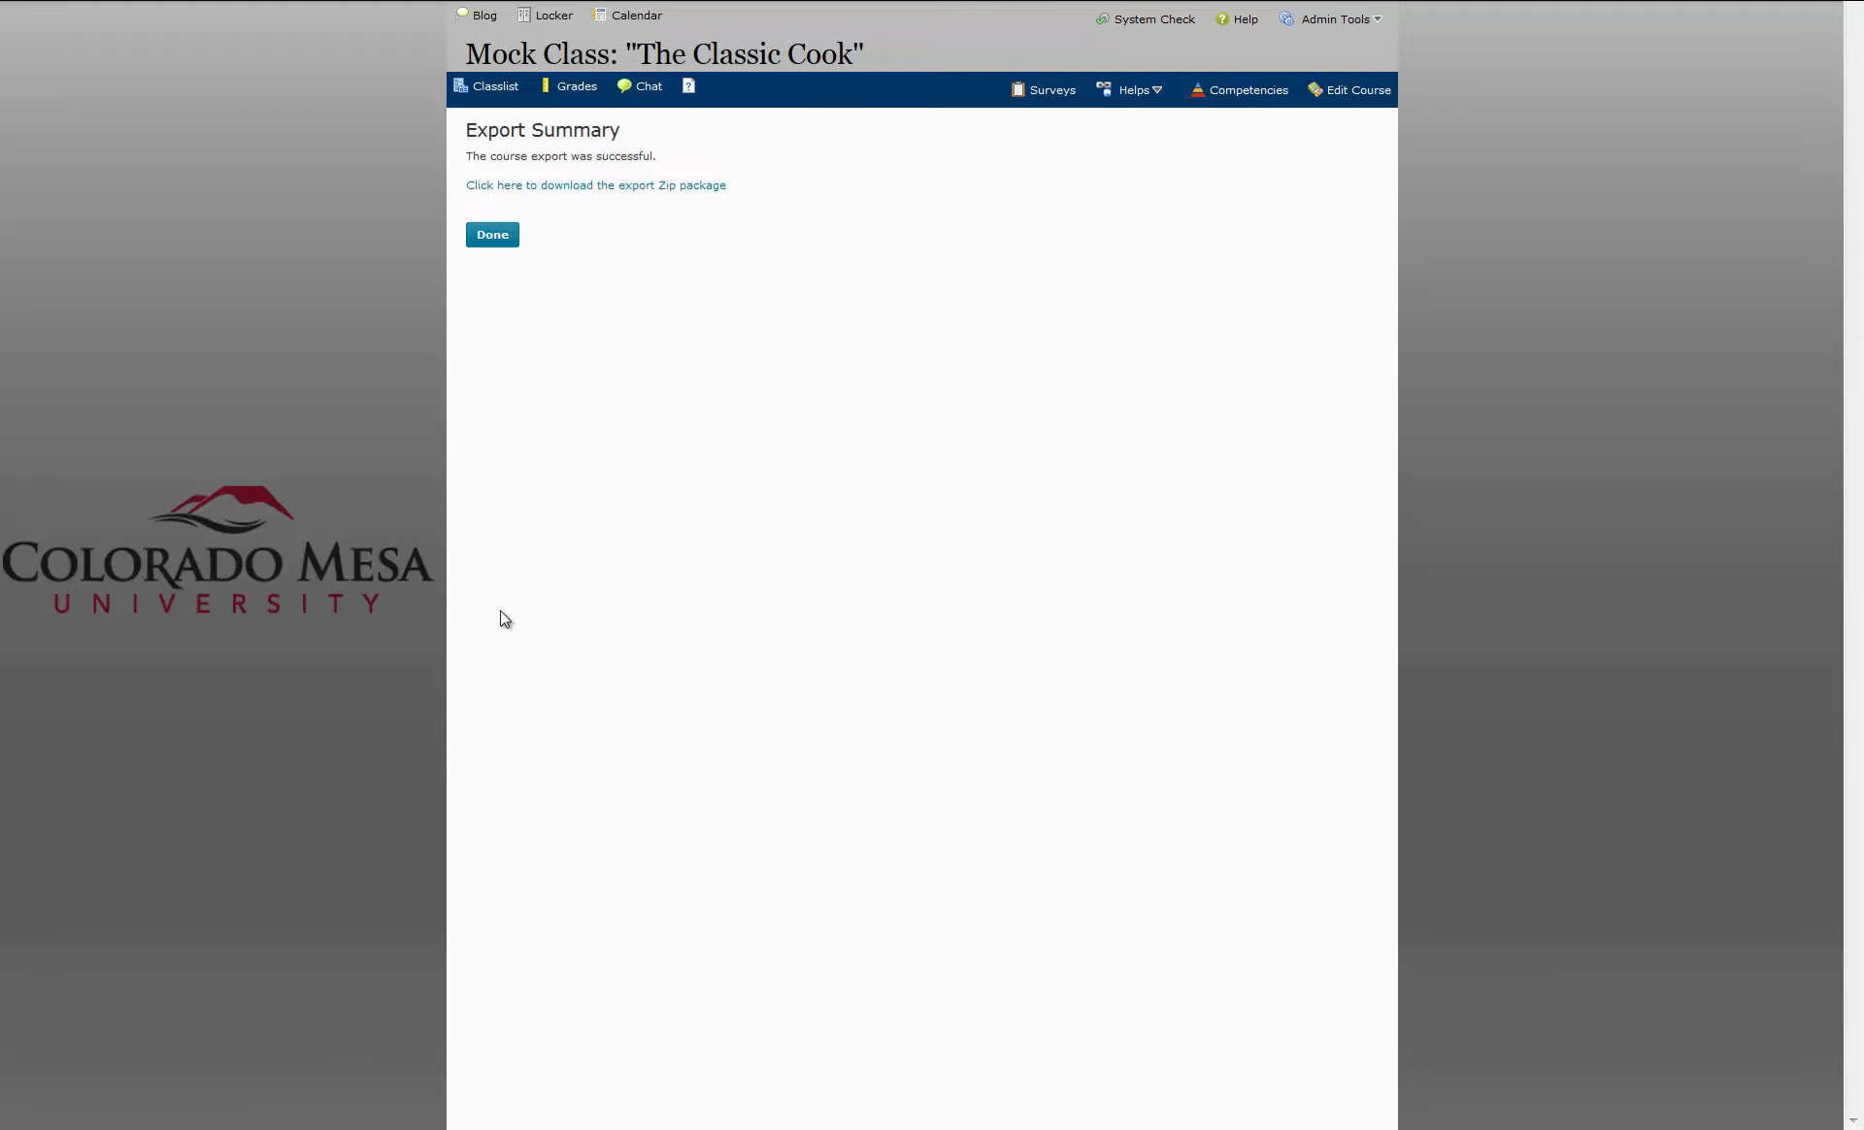
pyautogui.moveTo(575, 222)
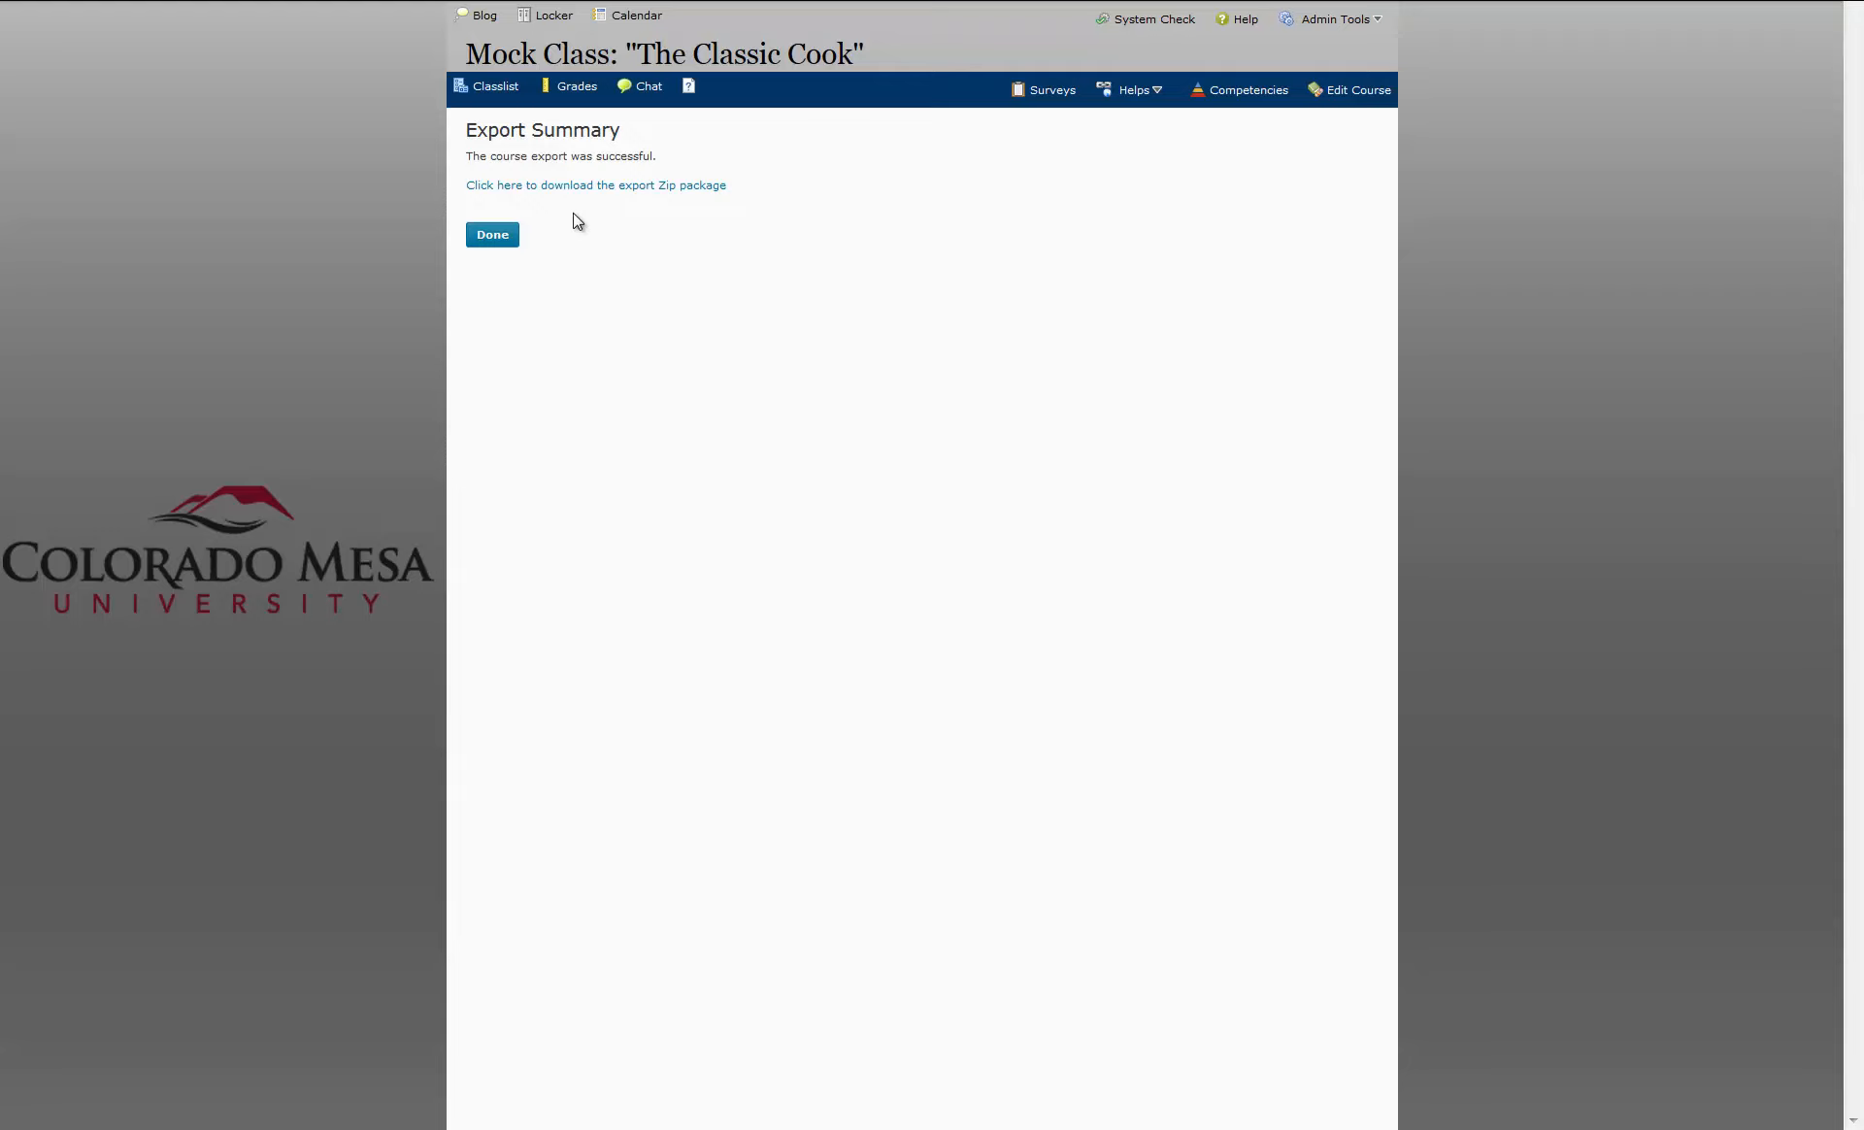
pyautogui.moveTo(571, 208)
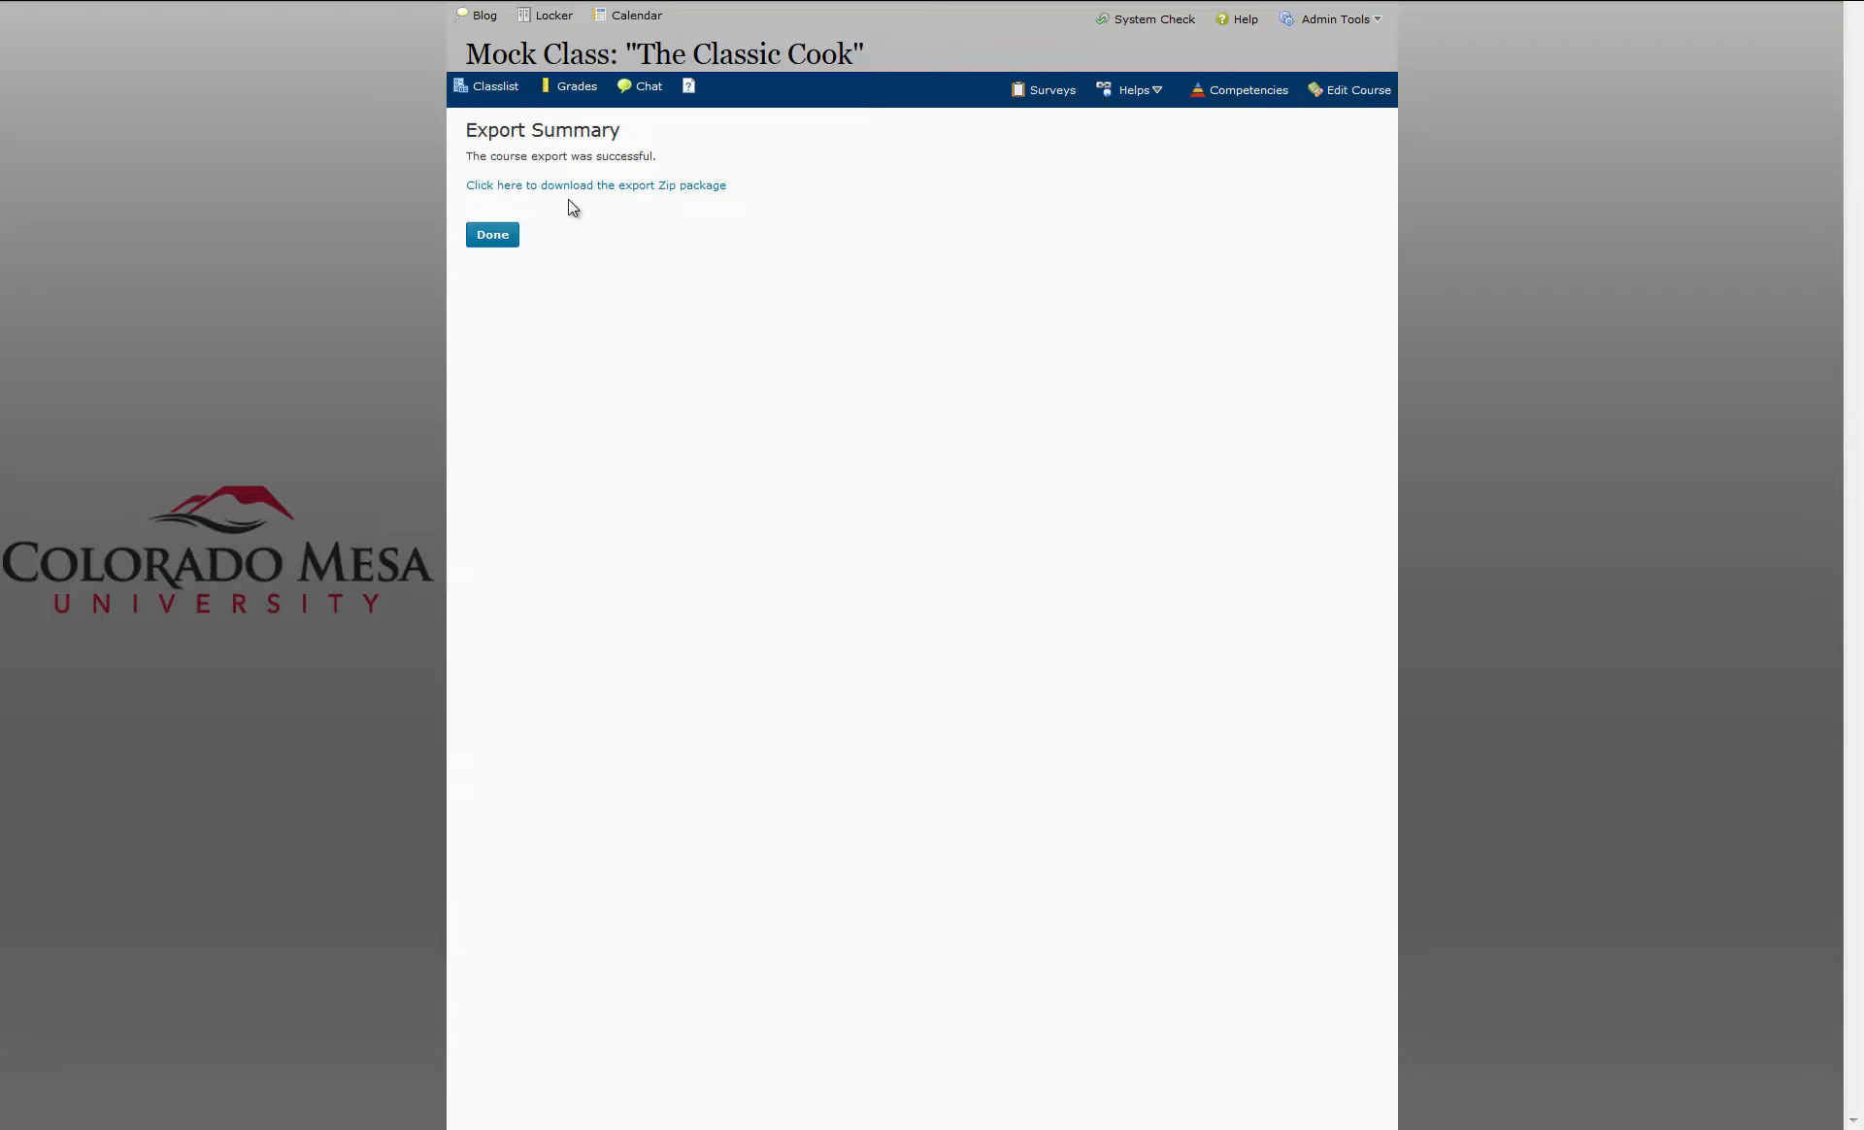
pyautogui.moveTo(595, 189)
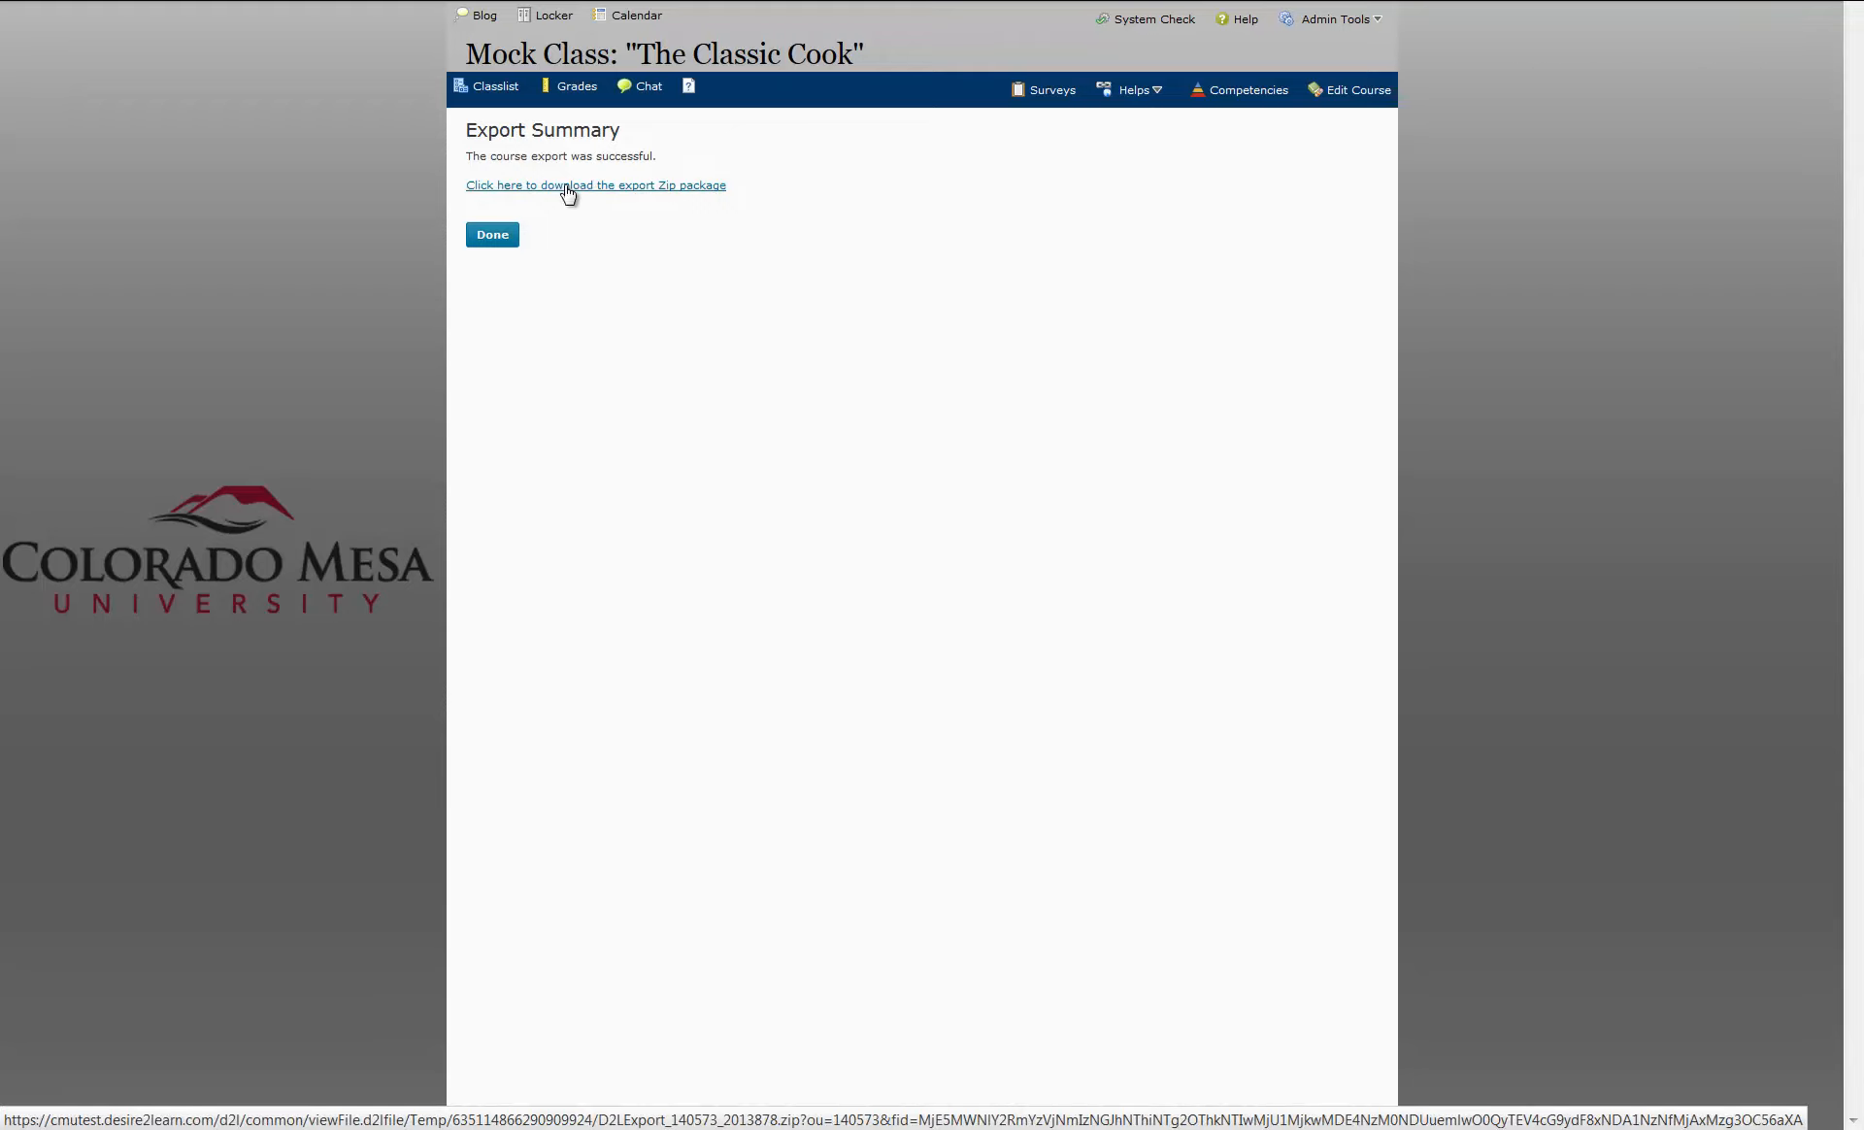
# - Download D2LExport_140573_2013878.zip, saving the file from Firefox's dialog
pyautogui.click(597, 185)
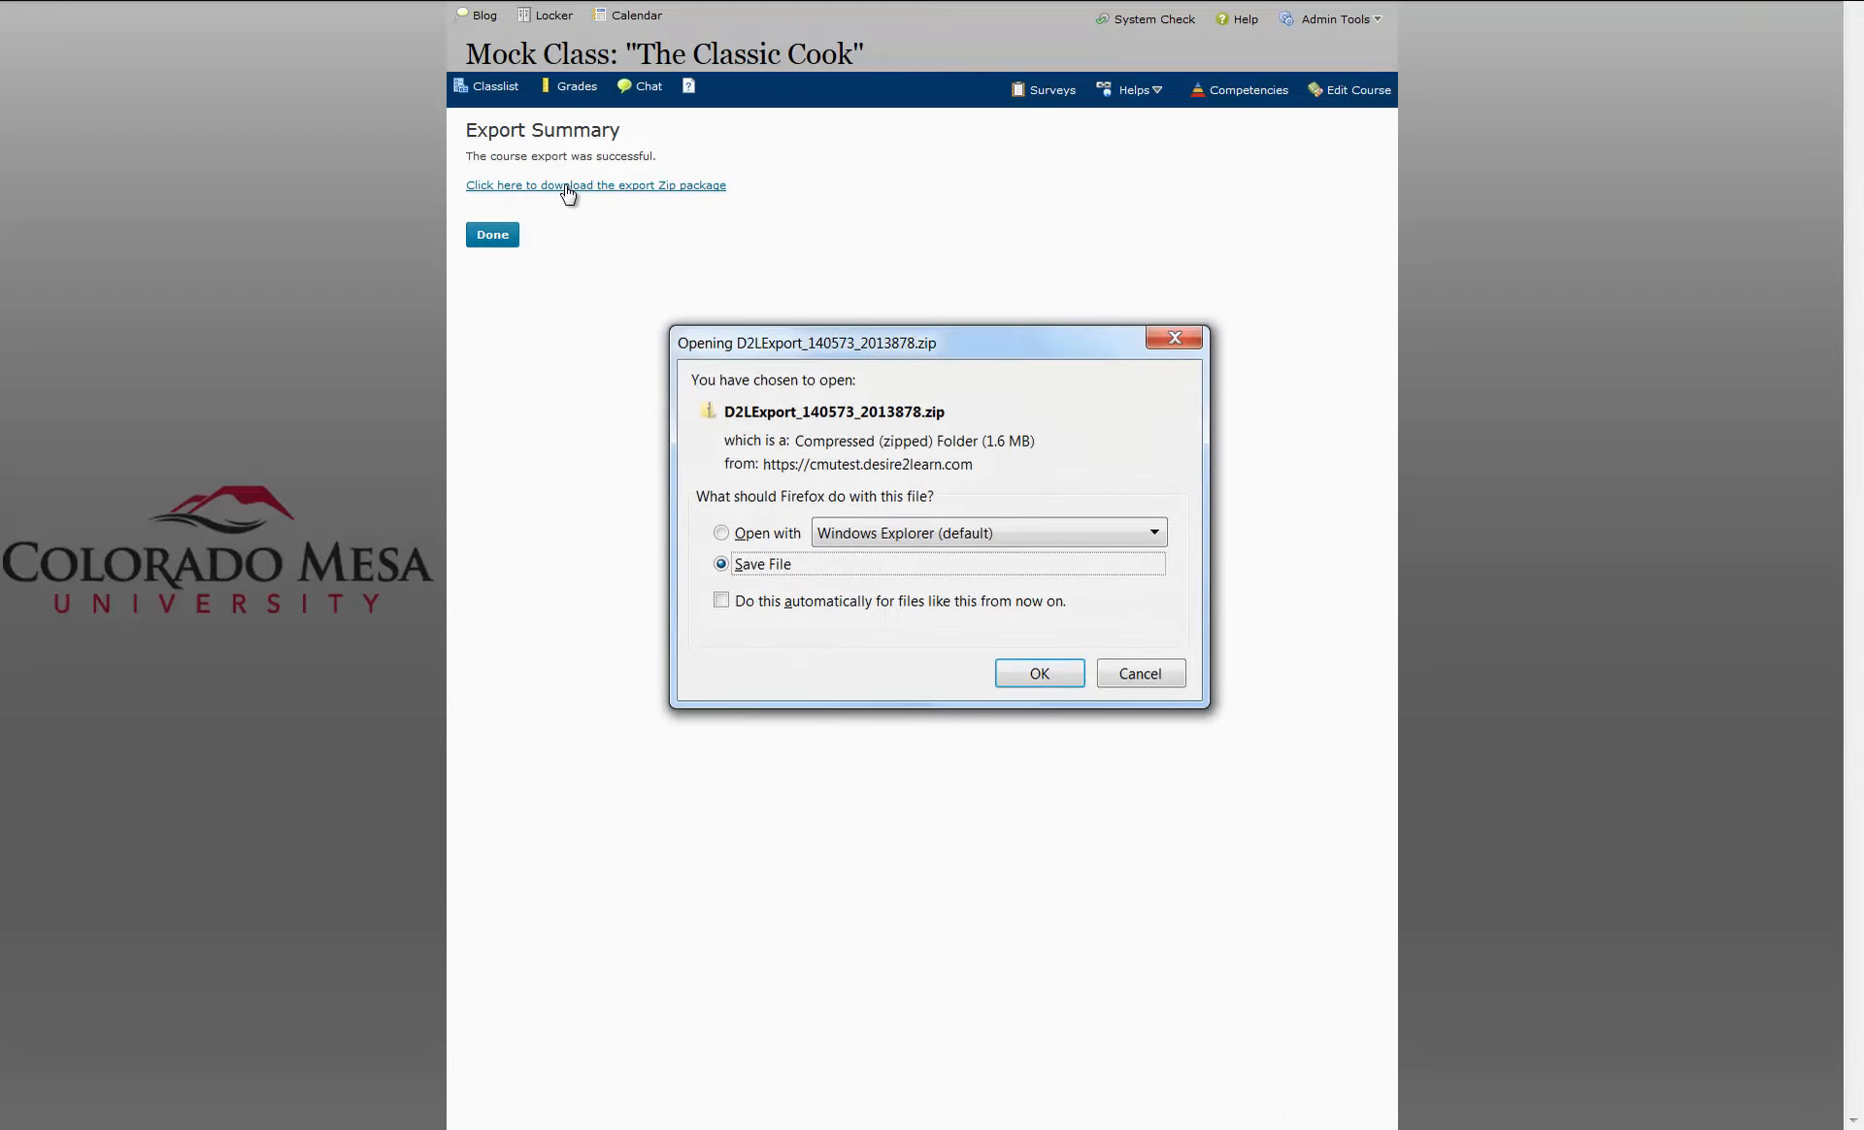
pyautogui.moveTo(716, 262)
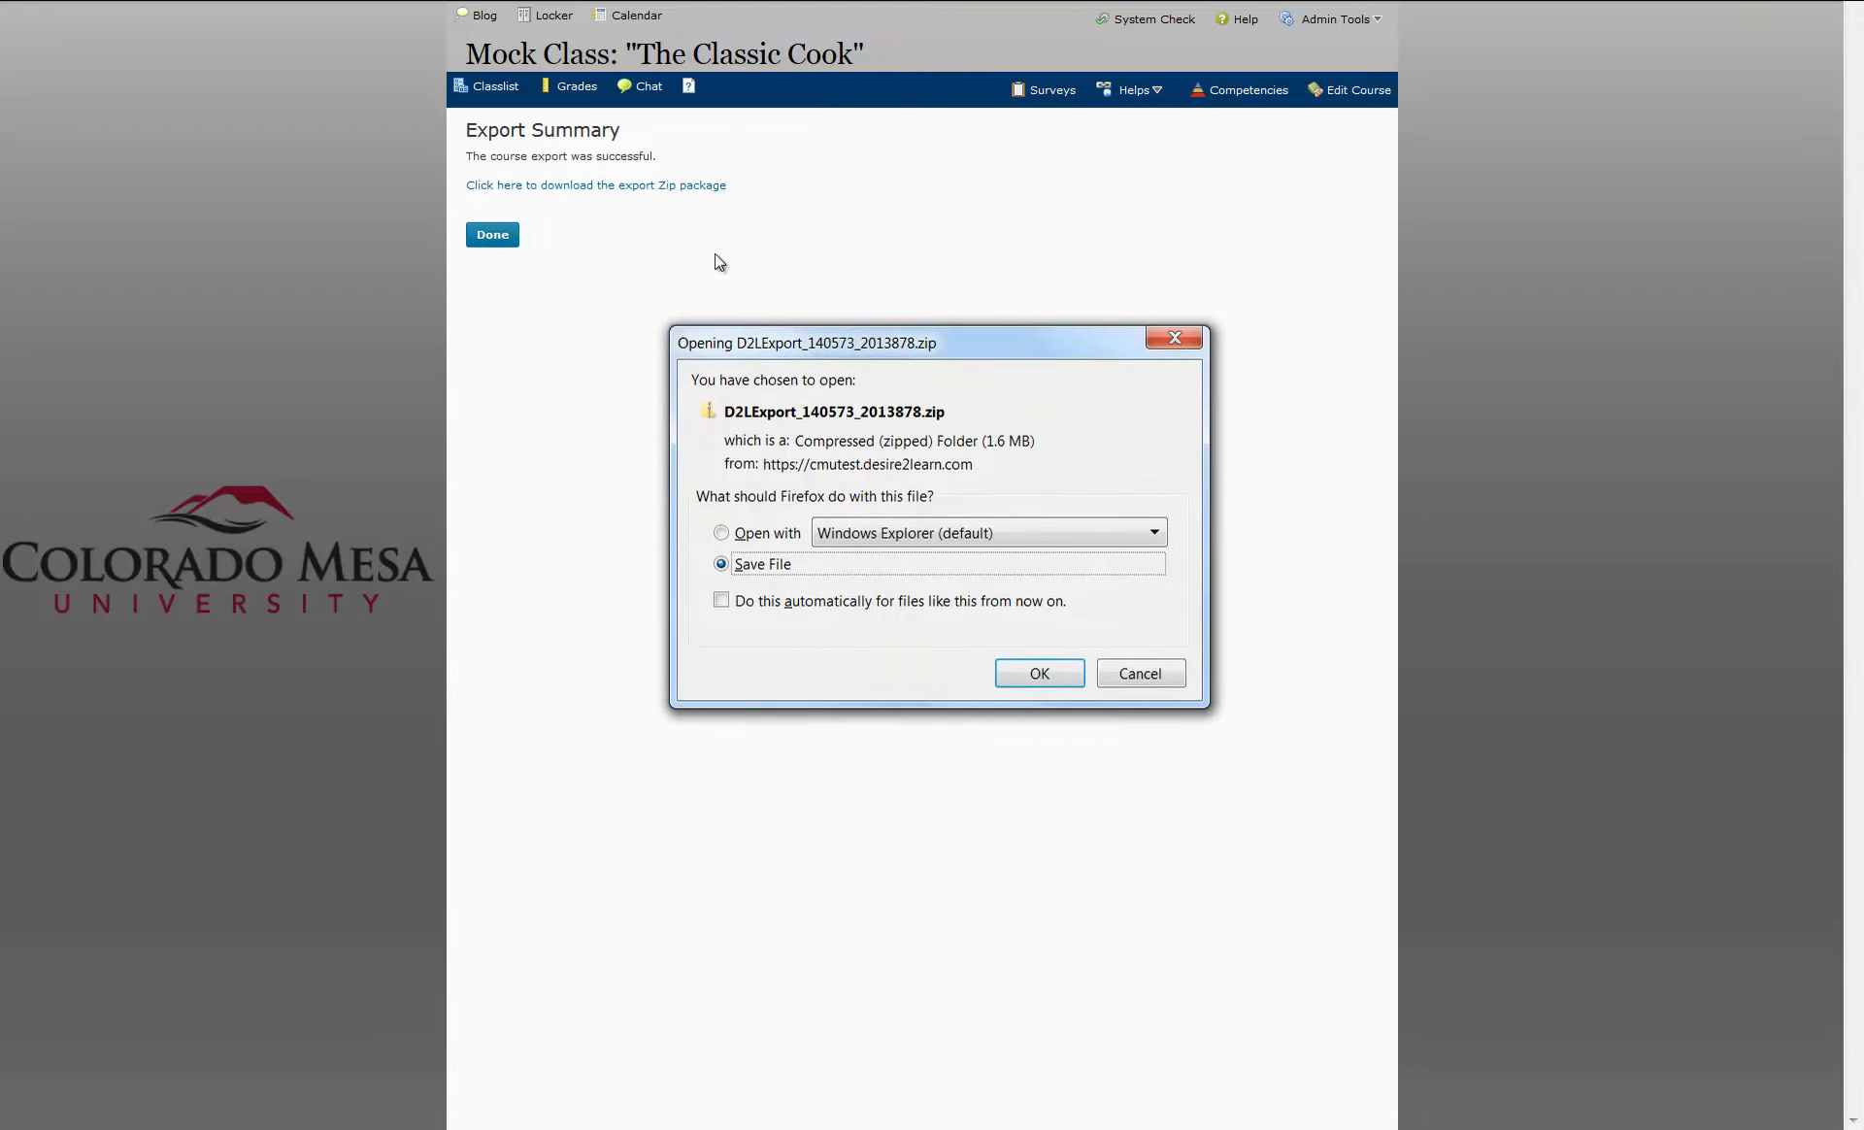
pyautogui.moveTo(1010, 344)
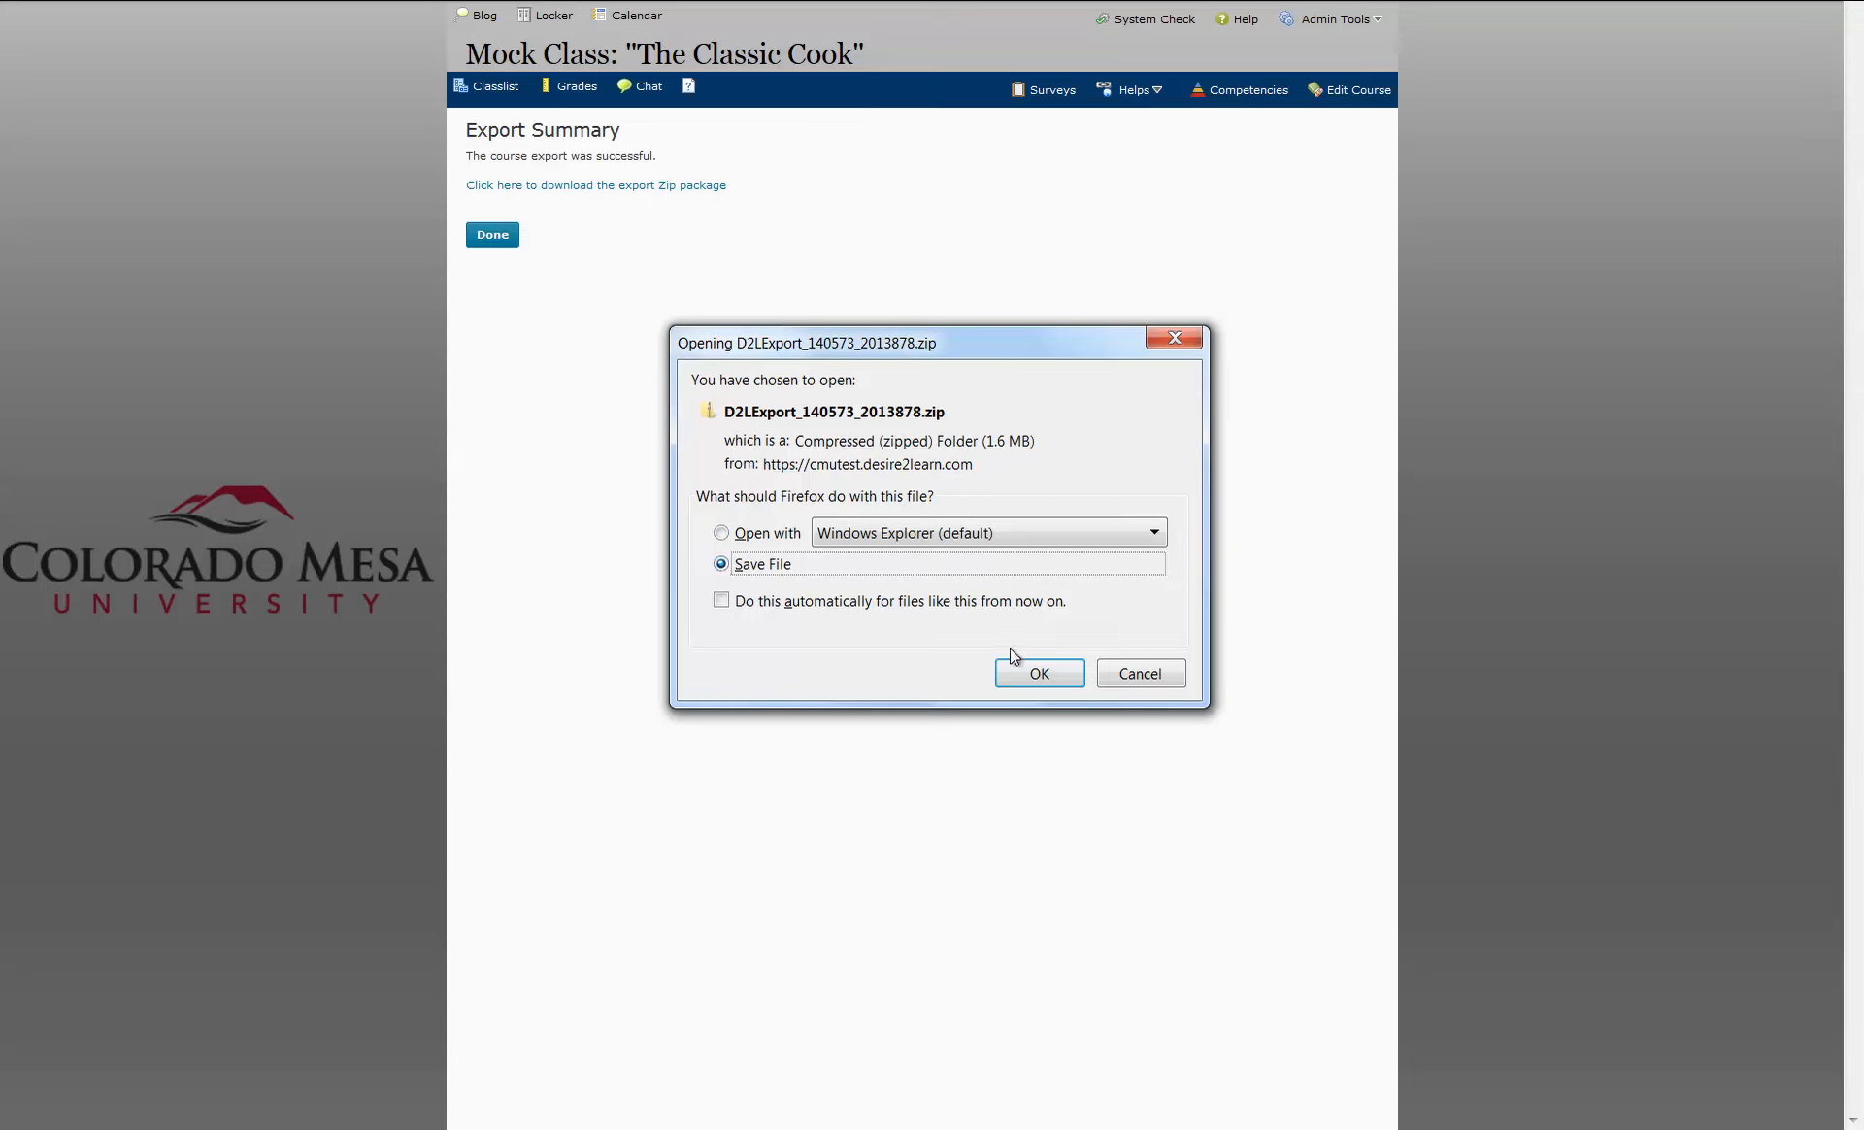
pyautogui.click(1037, 674)
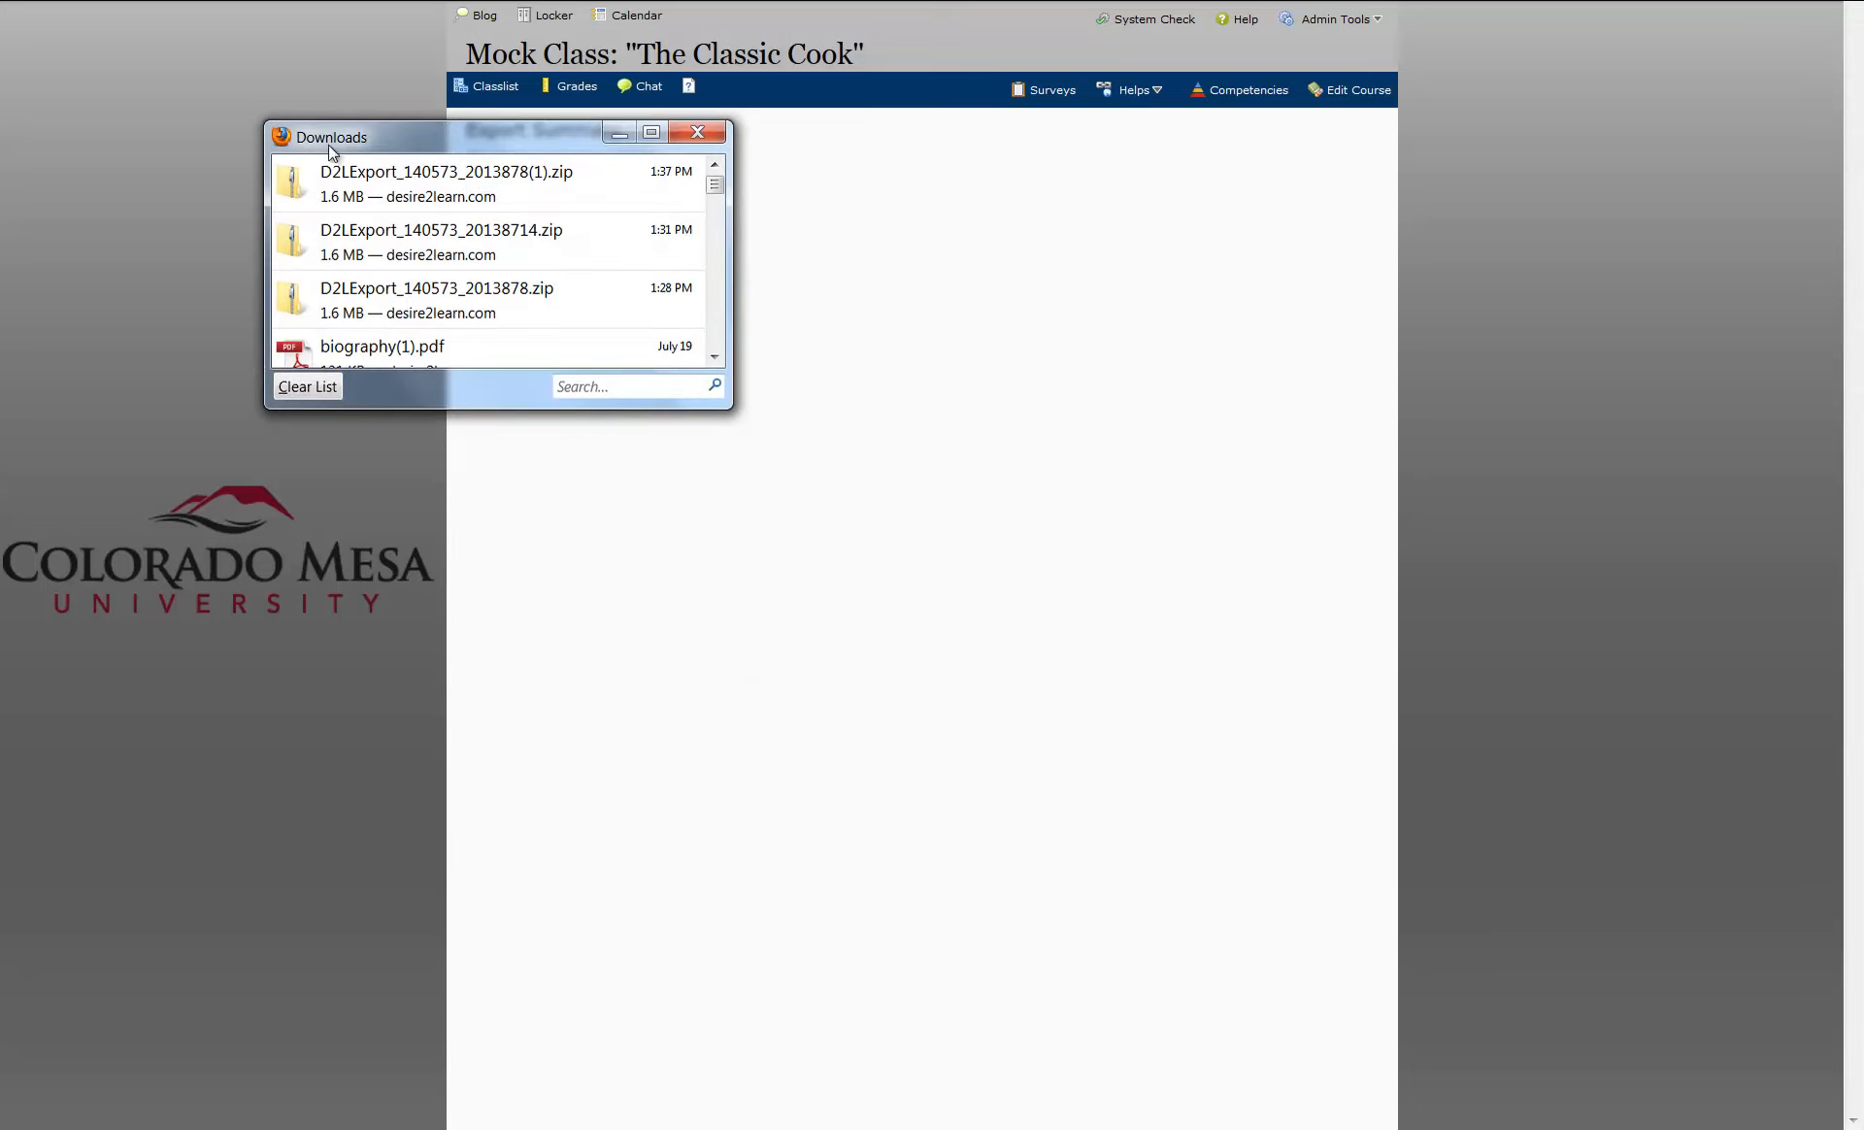
# - Check the saved zip in Downloads, close the list, and leave the Export Summary via Done
pyautogui.moveTo(330, 135); pyautogui.dragTo(516, 125)
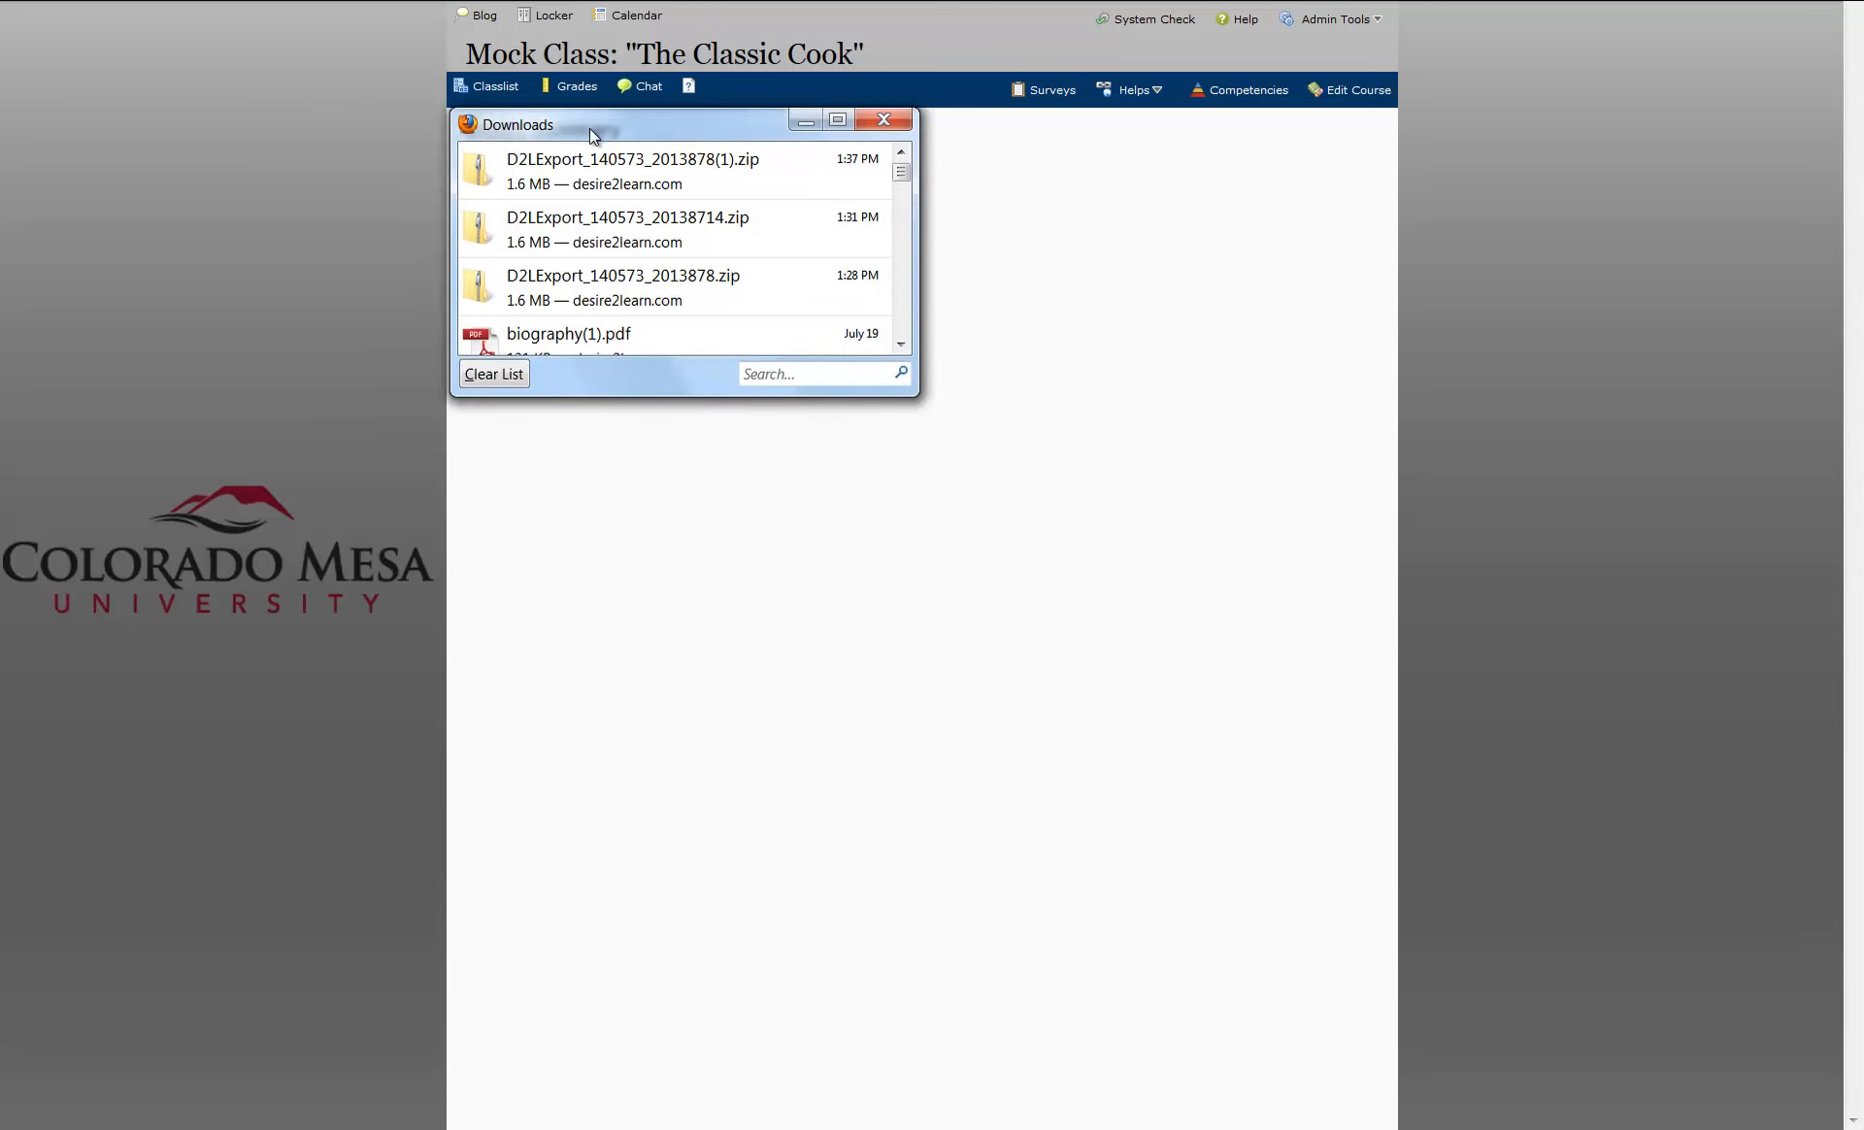
pyautogui.moveTo(520, 180)
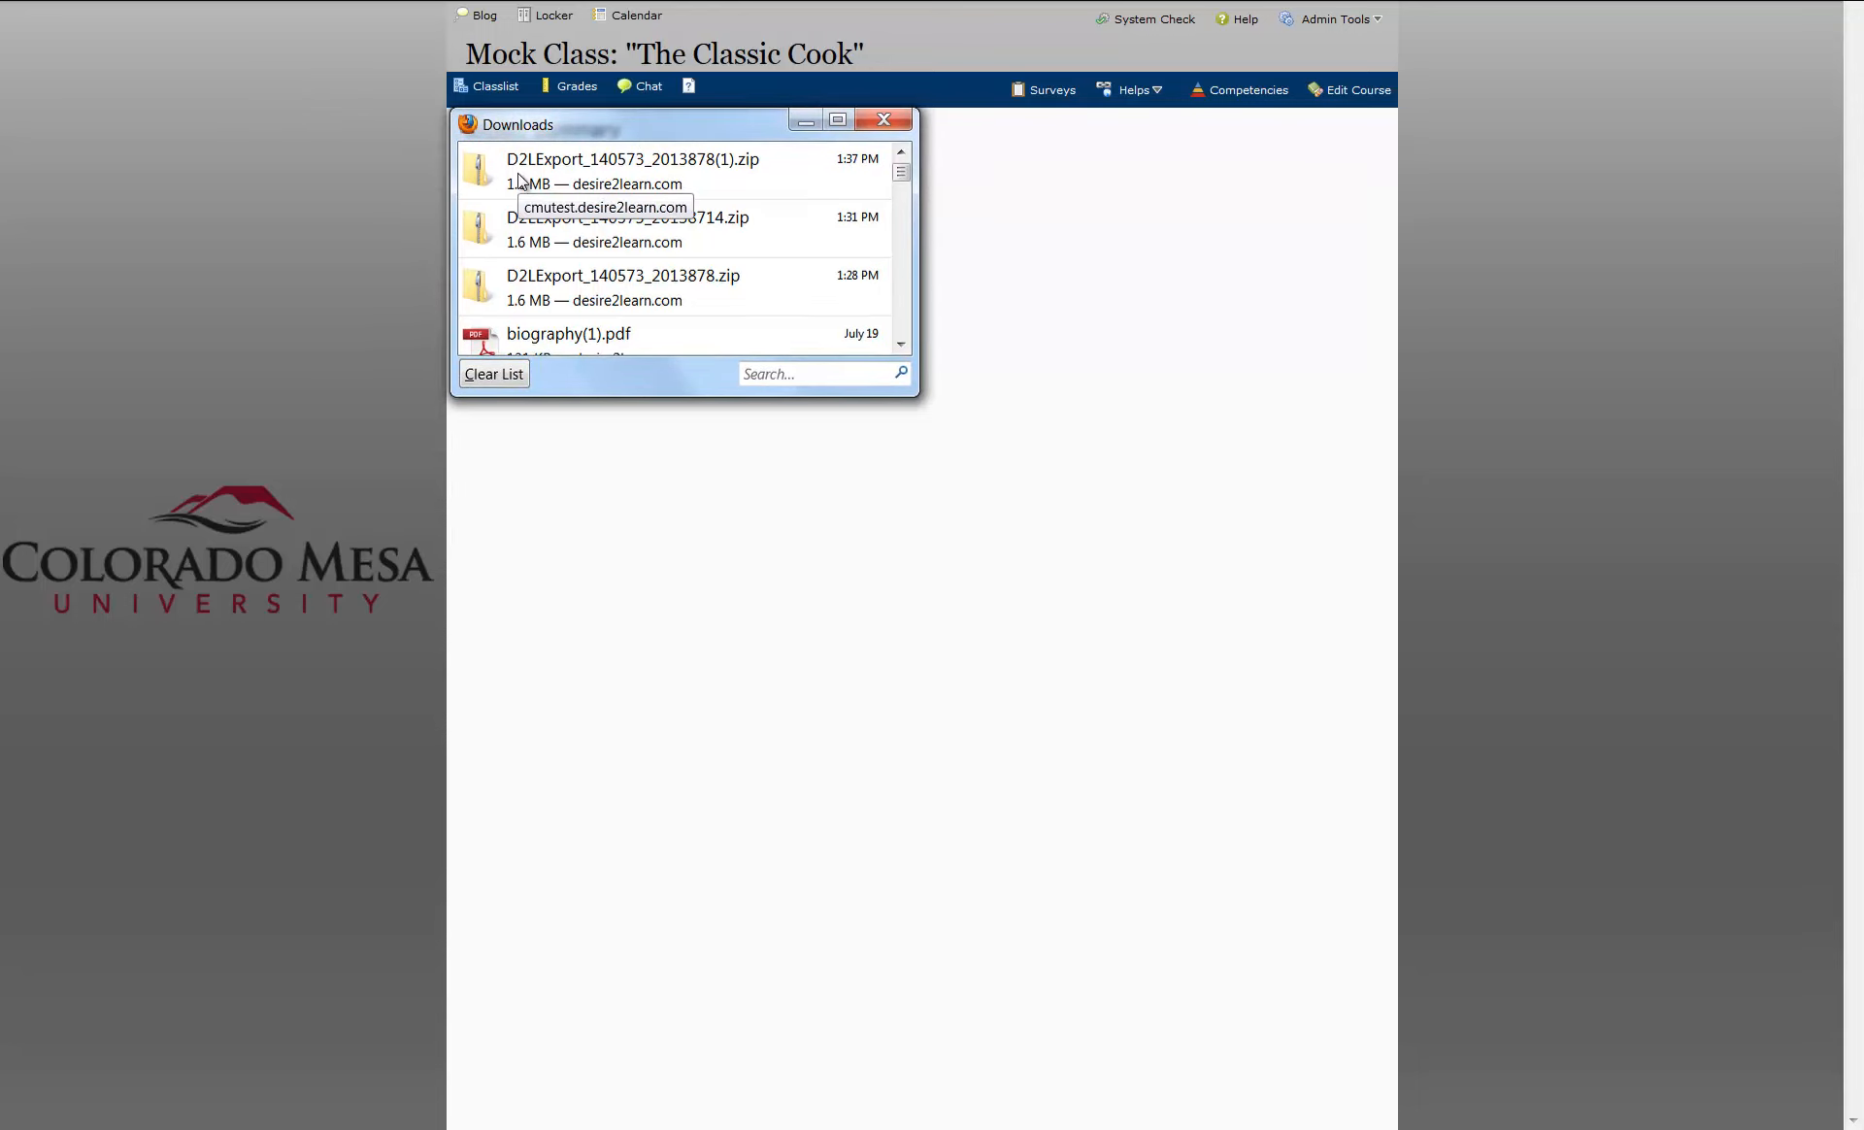
pyautogui.moveTo(575, 179)
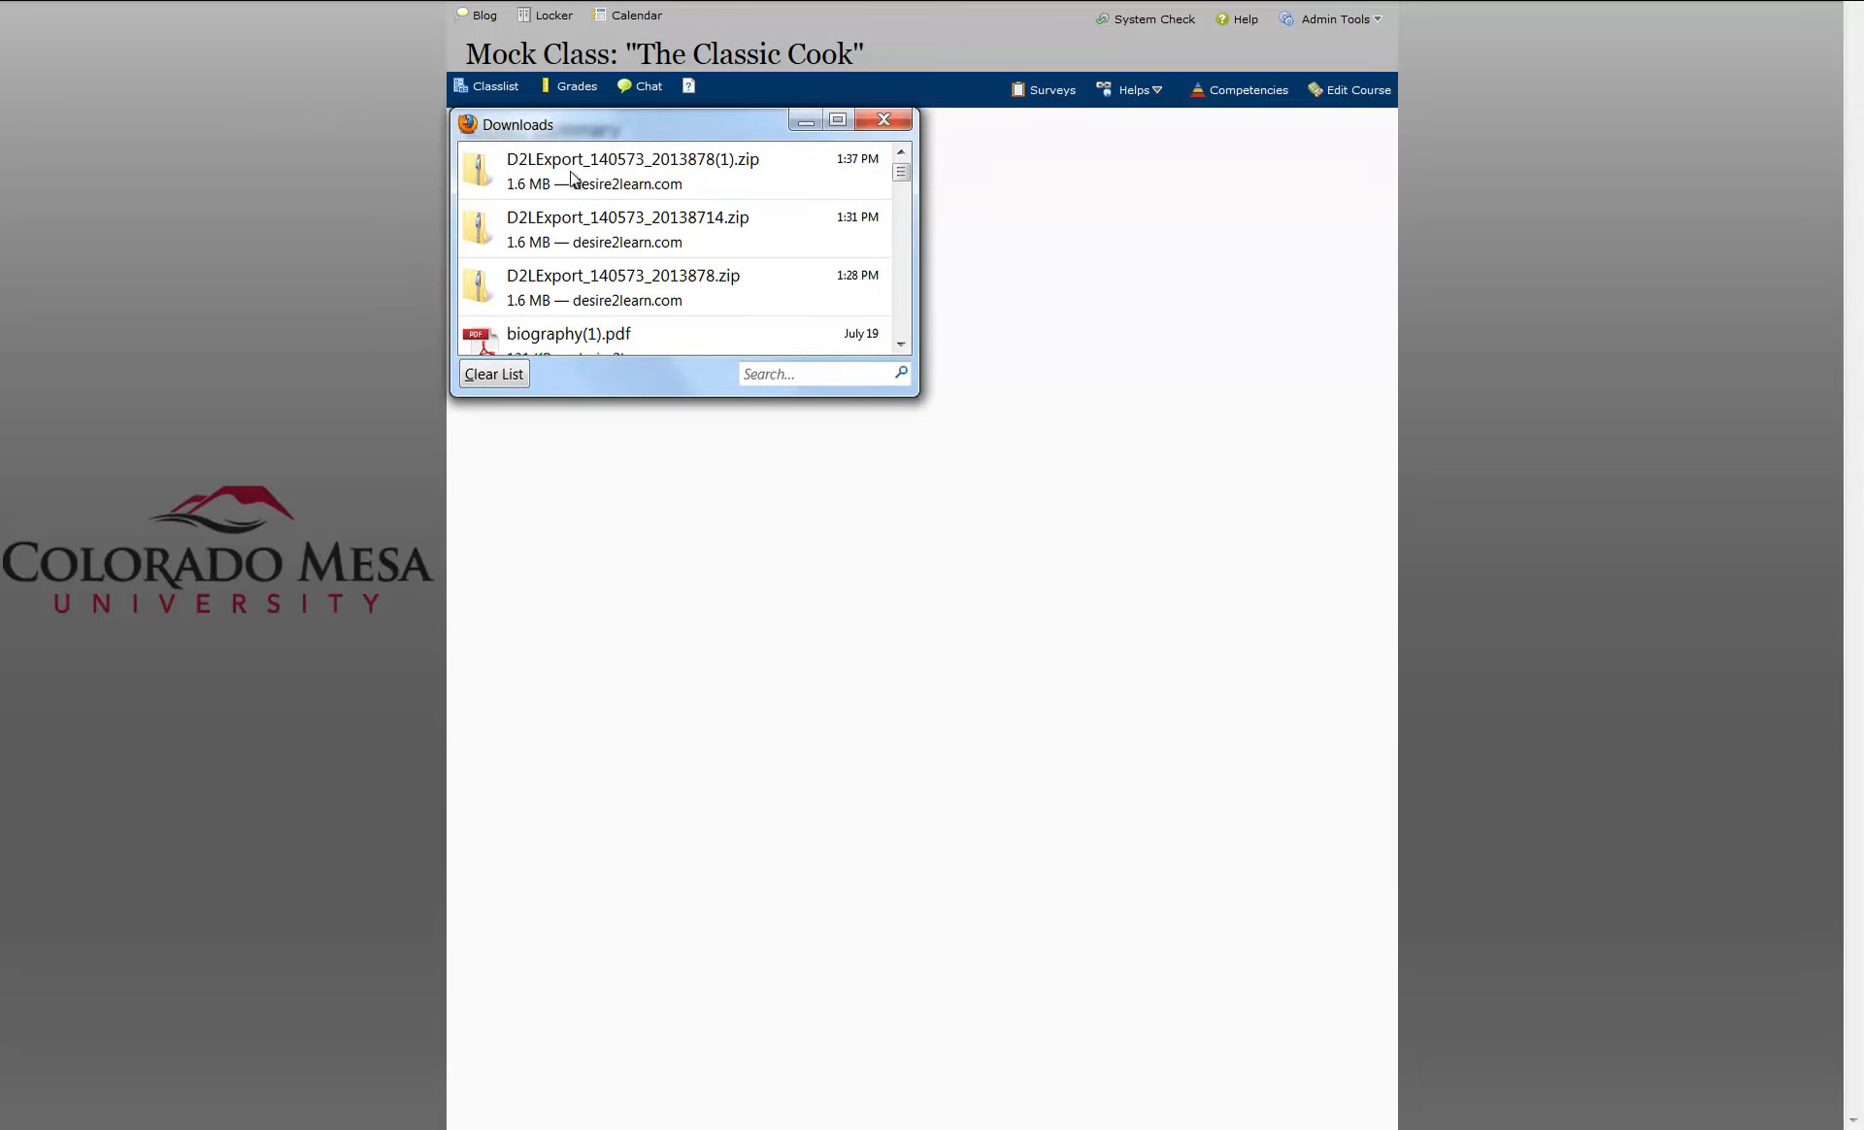
pyautogui.moveTo(746, 175)
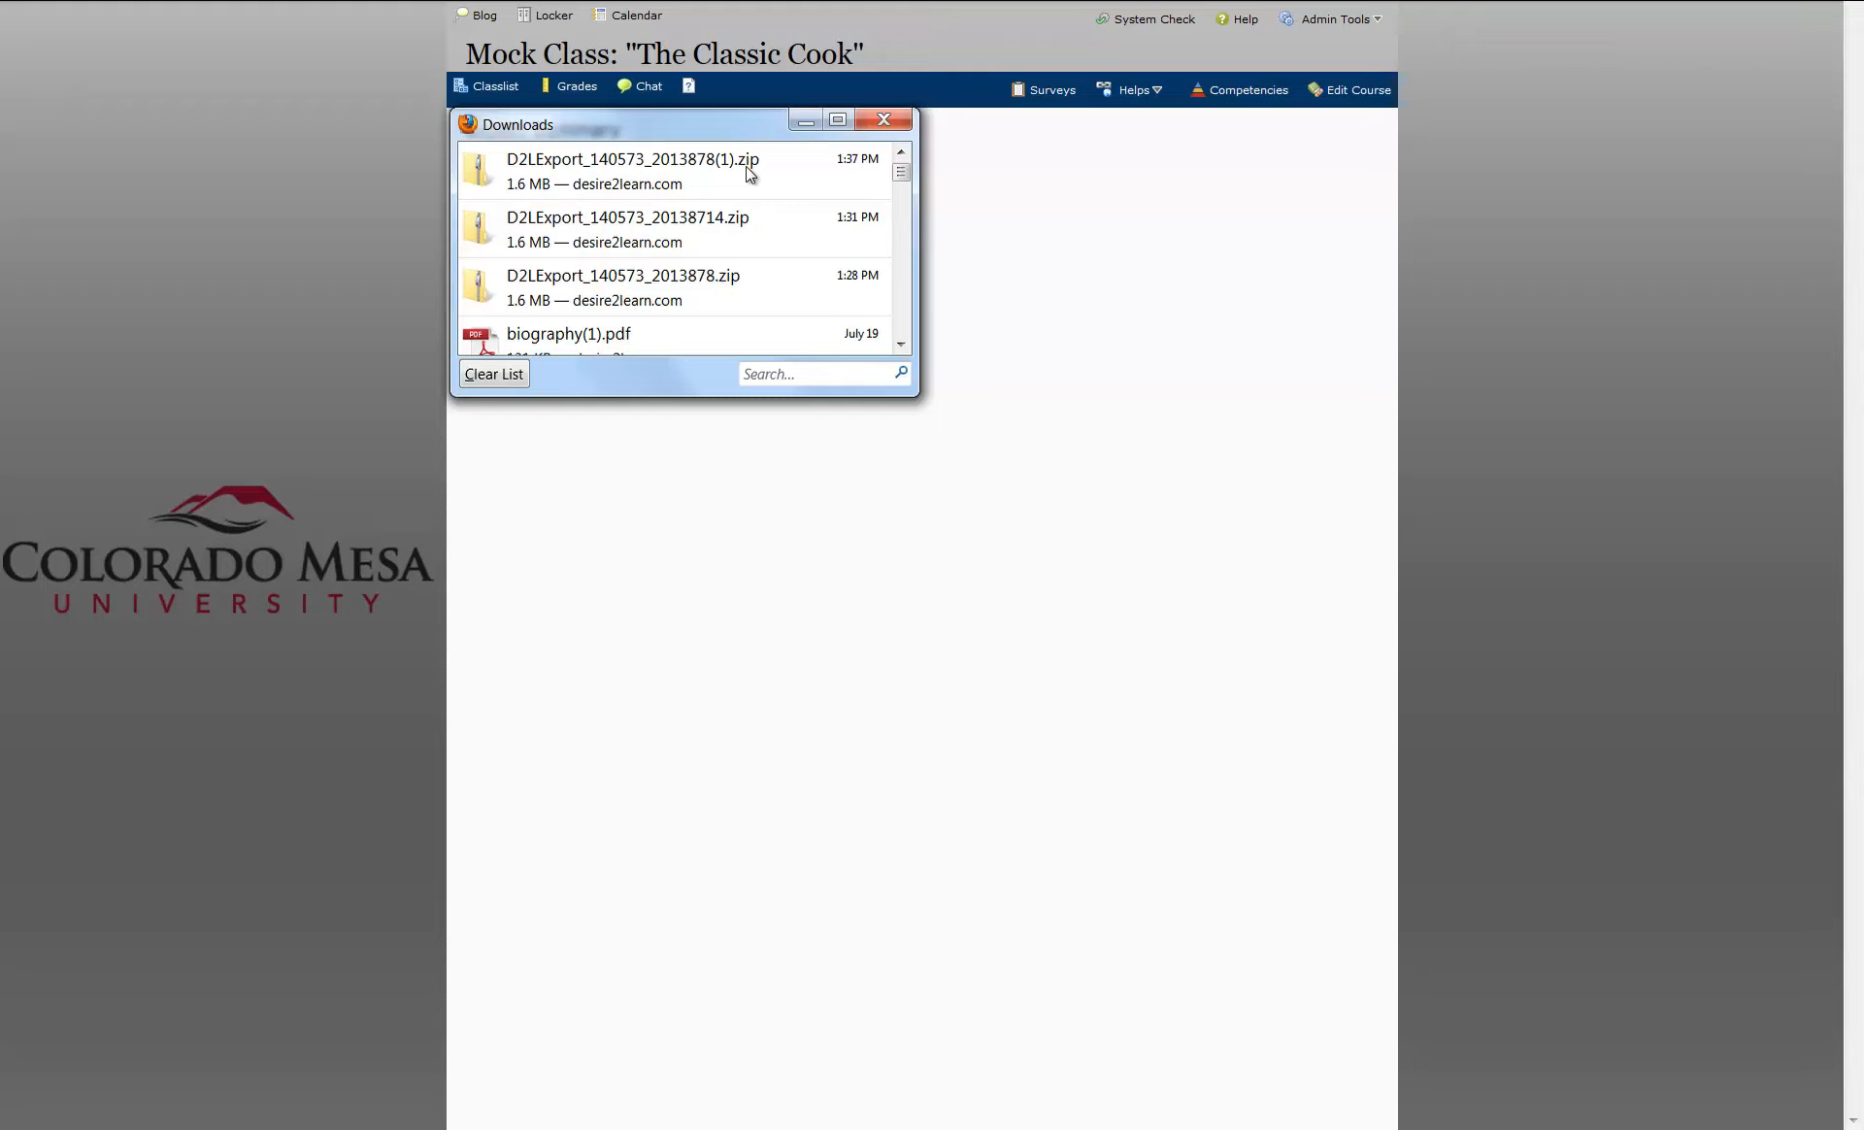
pyautogui.moveTo(839, 167)
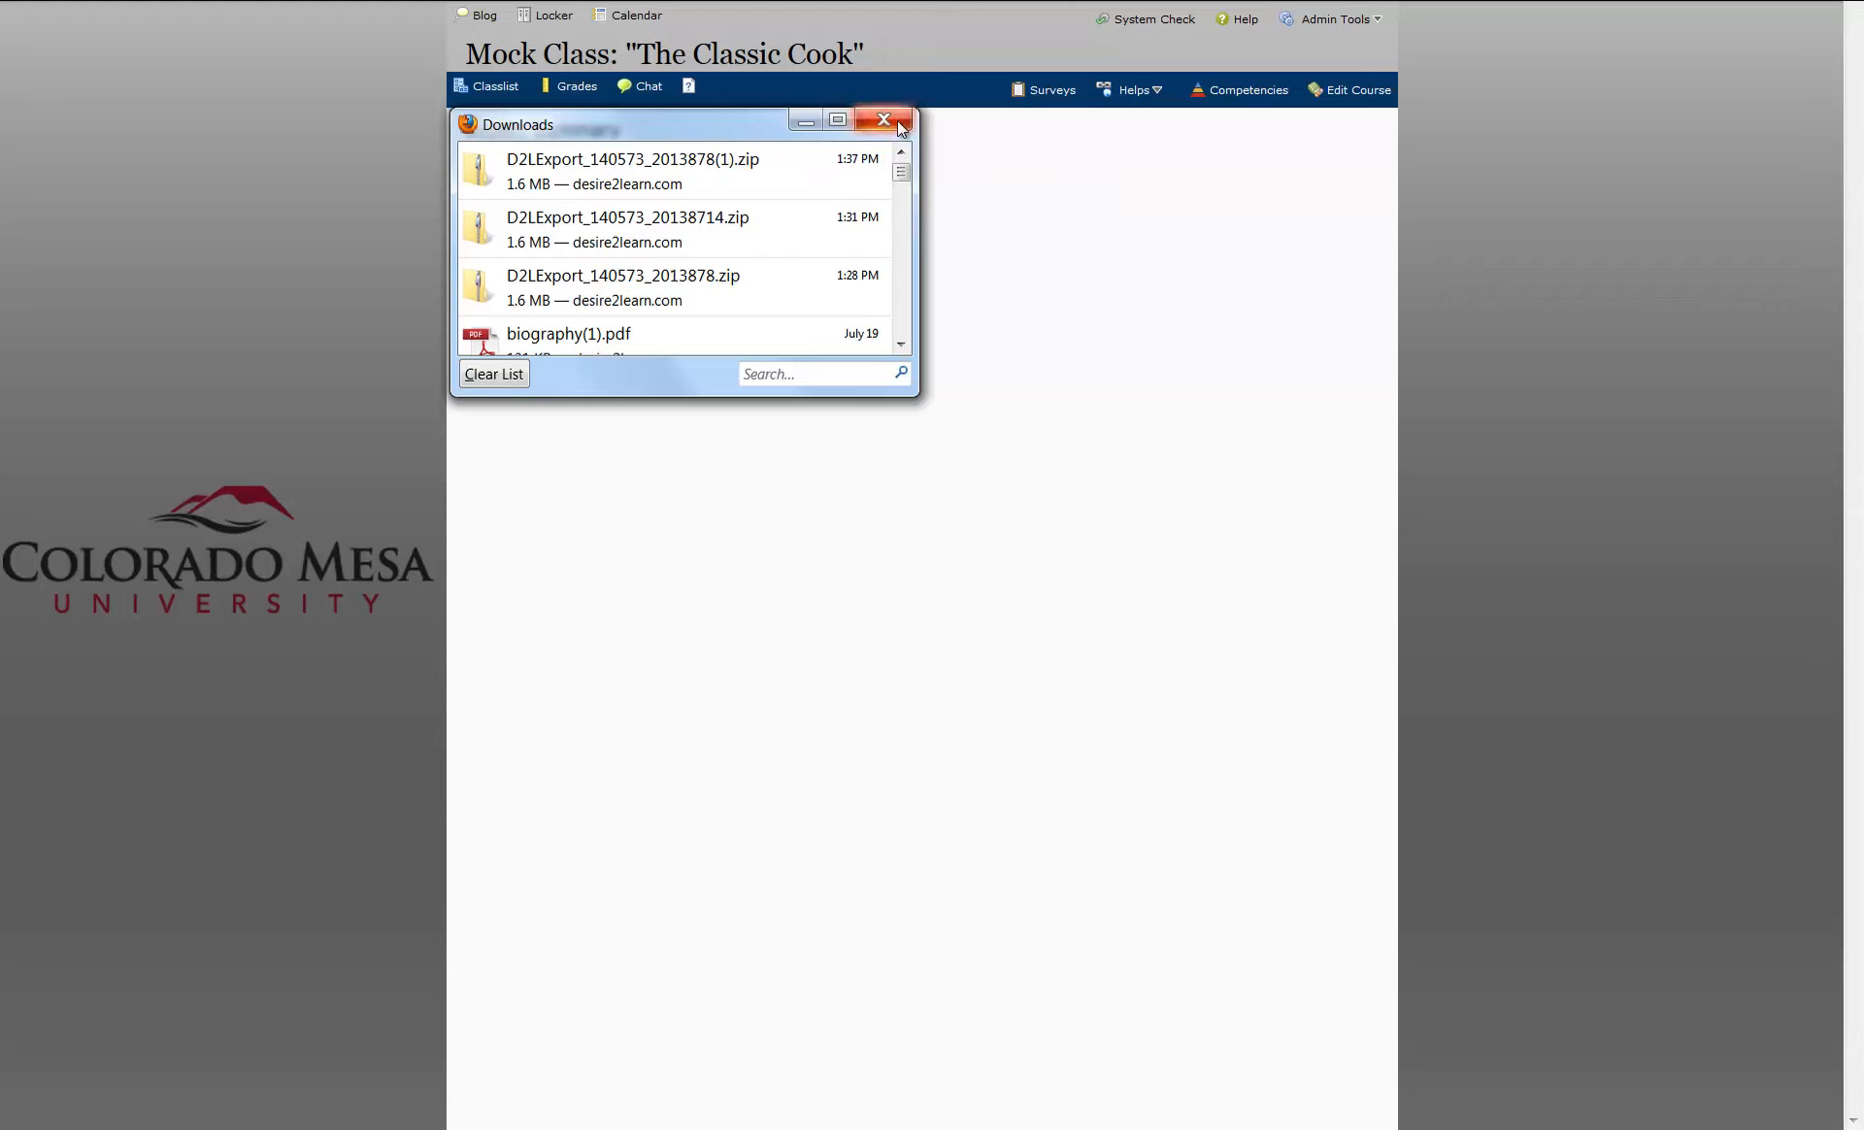
pyautogui.click(884, 120)
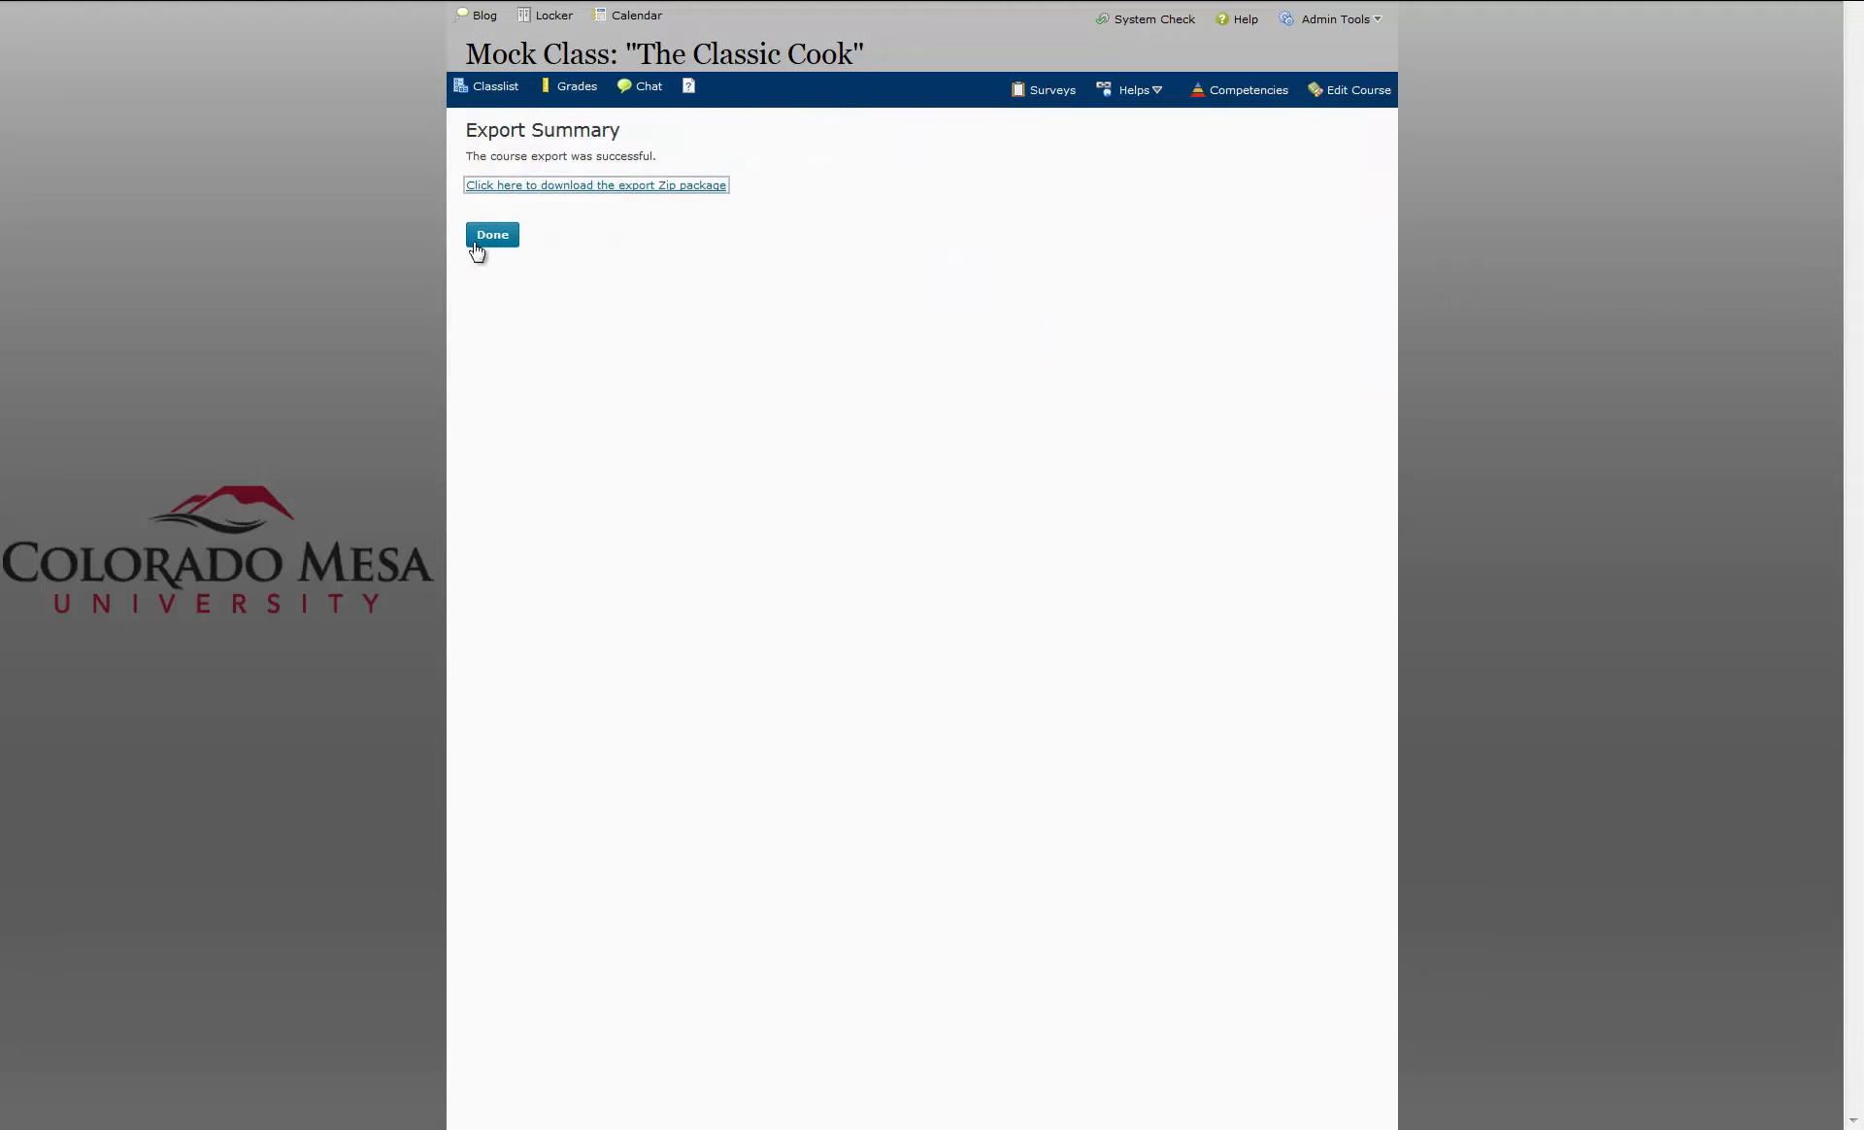
pyautogui.click(491, 235)
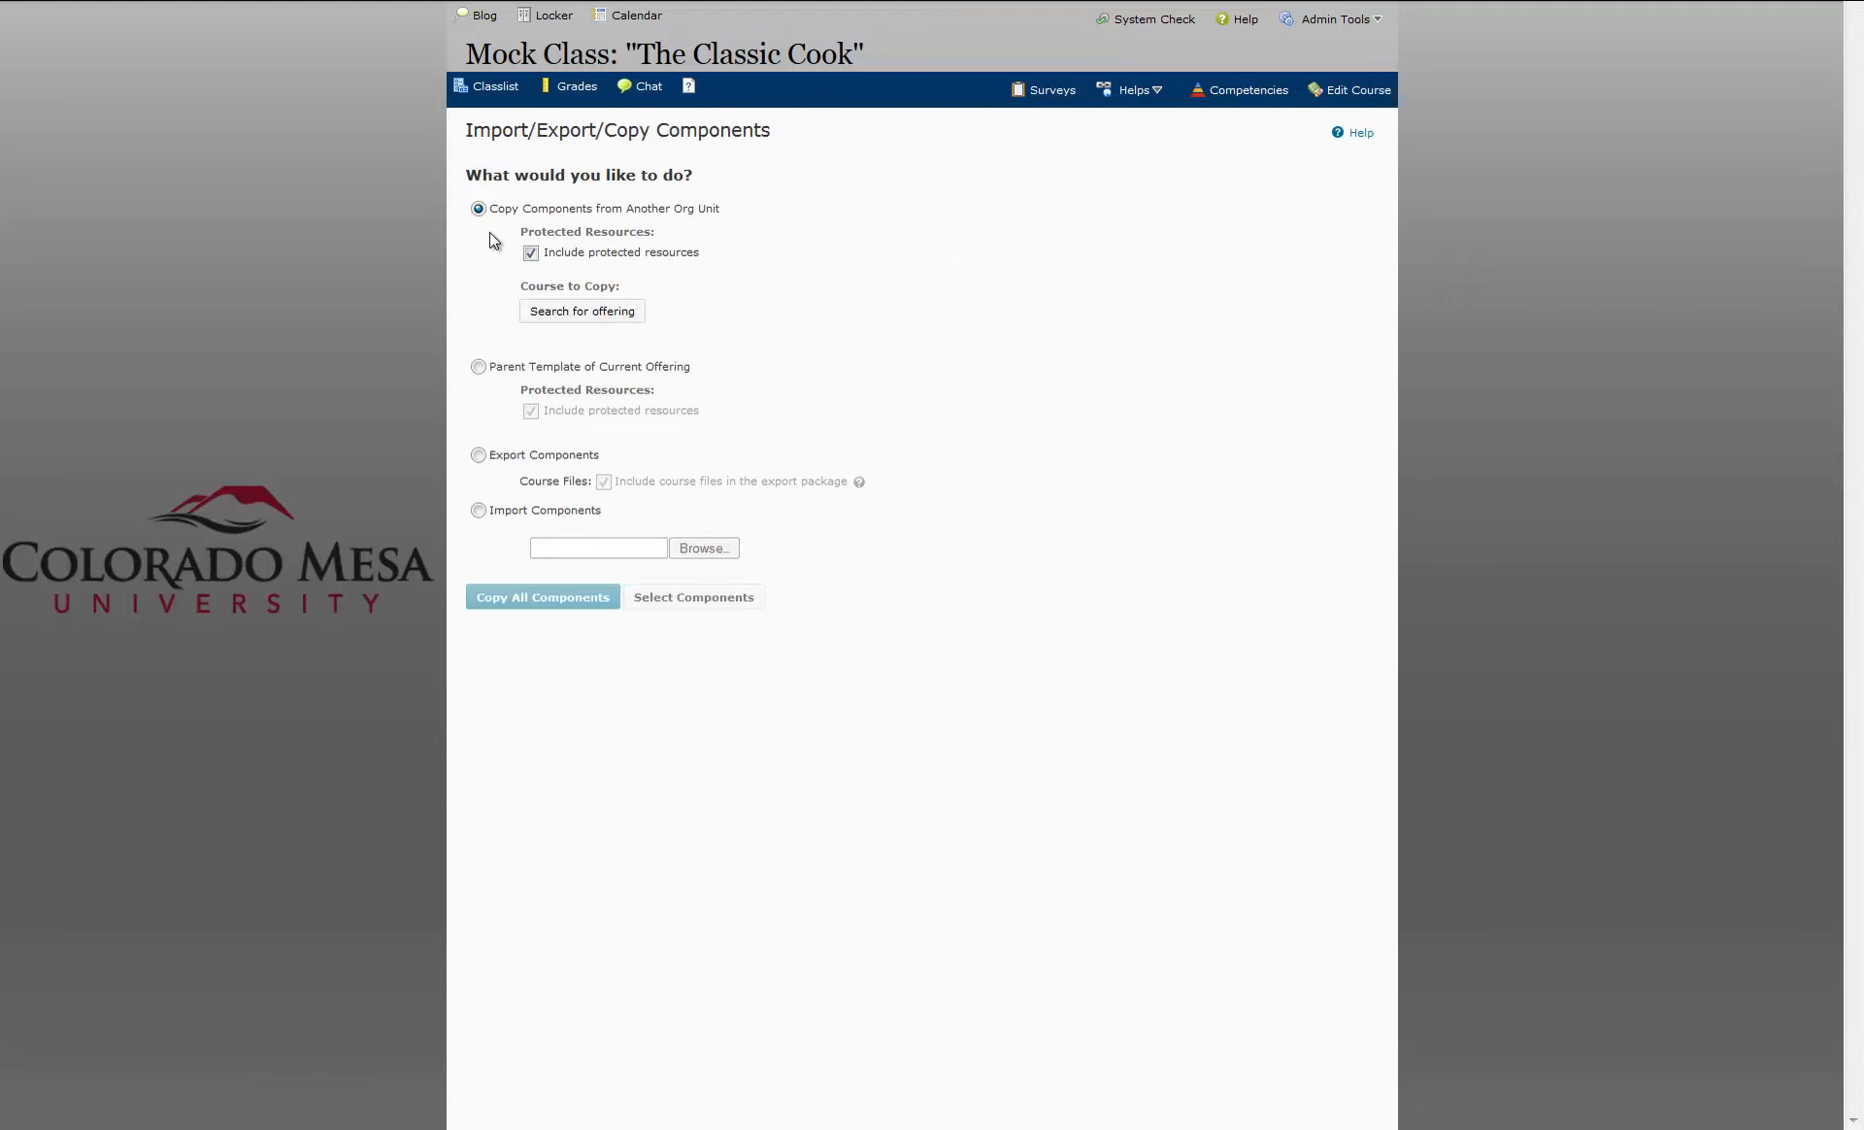